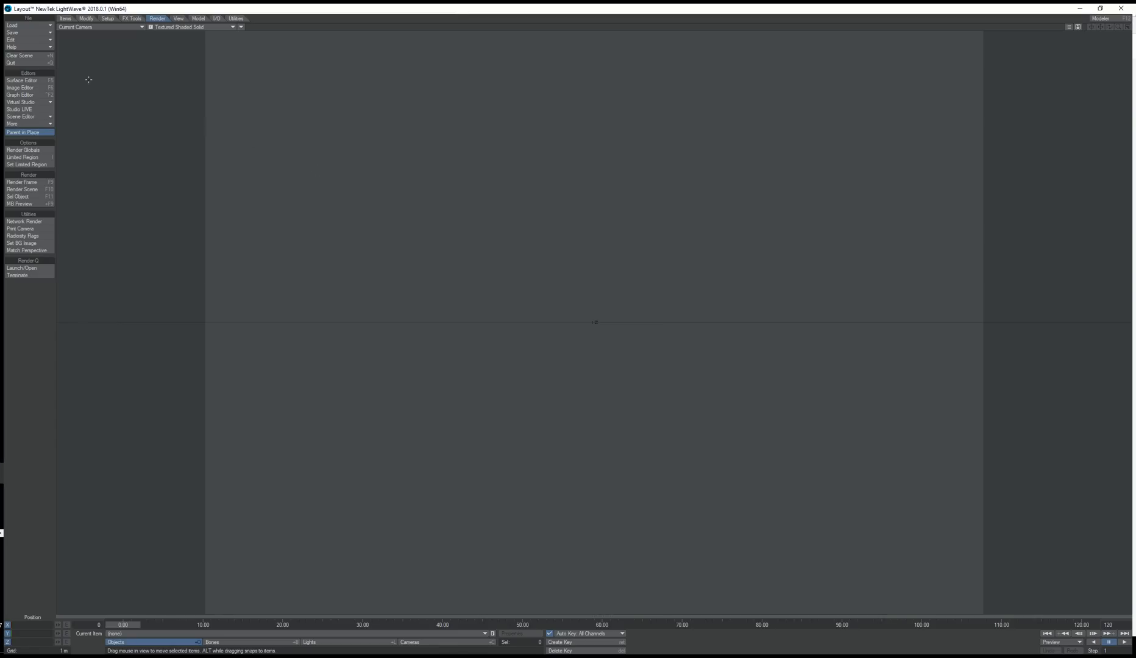
Step: Add a null object named Volumetric to the empty scene via Items > Add > Null
click(65, 19)
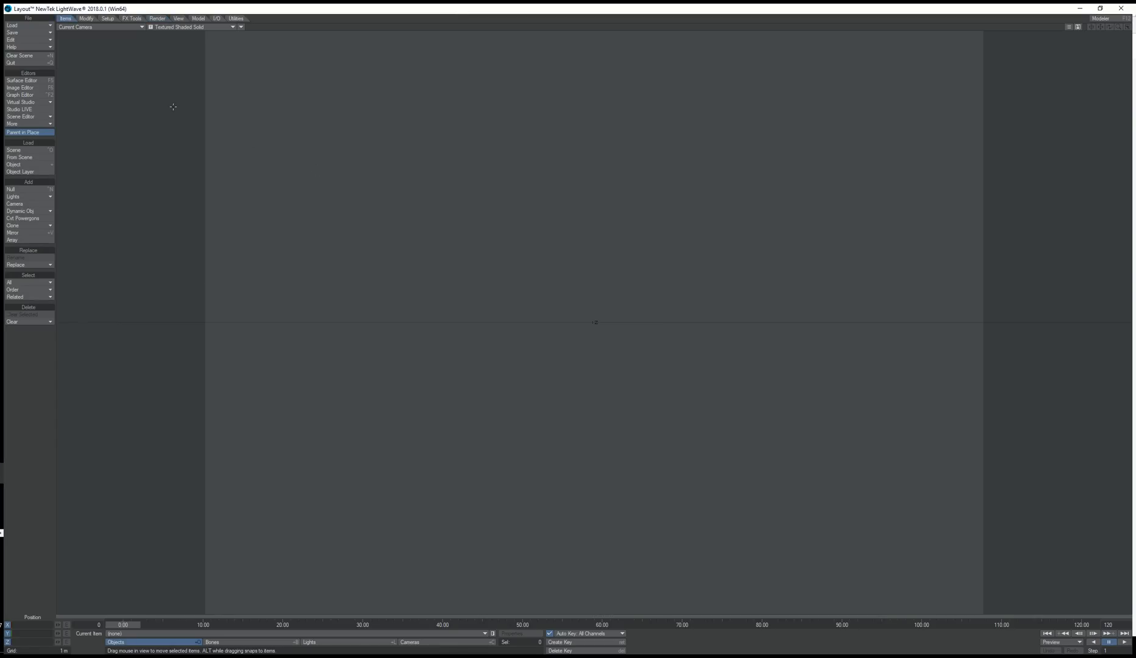
mouse_move(143, 155)
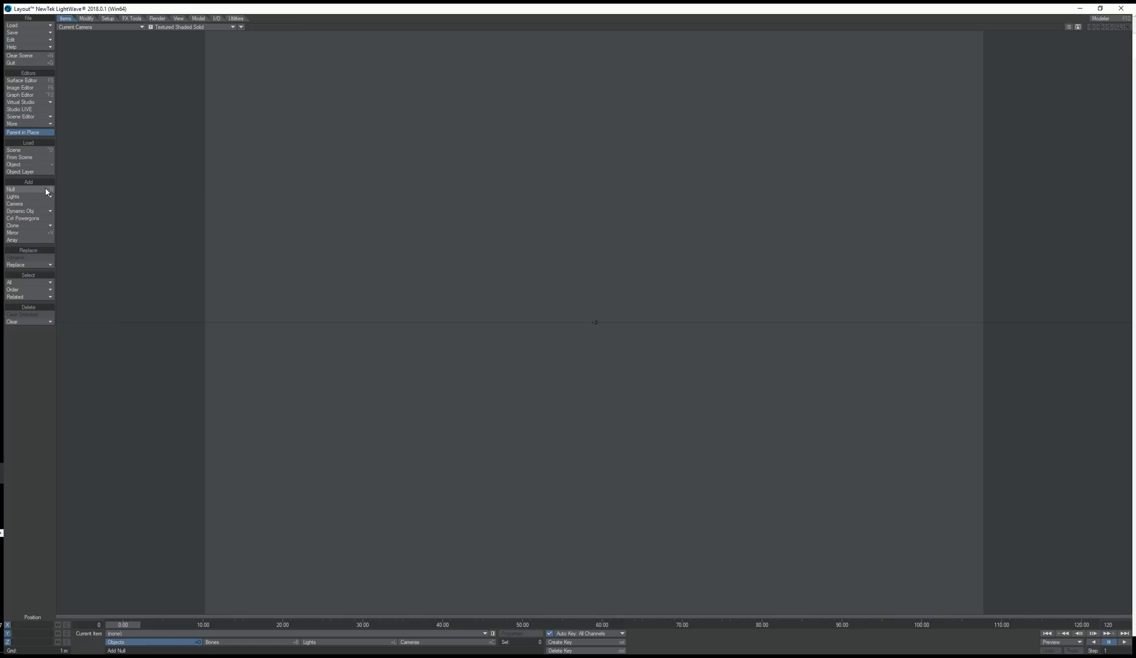
click(11, 189)
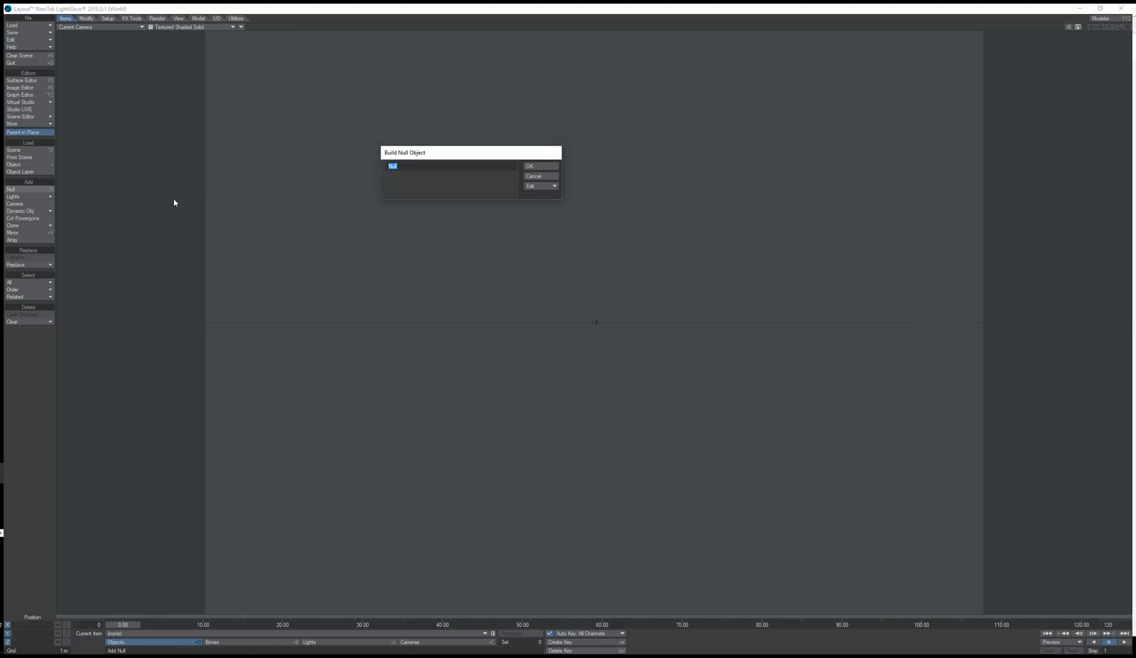
text(Volumetric)
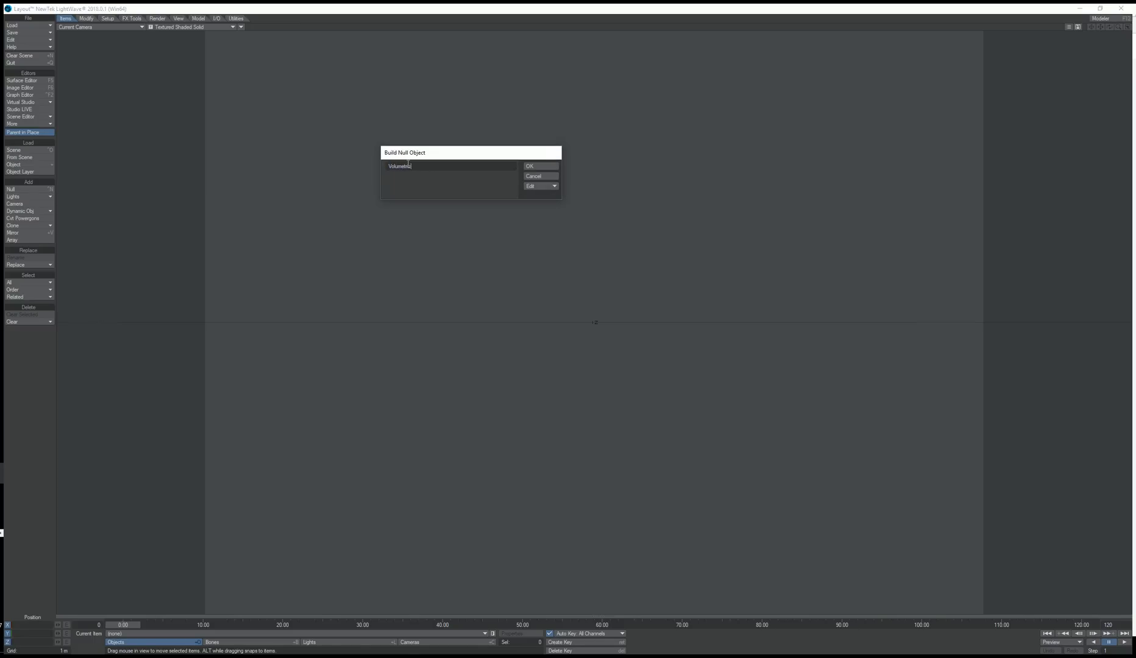
click(540, 166)
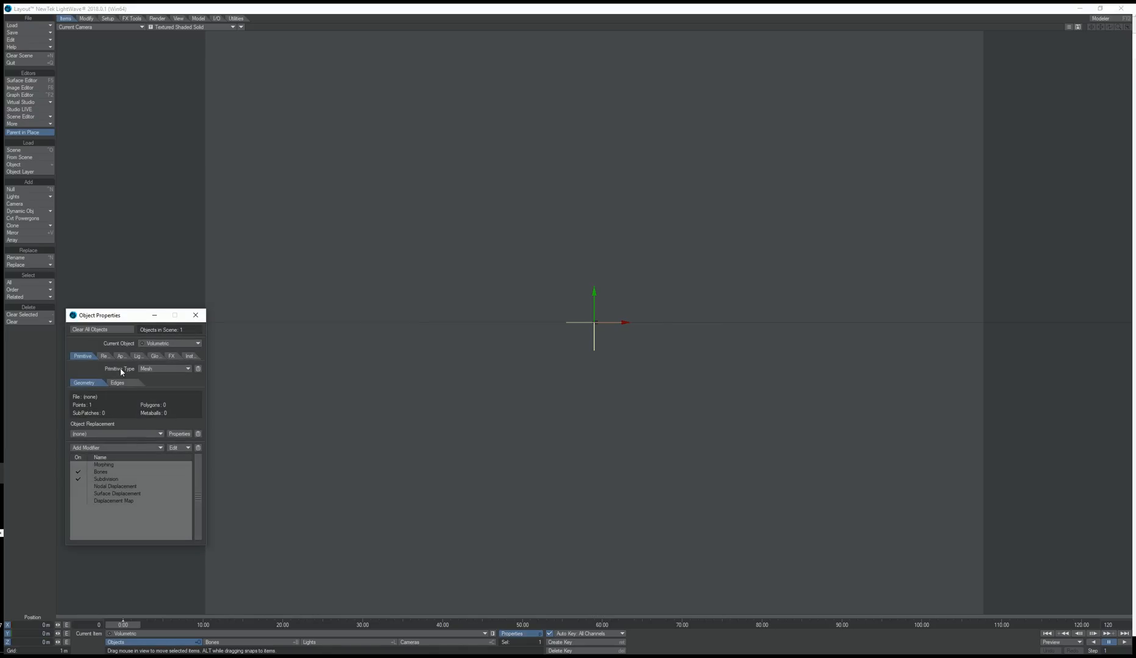
mouse_move(139, 369)
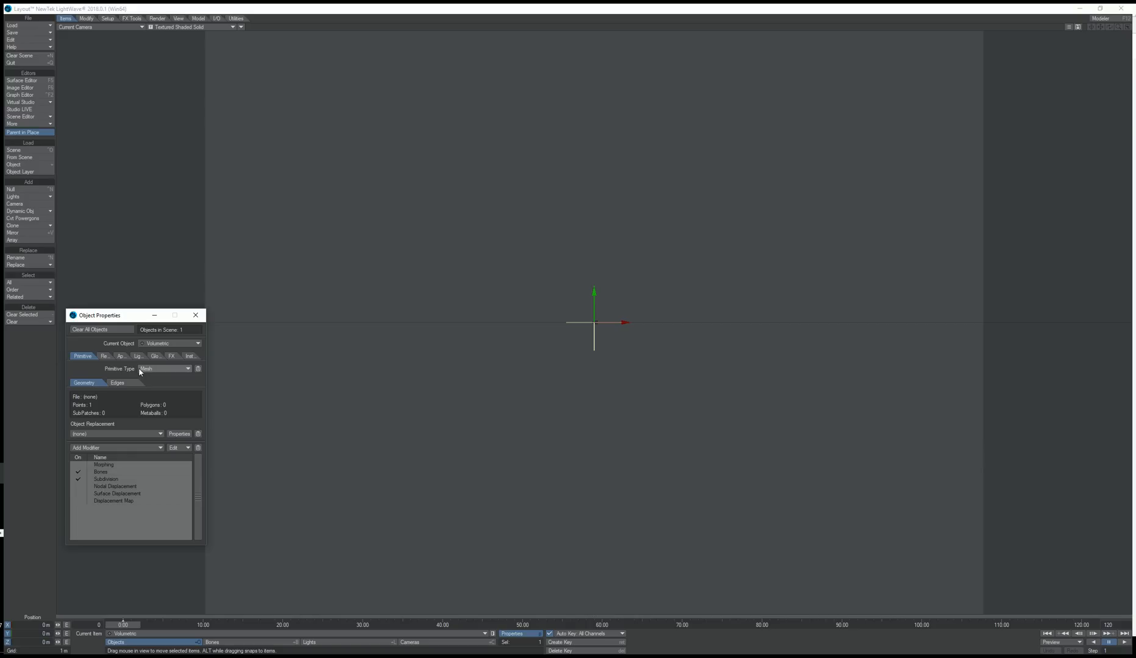
mouse_move(152, 371)
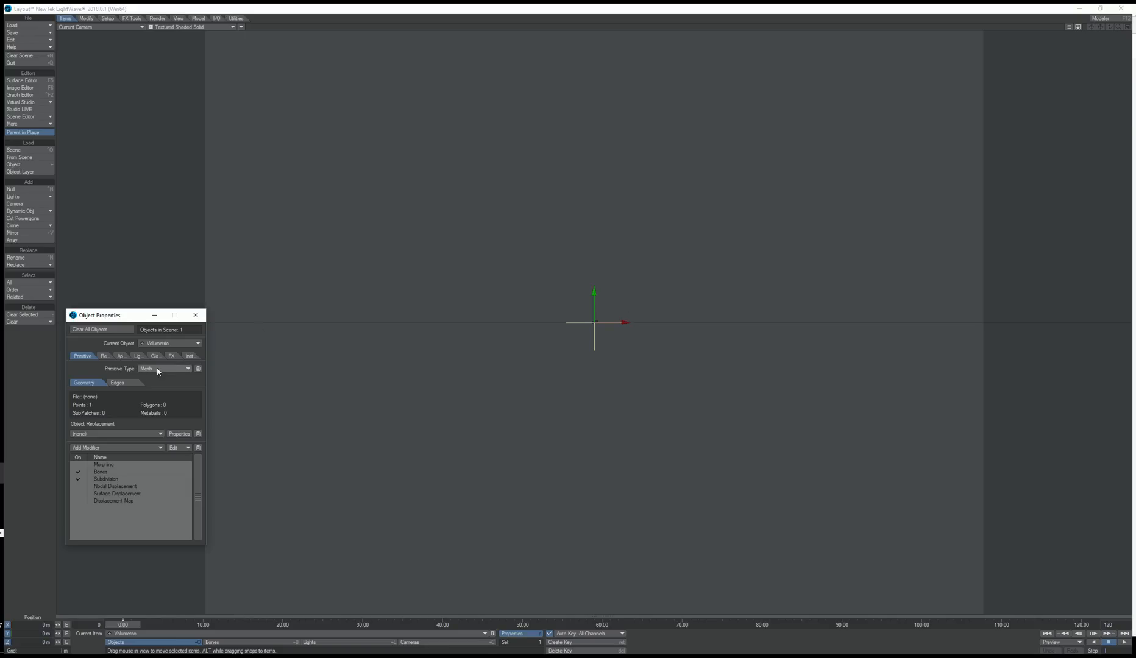
Step: Change the null's Primitive Type from Mesh to Volumetric, giving a 1 m radius volume sphere
click(167, 369)
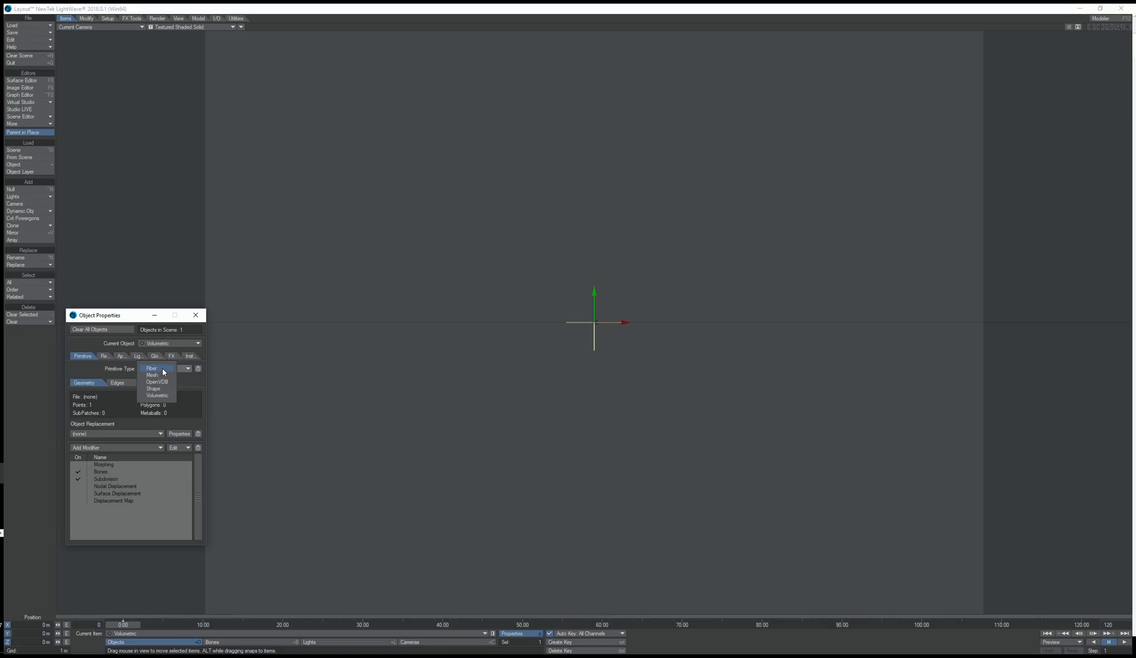
mouse_move(161, 371)
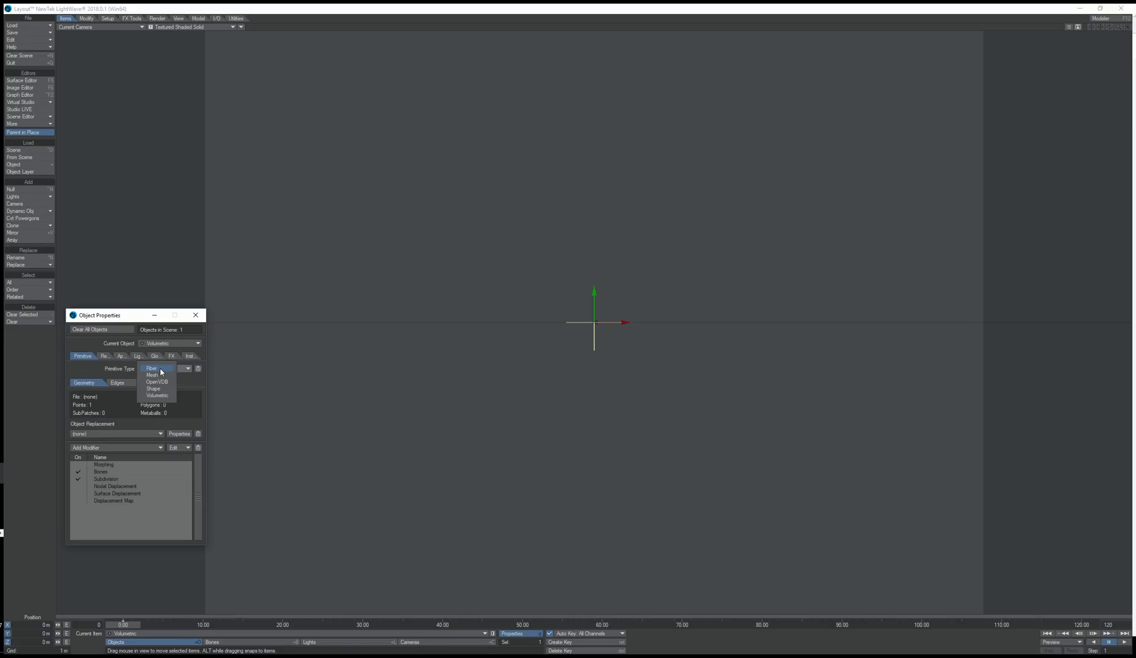
mouse_move(165, 382)
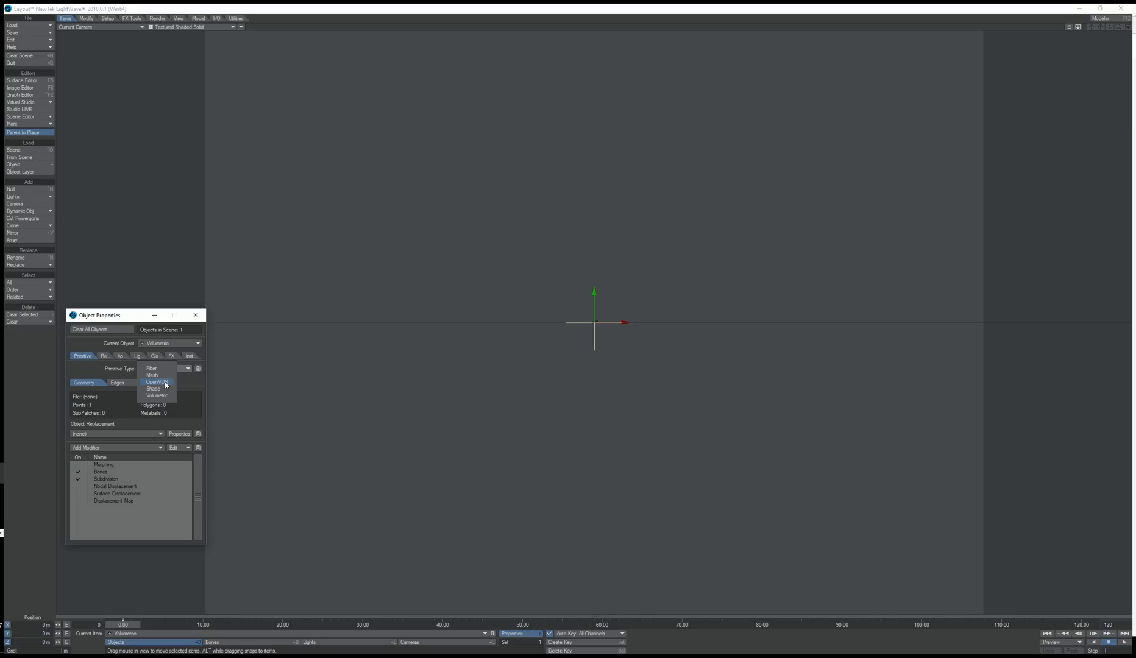
mouse_move(159, 395)
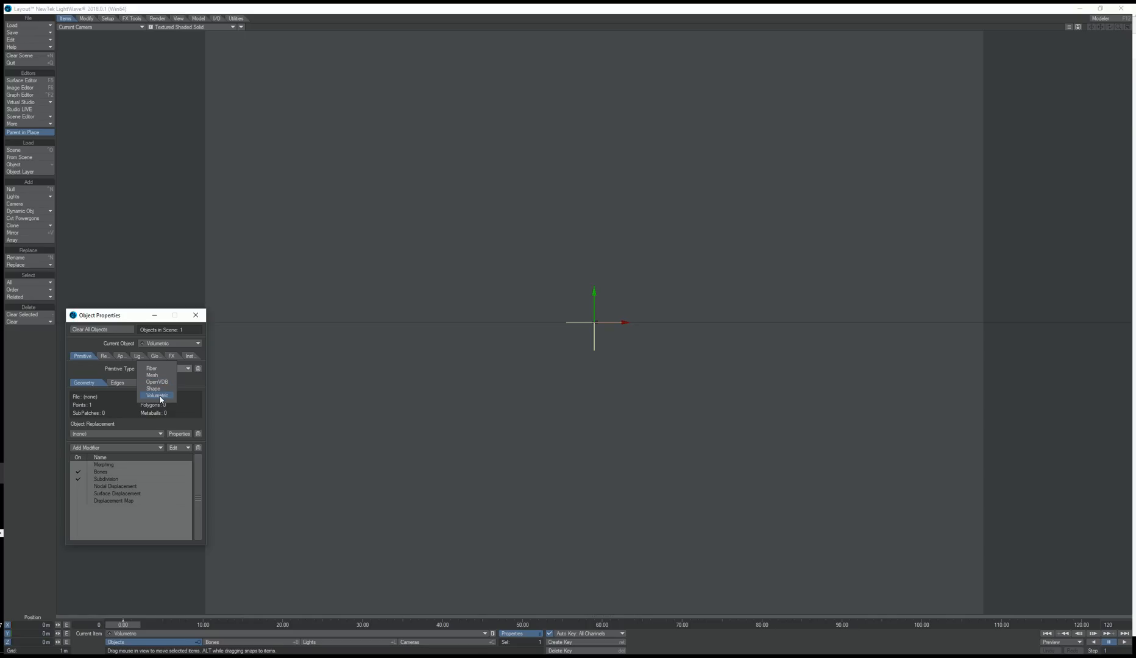
click(157, 395)
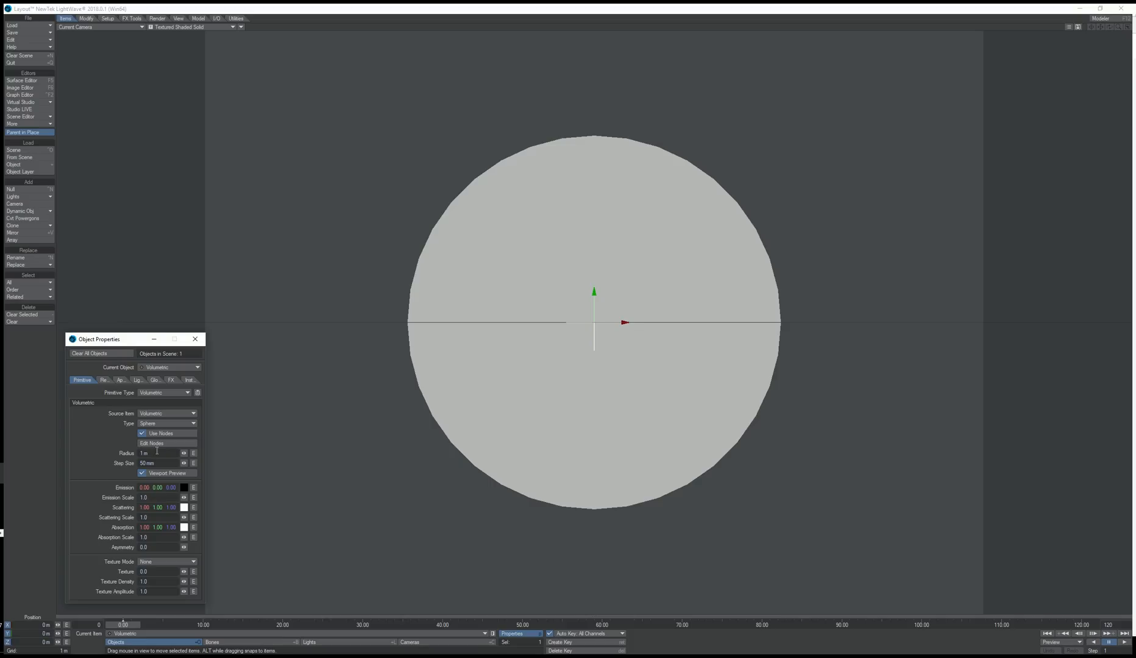
mouse_move(125, 342)
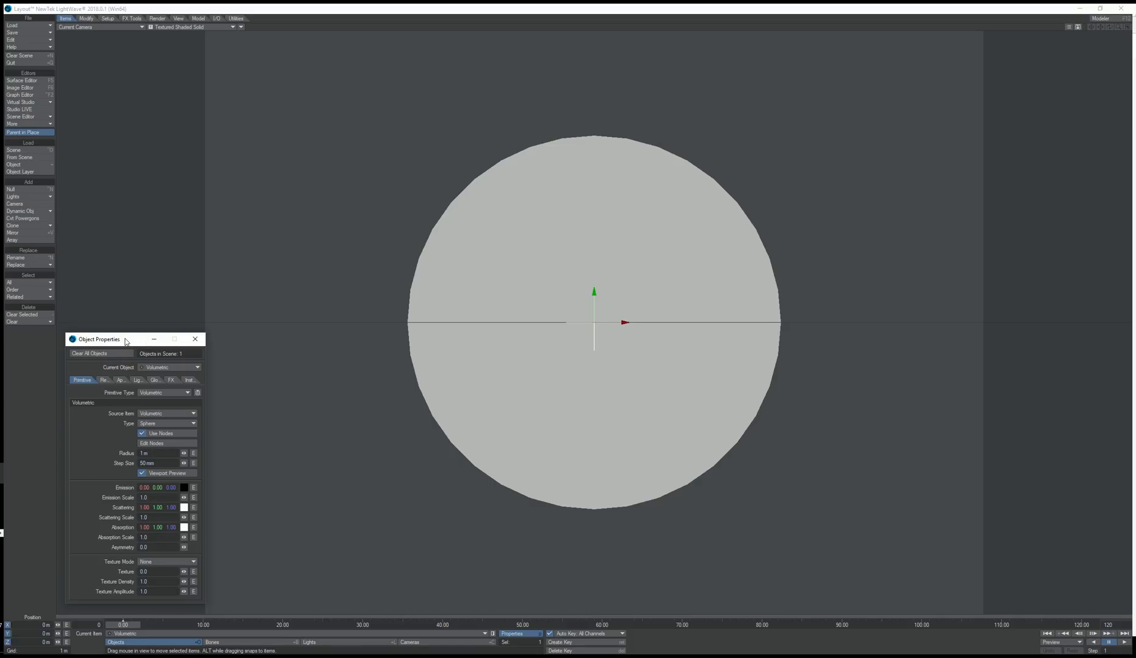
mouse_move(168, 38)
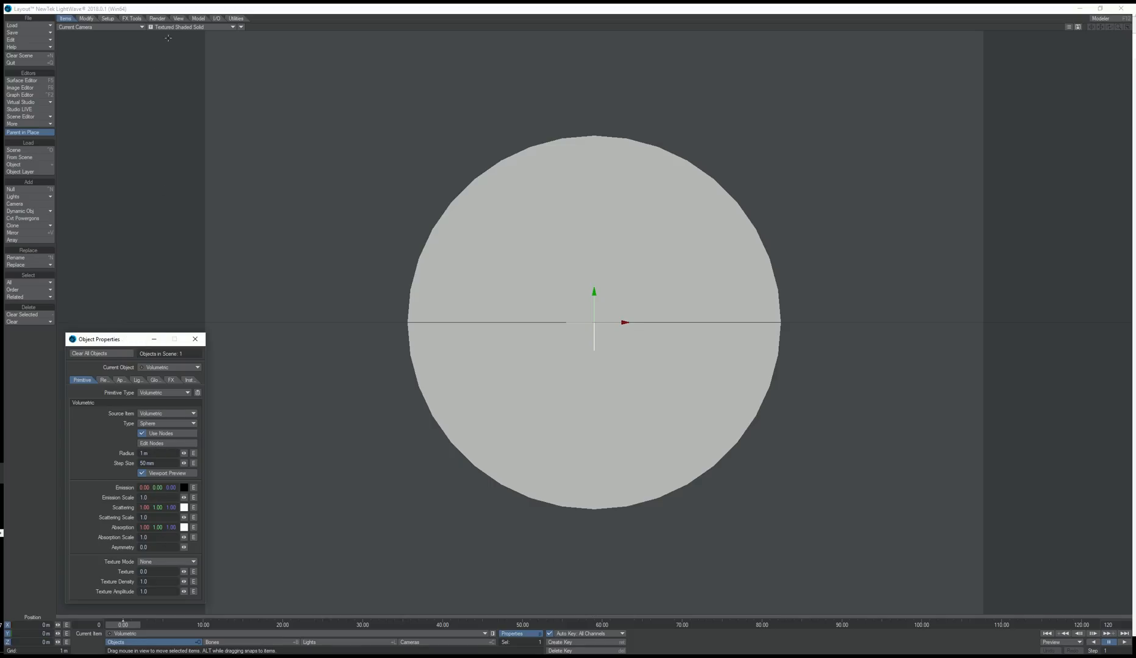
Step: Switch the viewport to VPR live render and change the volume shape to Cube
click(192, 27)
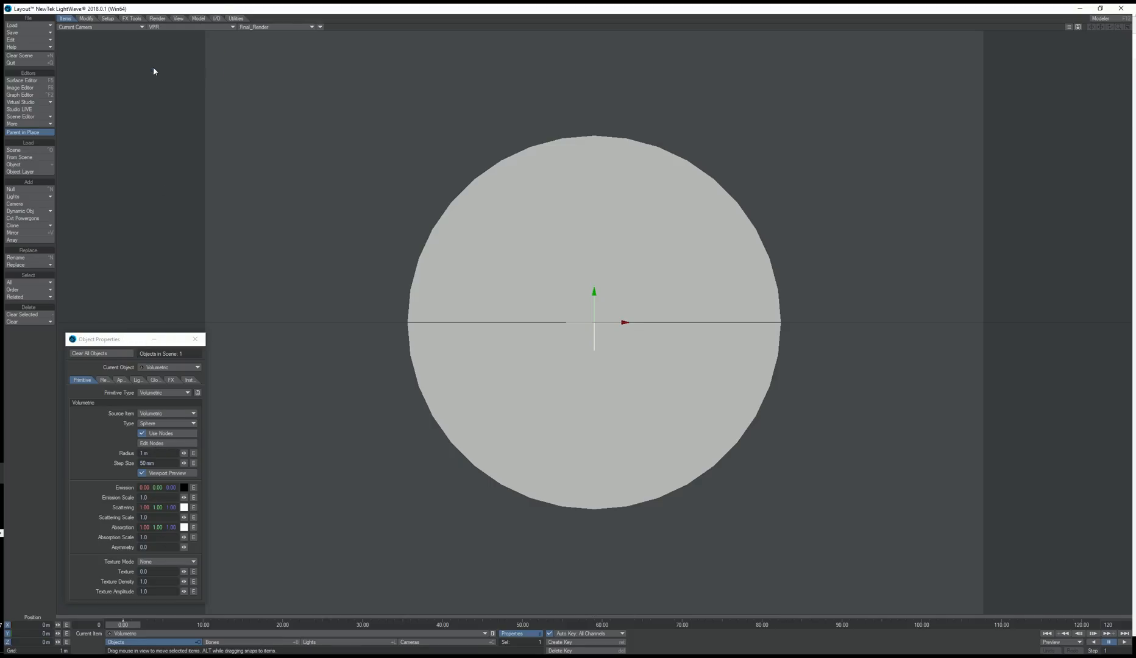
click(65, 19)
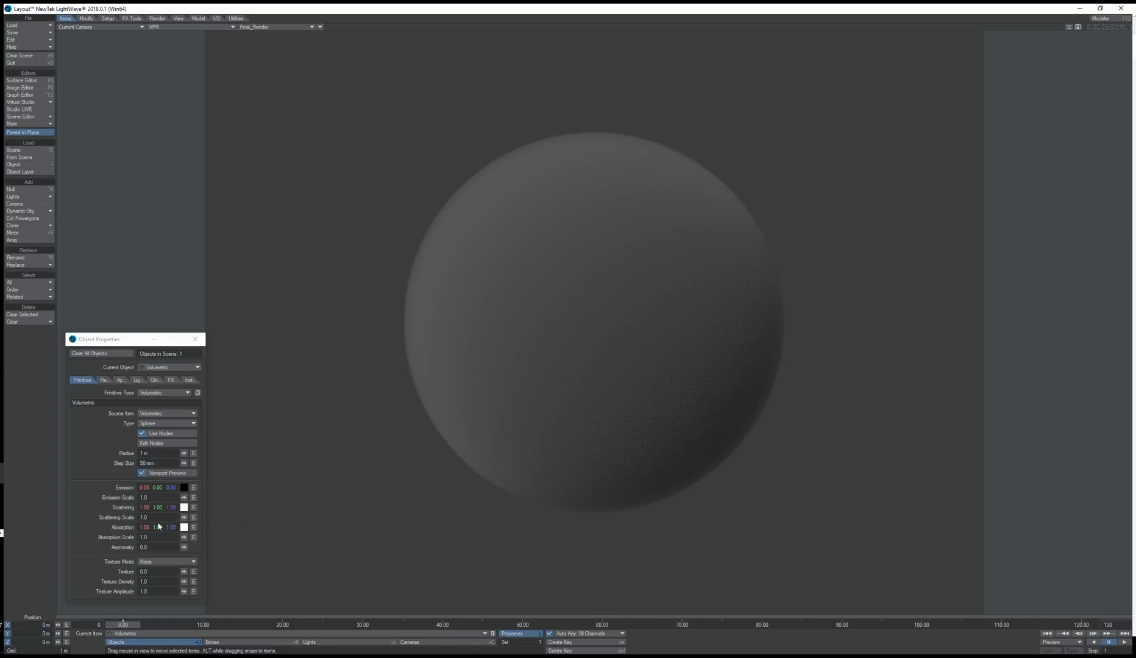
mouse_move(152, 516)
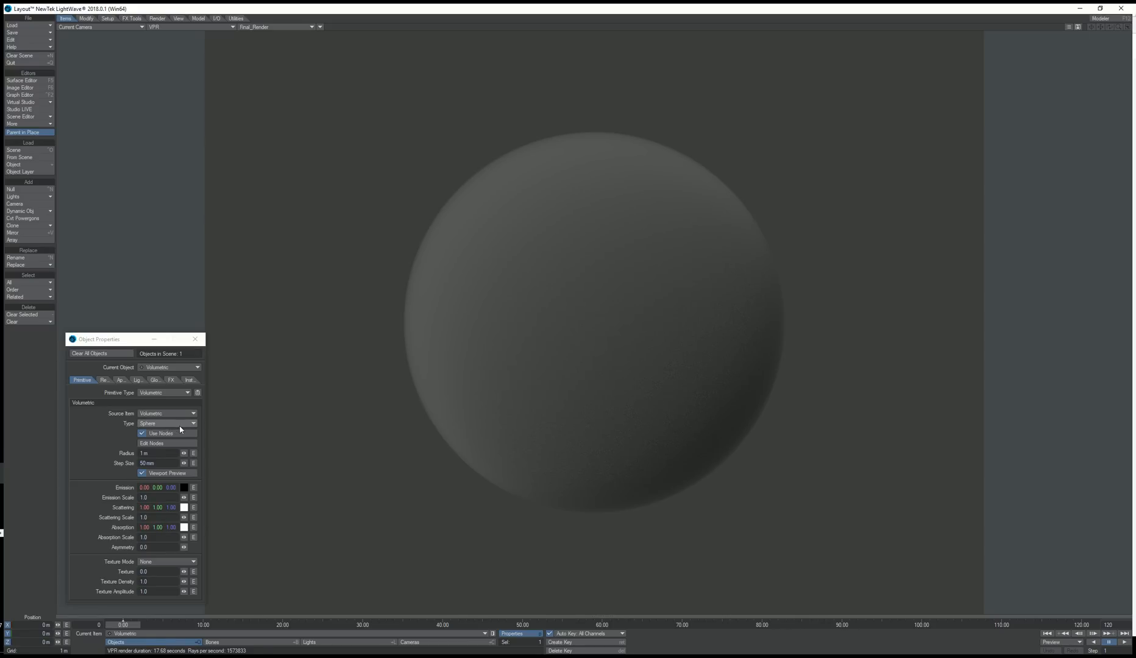
mouse_move(160, 432)
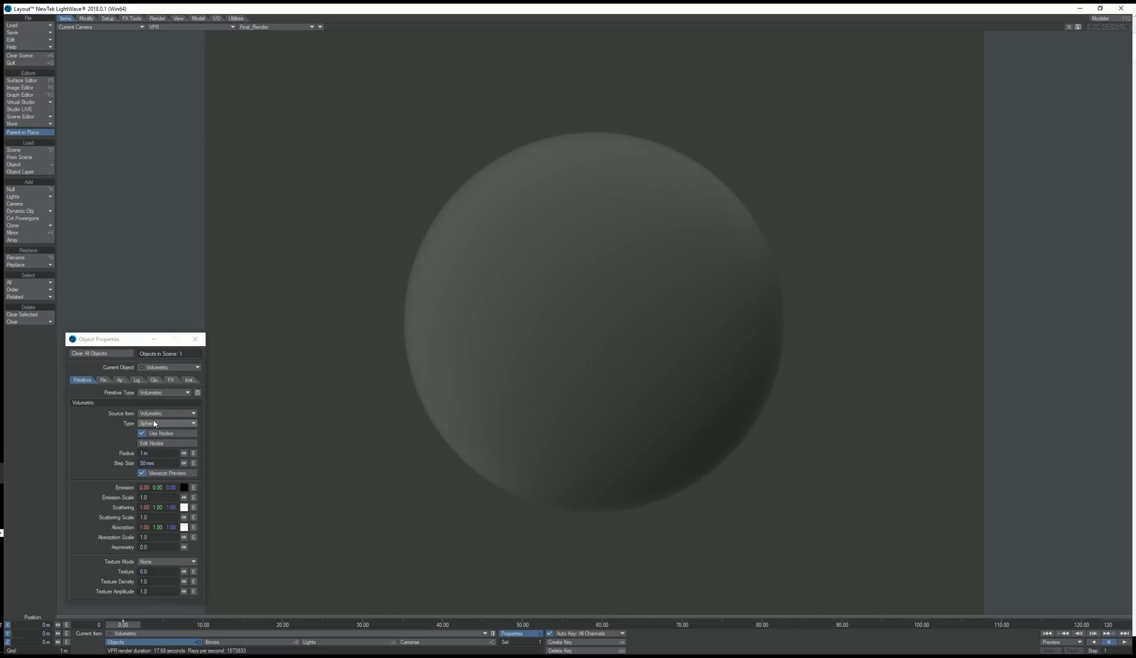
click(167, 423)
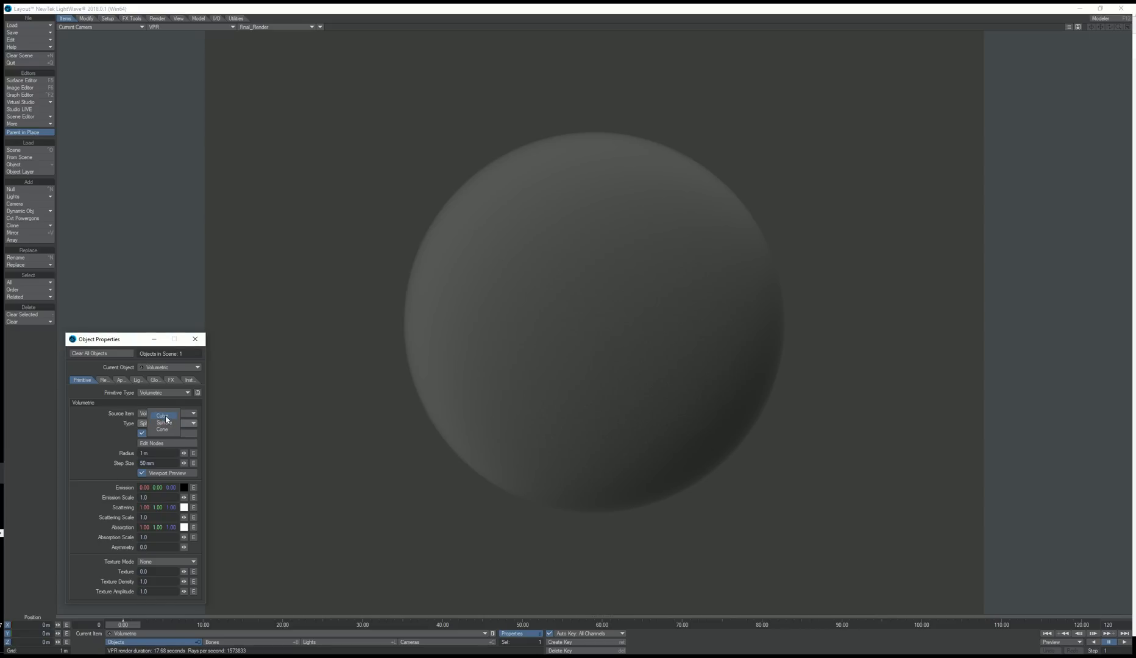
click(162, 415)
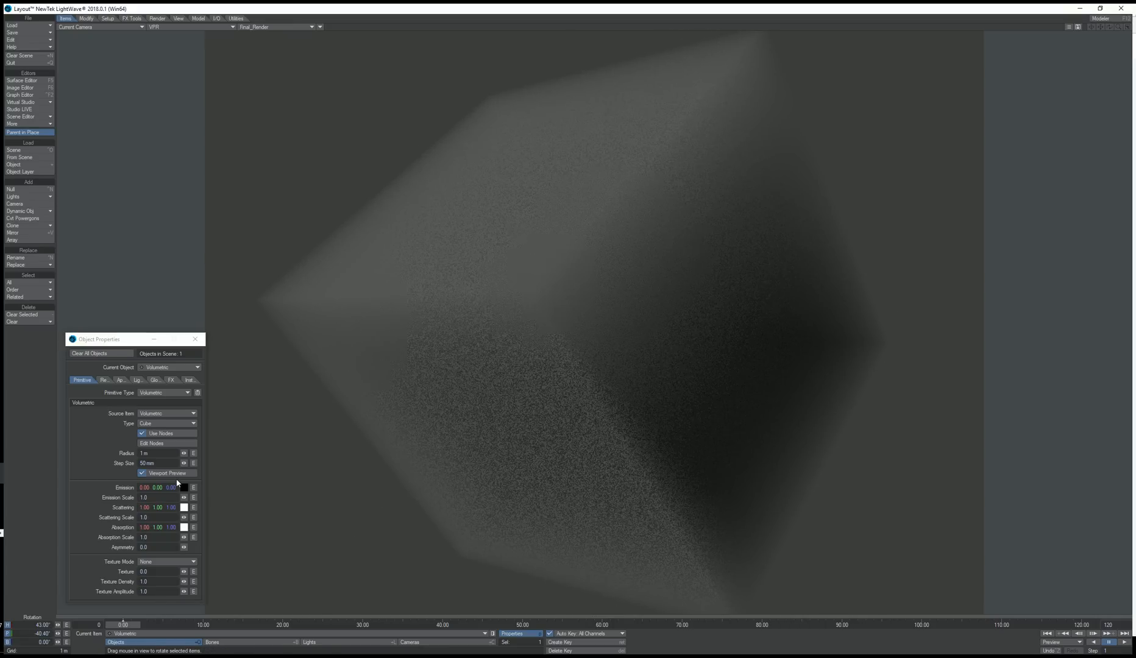
Step: Try the Sphere shape again, then leave the volume as a Cone
click(167, 424)
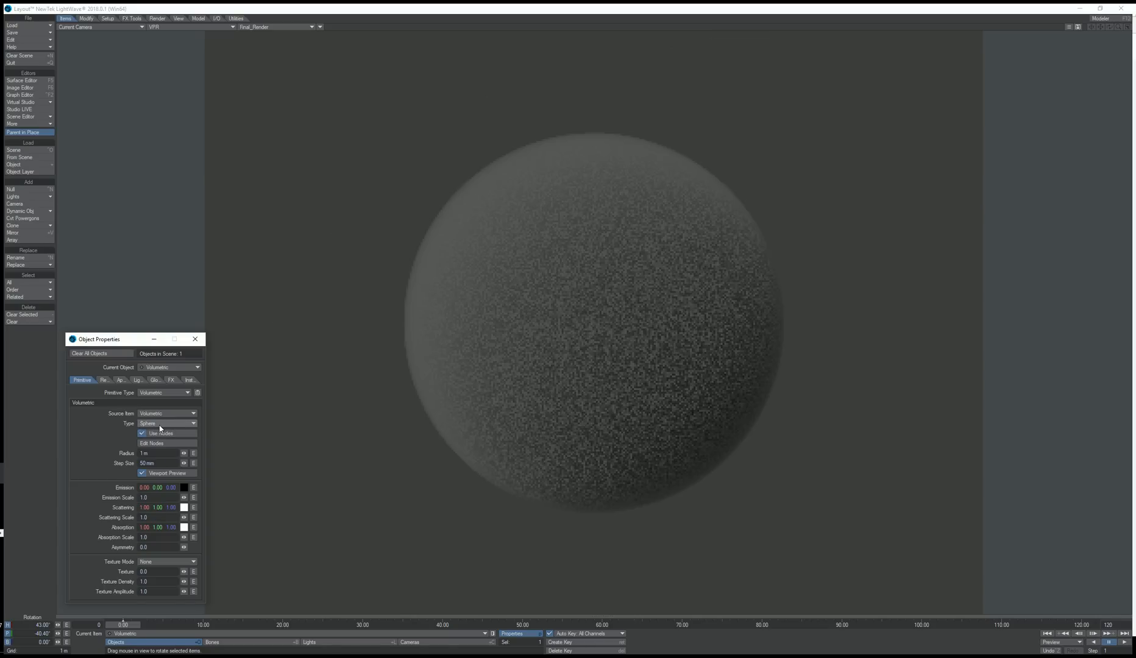
click(167, 423)
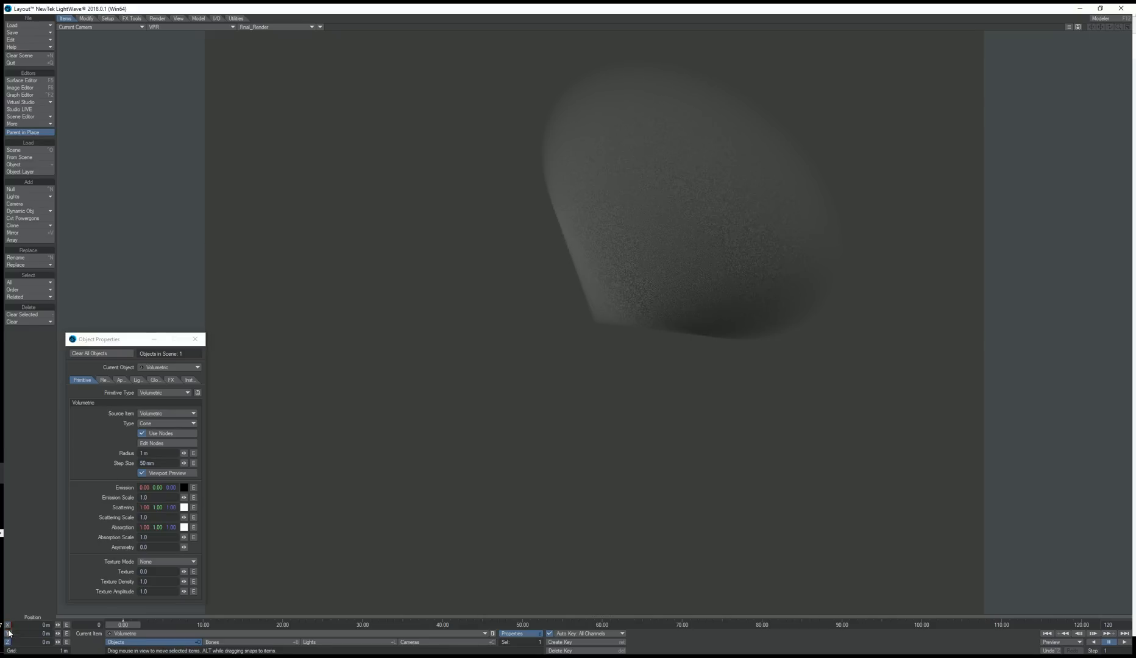
click(8, 634)
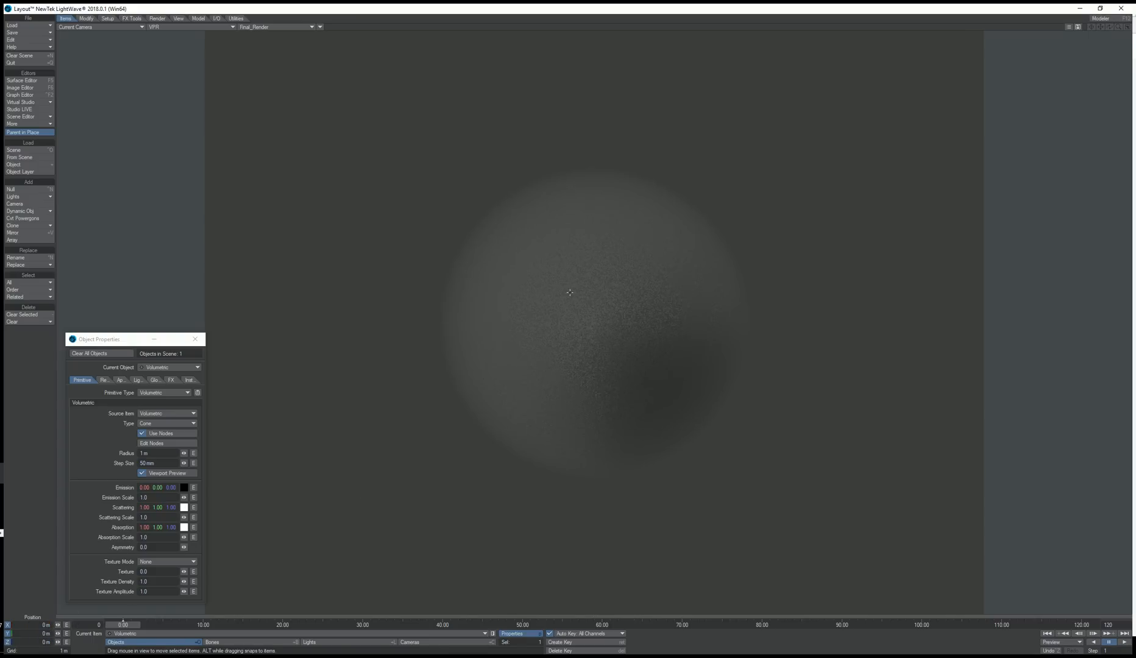
Step: Set the volume shape back to Sphere and raise Step Size from 50 mm to 100 mm
click(169, 413)
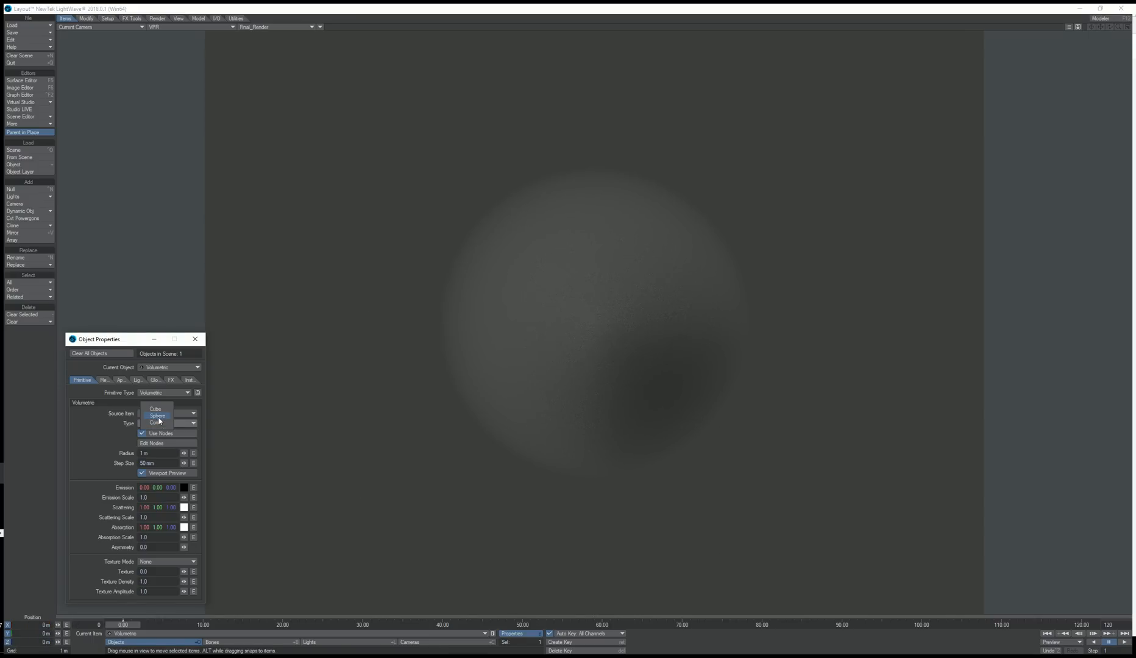
click(157, 416)
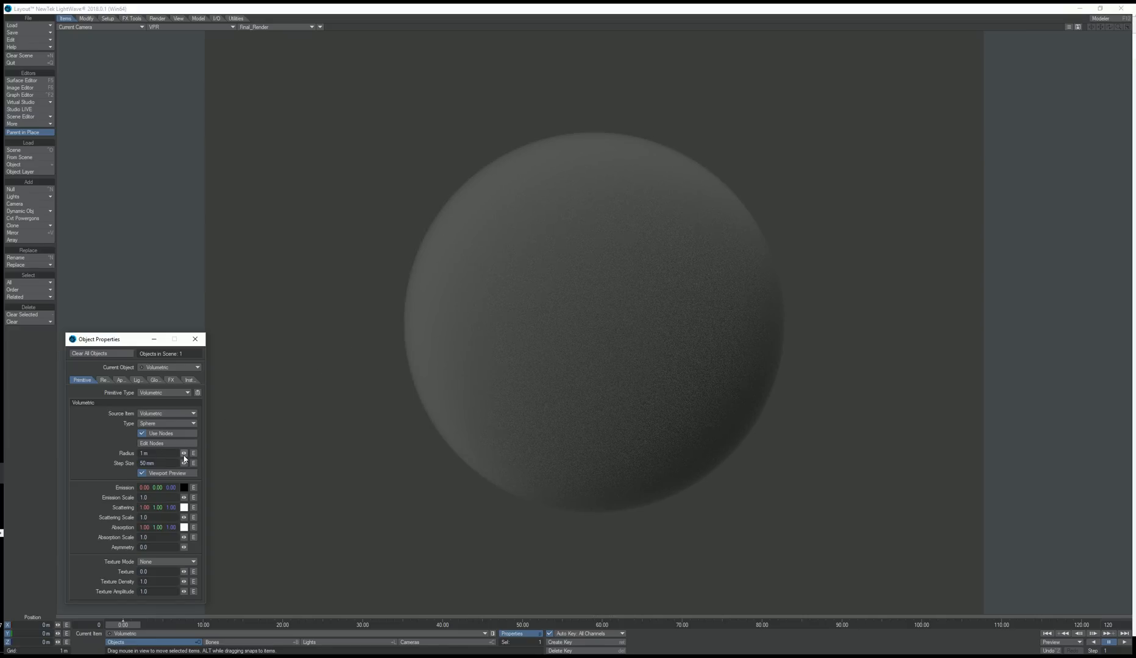
click(183, 453)
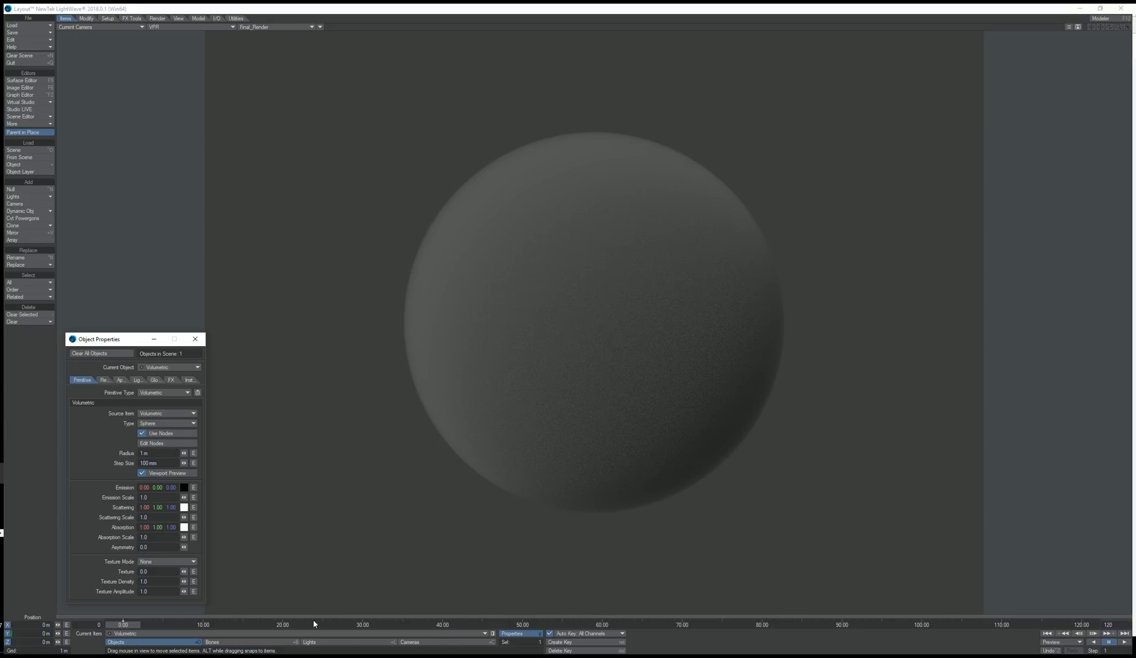
mouse_move(249, 482)
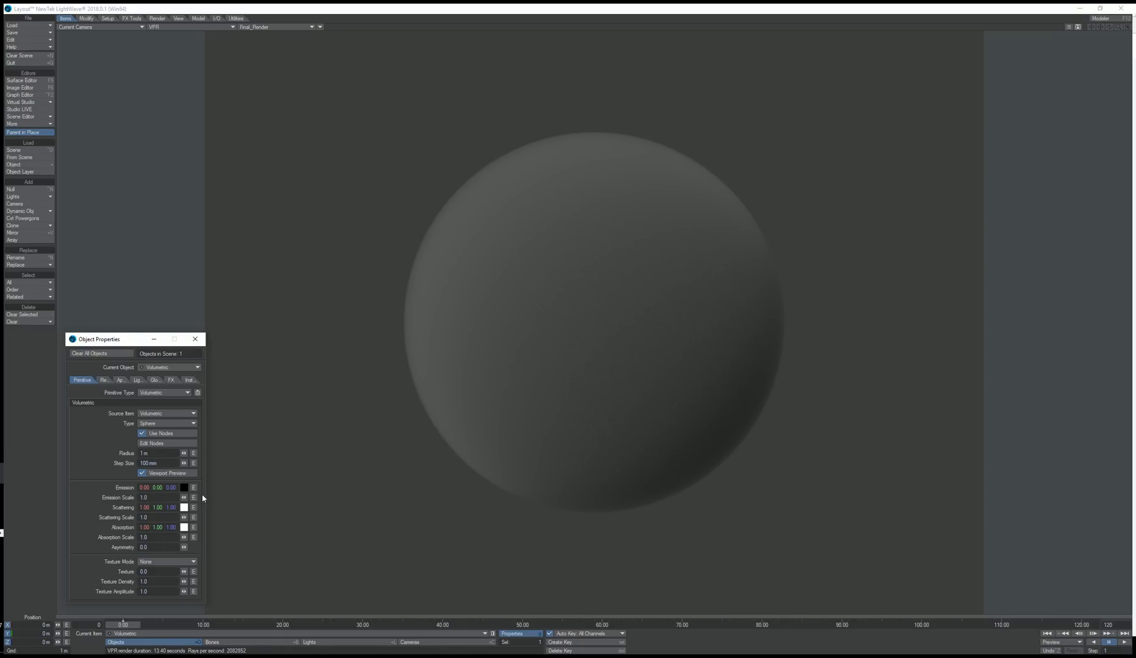
mouse_move(198, 485)
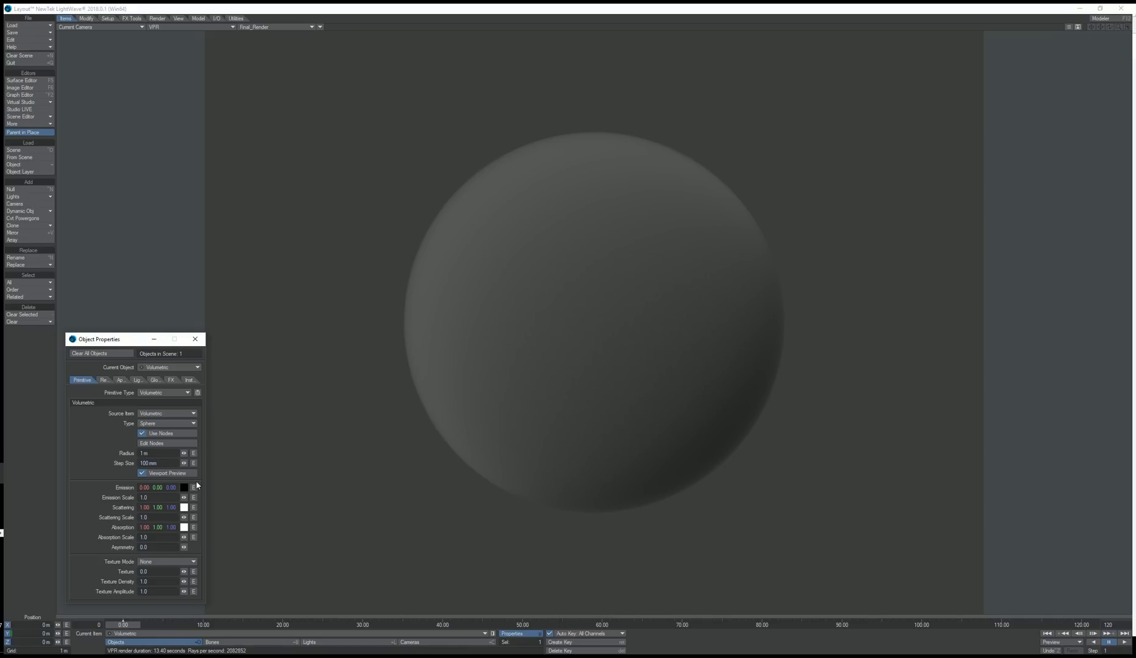
mouse_move(171, 493)
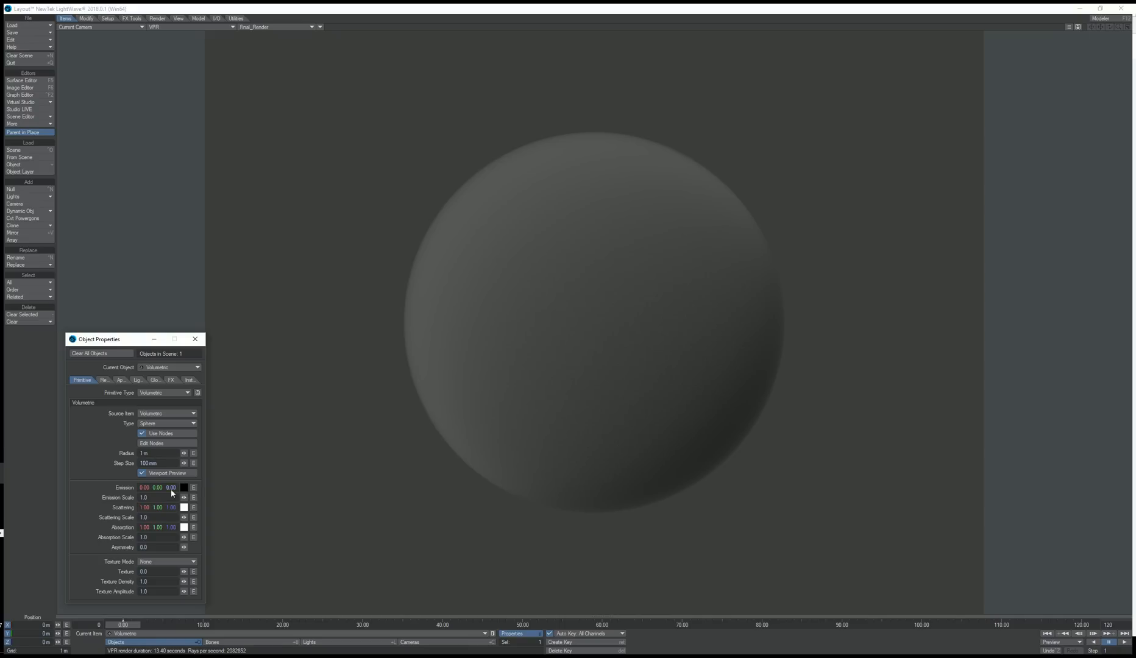
mouse_move(140, 472)
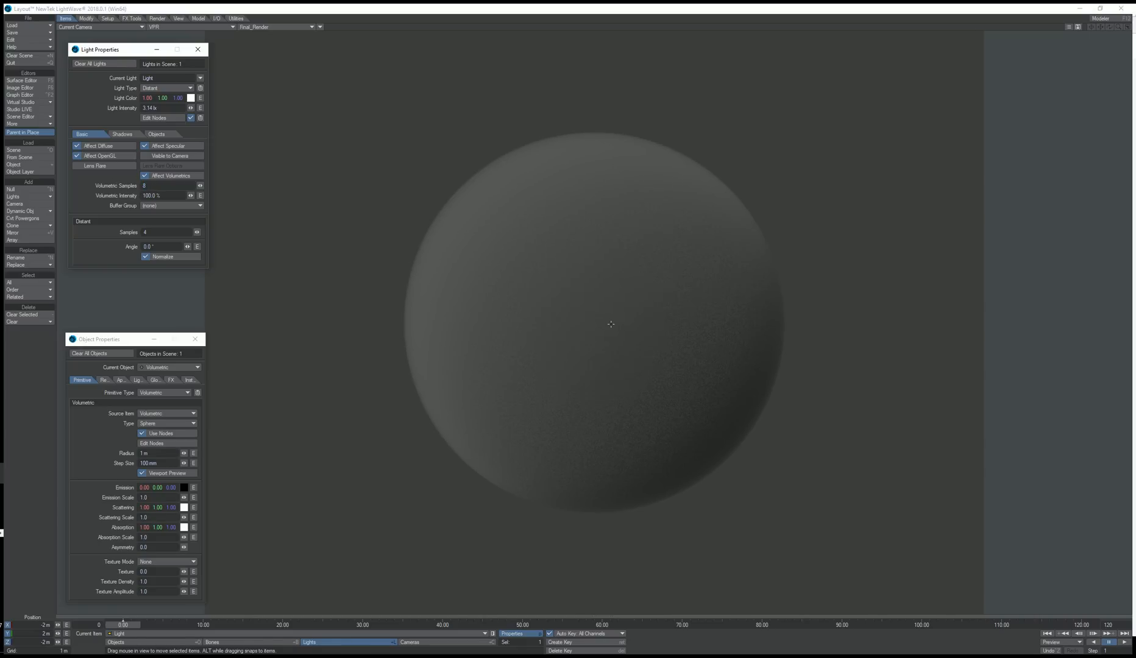
mouse_move(563, 308)
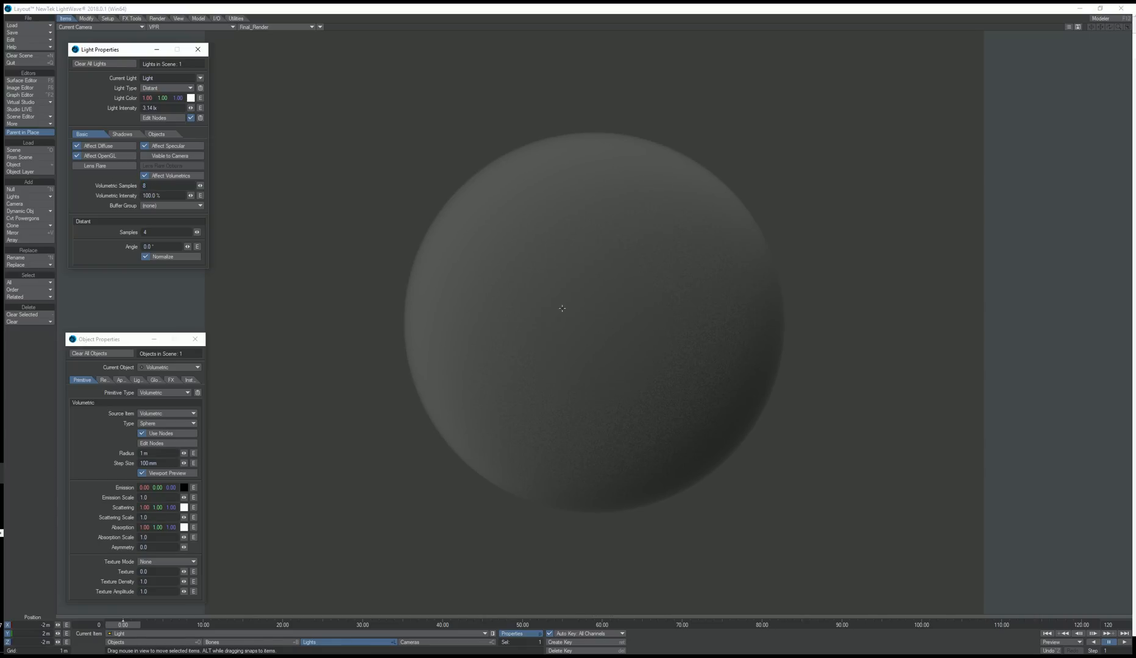
mouse_move(598, 247)
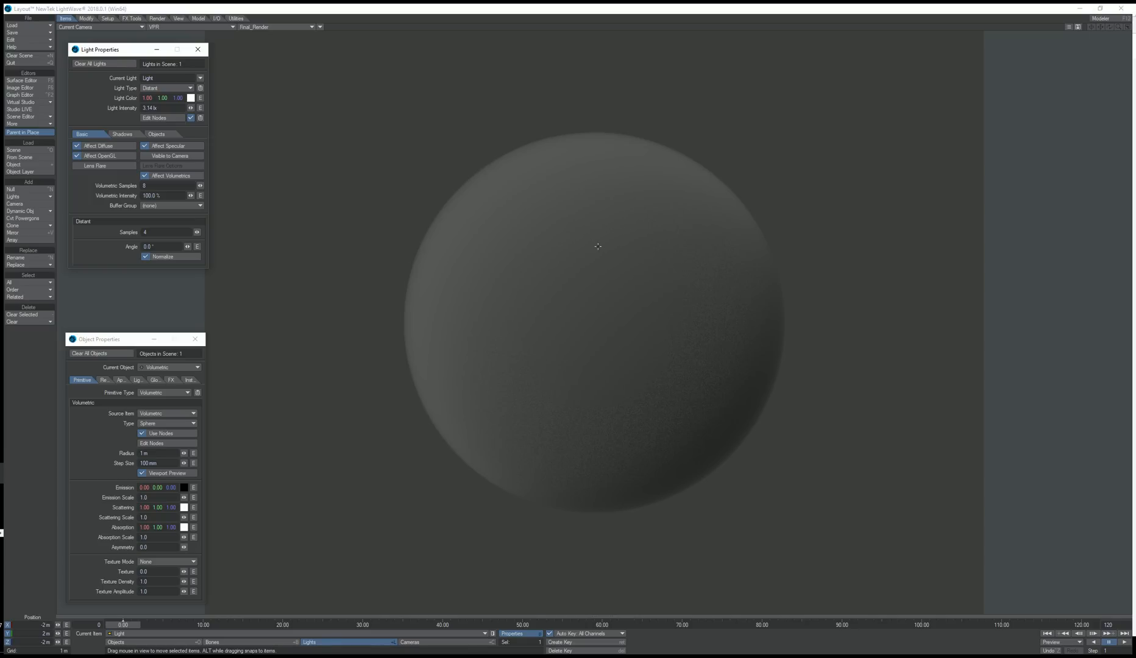
mouse_move(551, 377)
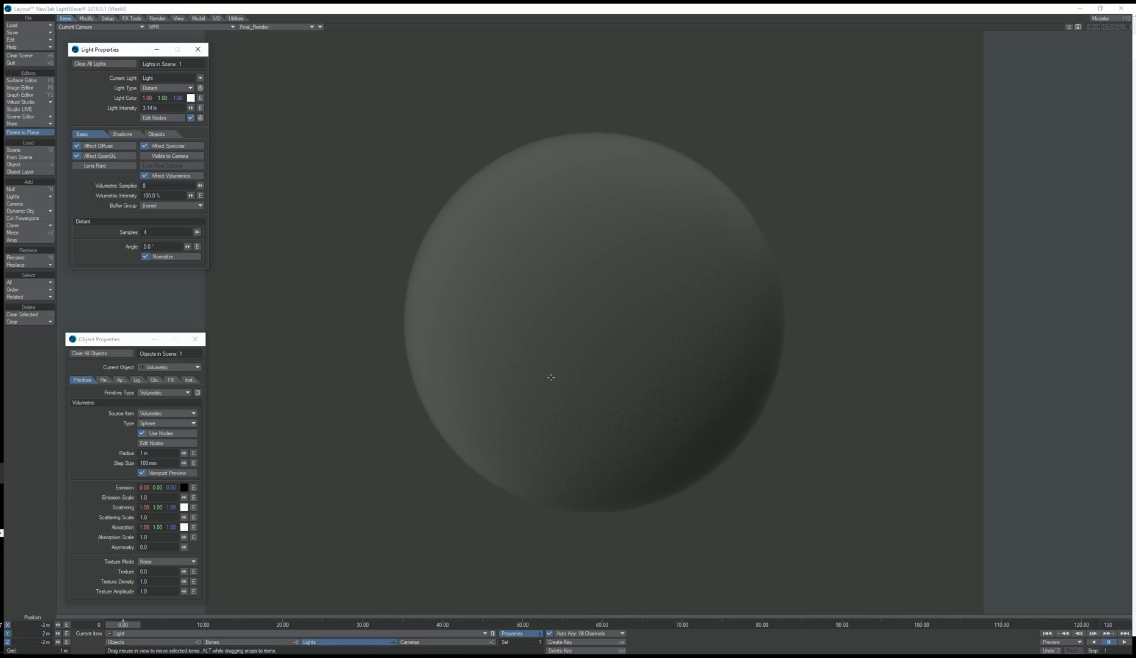
mouse_move(627, 414)
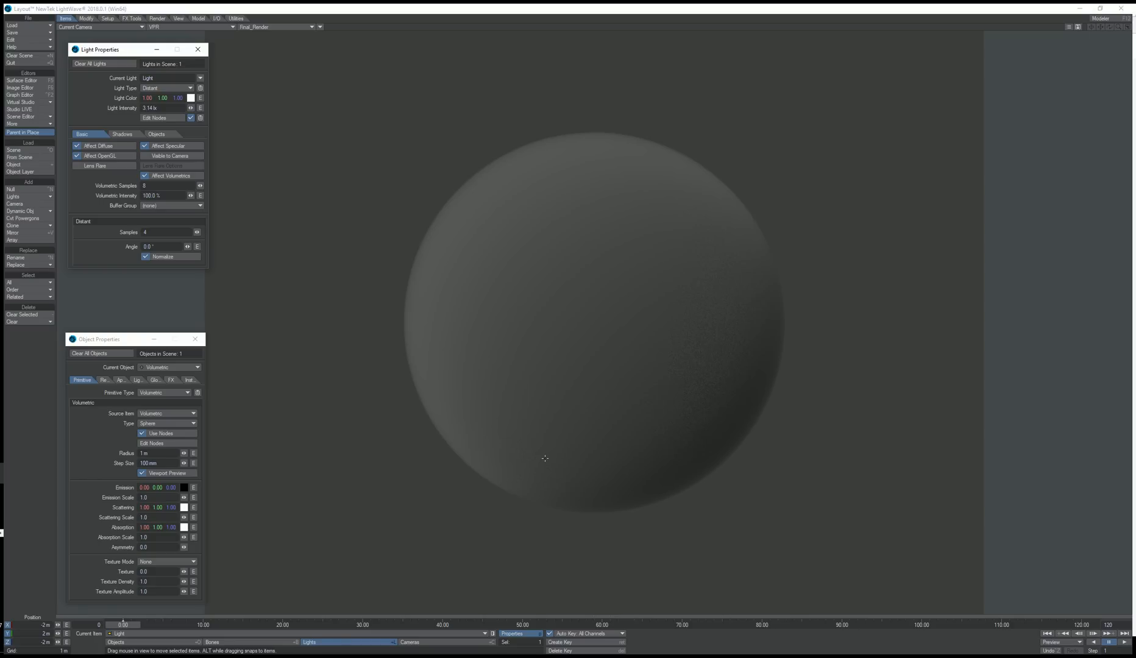
mouse_move(701, 389)
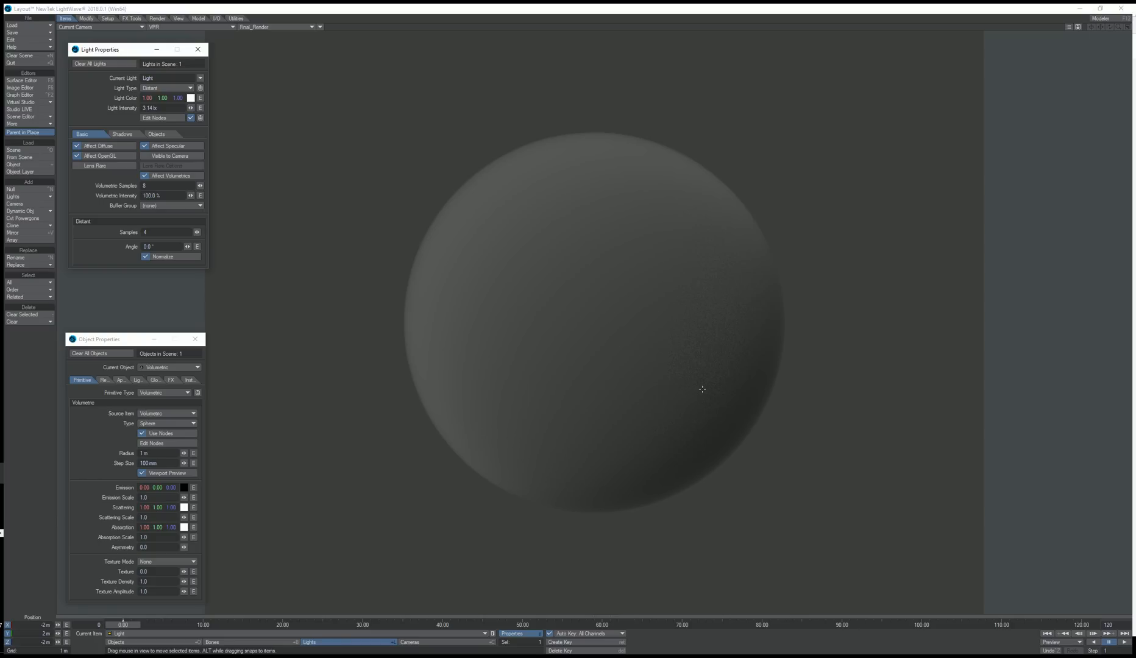
mouse_move(713, 344)
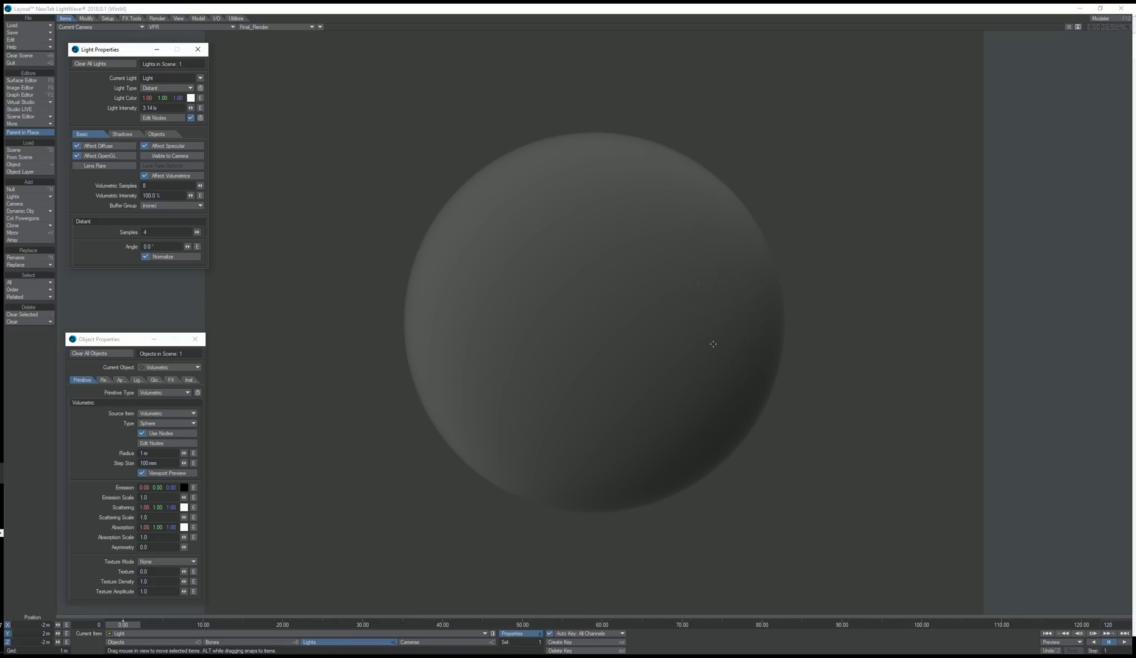
mouse_move(727, 254)
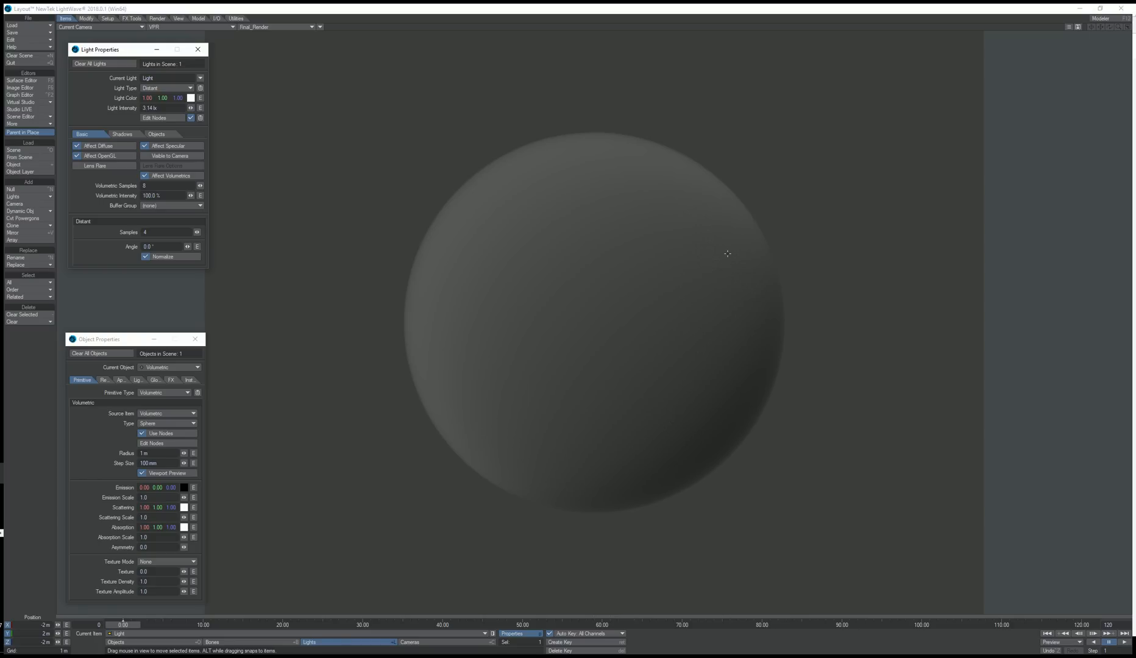
mouse_move(697, 197)
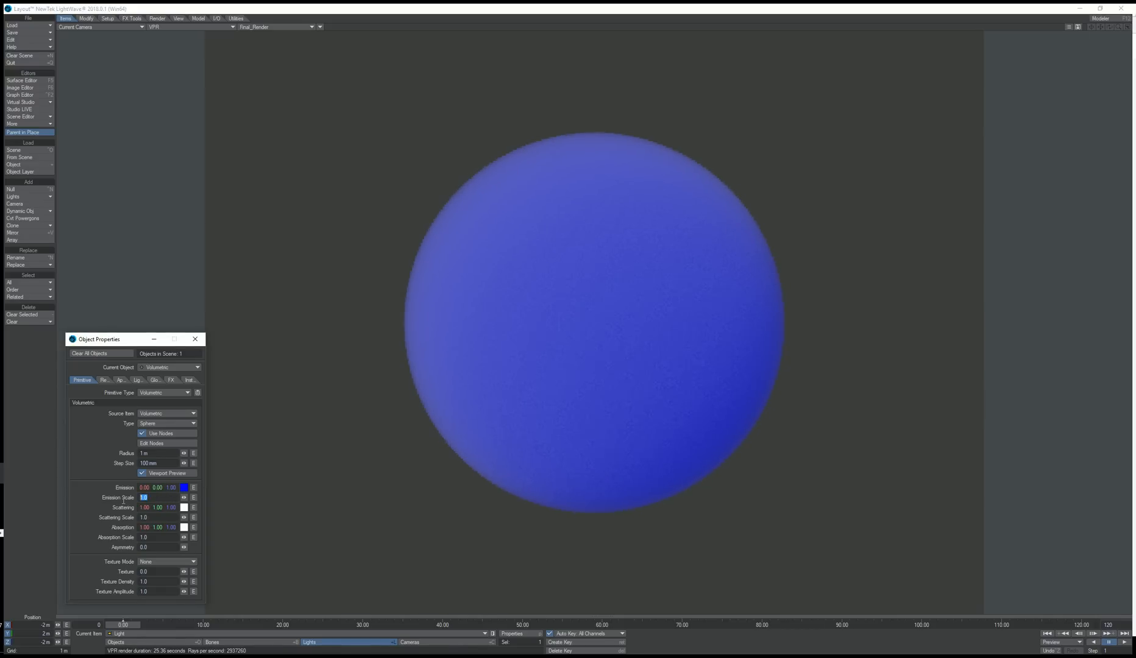
Step: Try a blue emission and scattering tint on the sphere and set Scattering Scale to 37.8
click(156, 499)
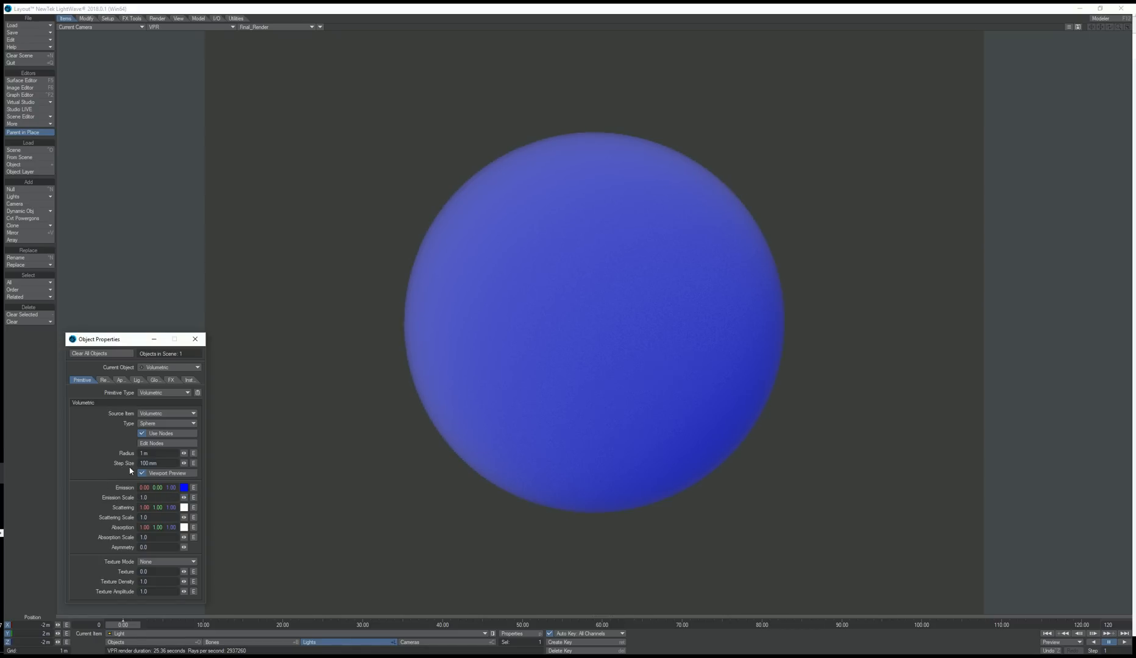
click(183, 487)
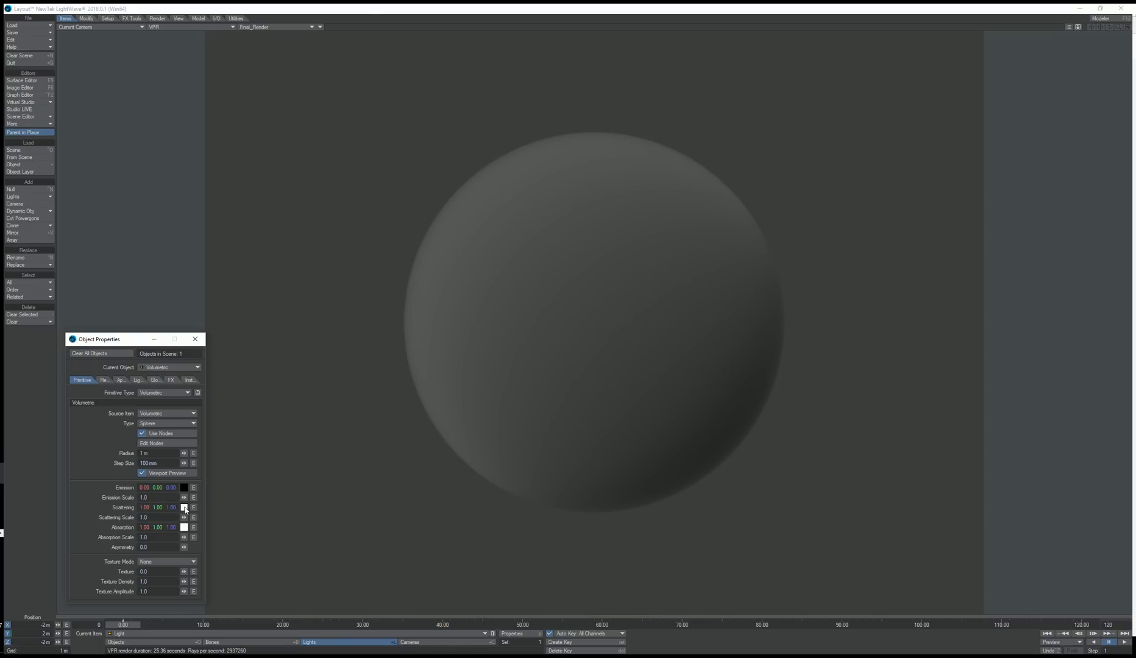
click(184, 507)
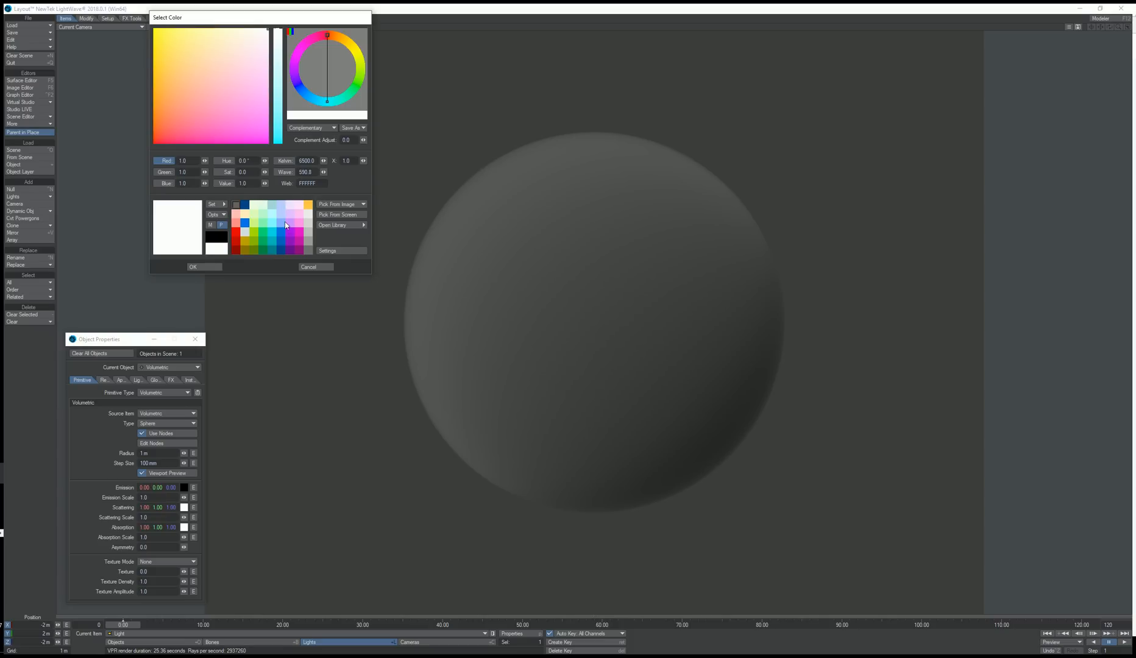
click(193, 267)
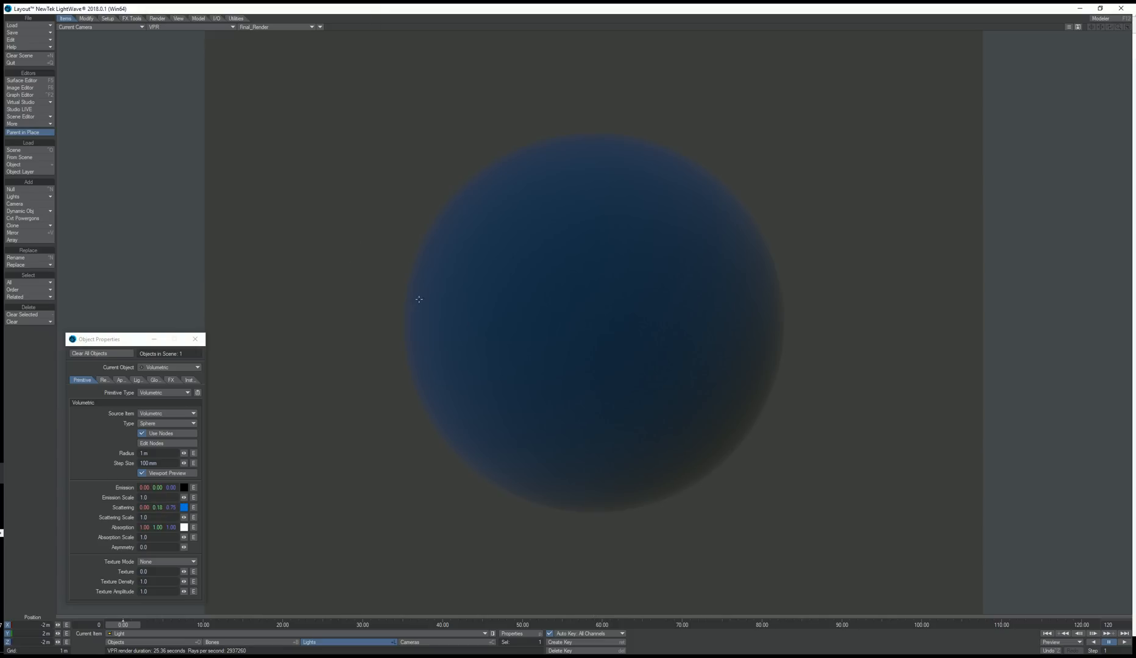
mouse_move(548, 283)
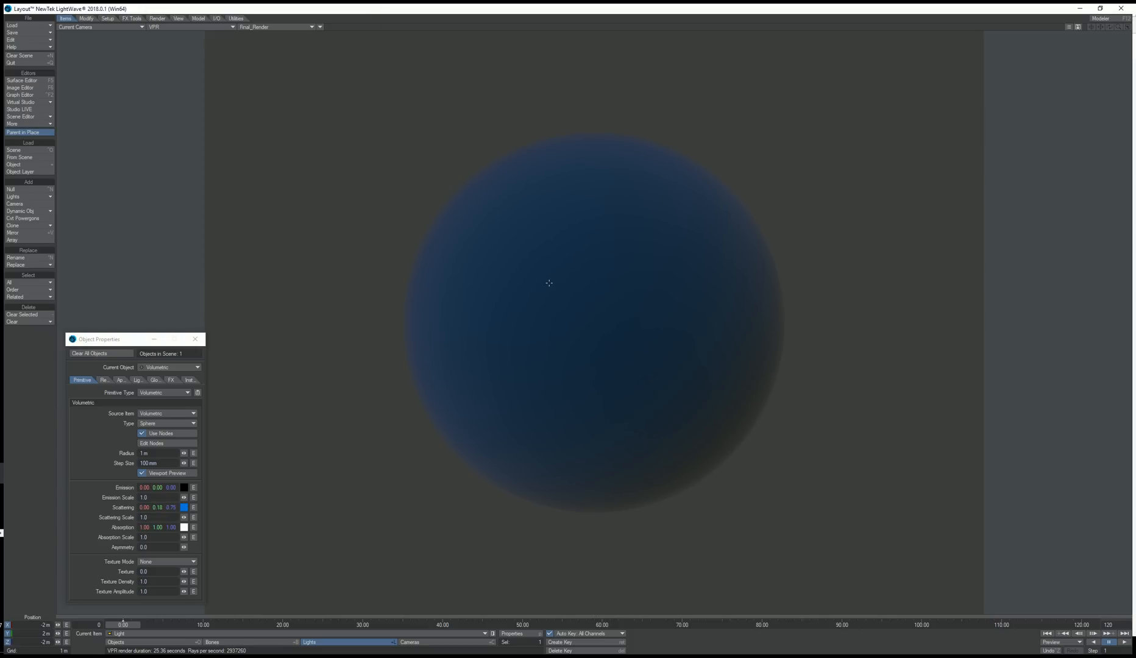
mouse_move(614, 333)
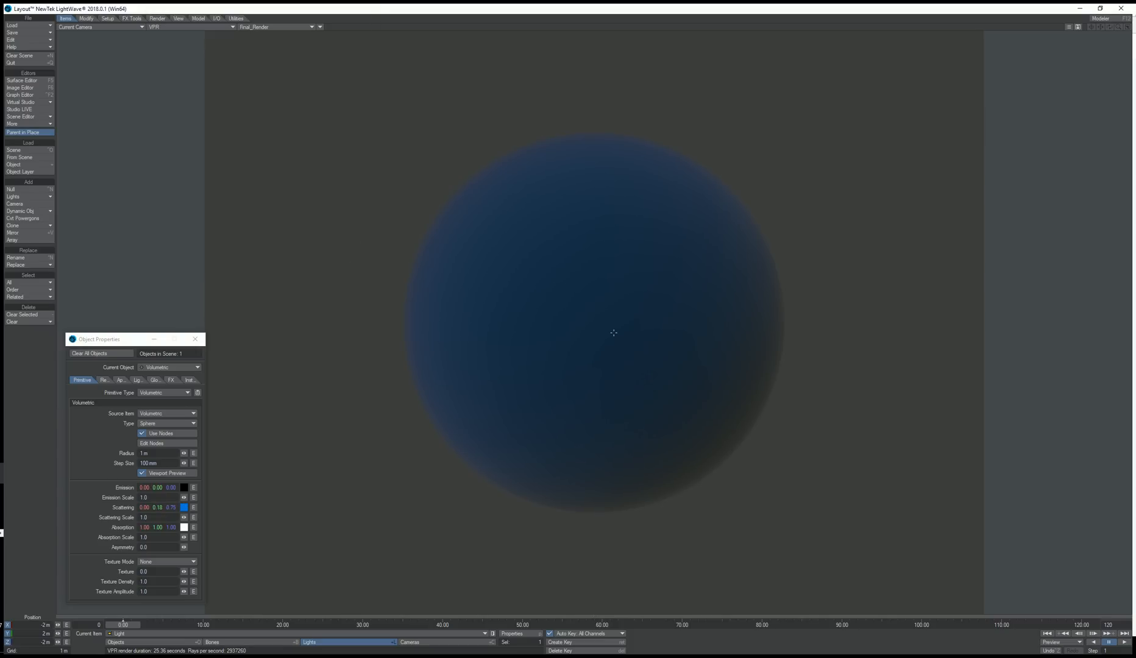
click(164, 507)
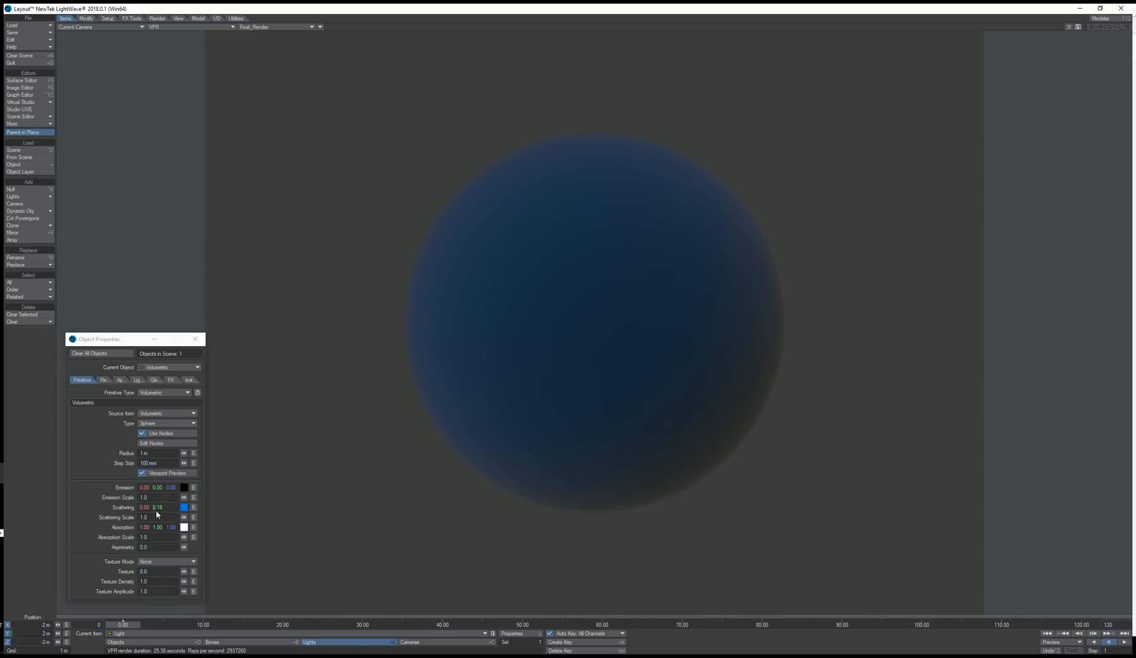
mouse_move(164, 508)
text(20.7)
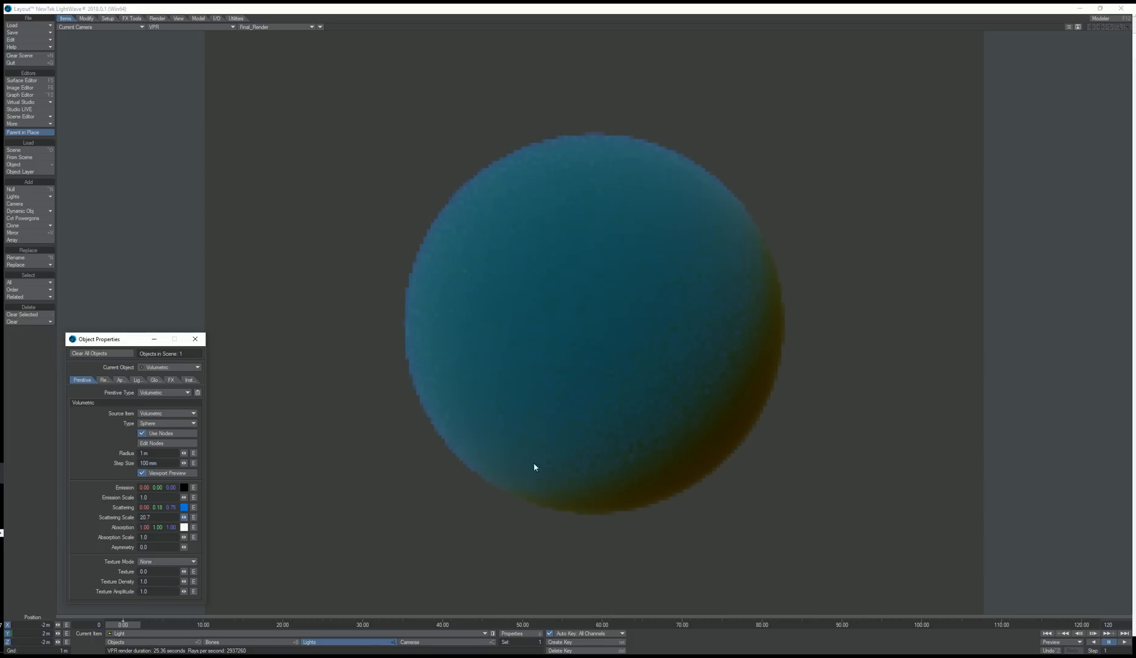
Step: Change the scattering colour to near-black so the sphere renders plain grey again
click(183, 518)
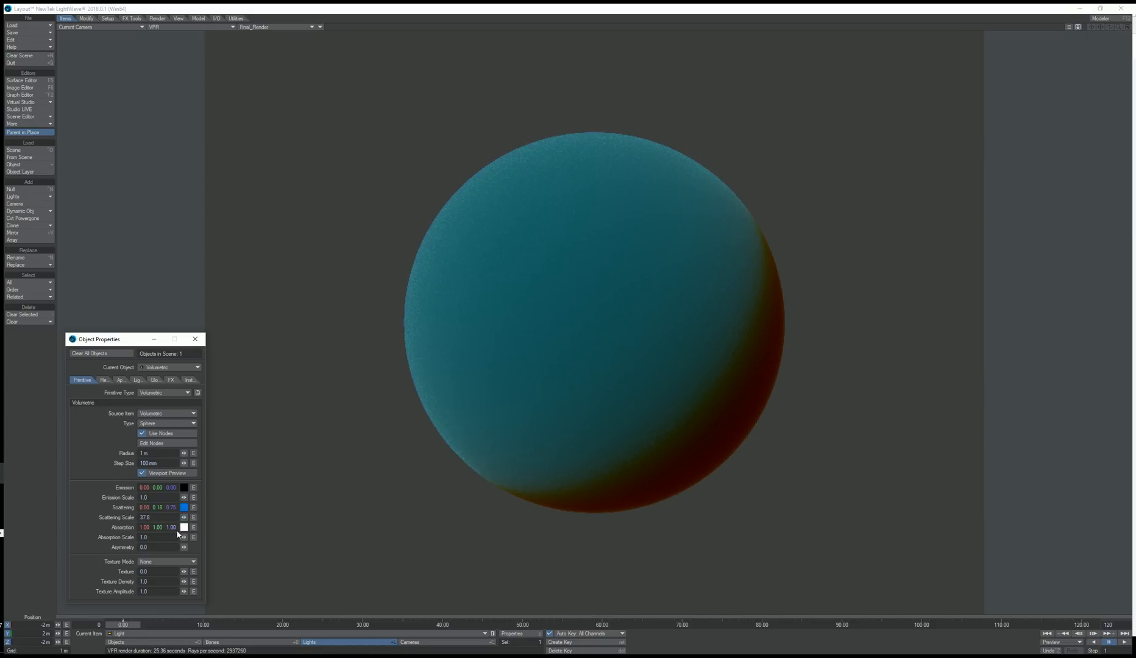
mouse_move(533, 276)
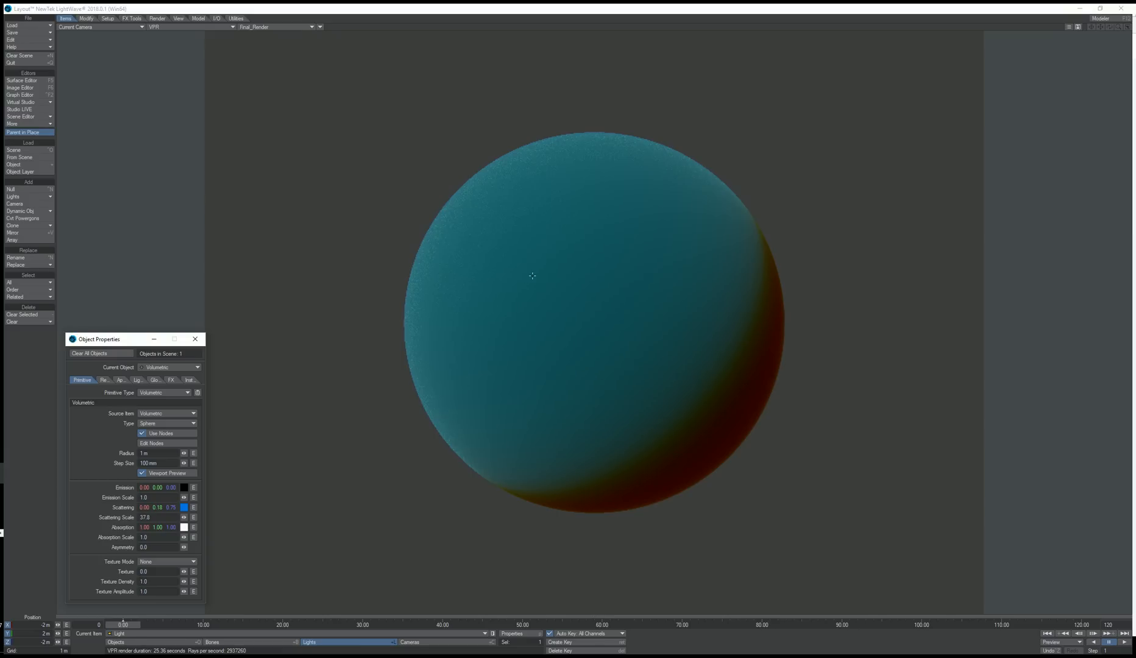
click(182, 508)
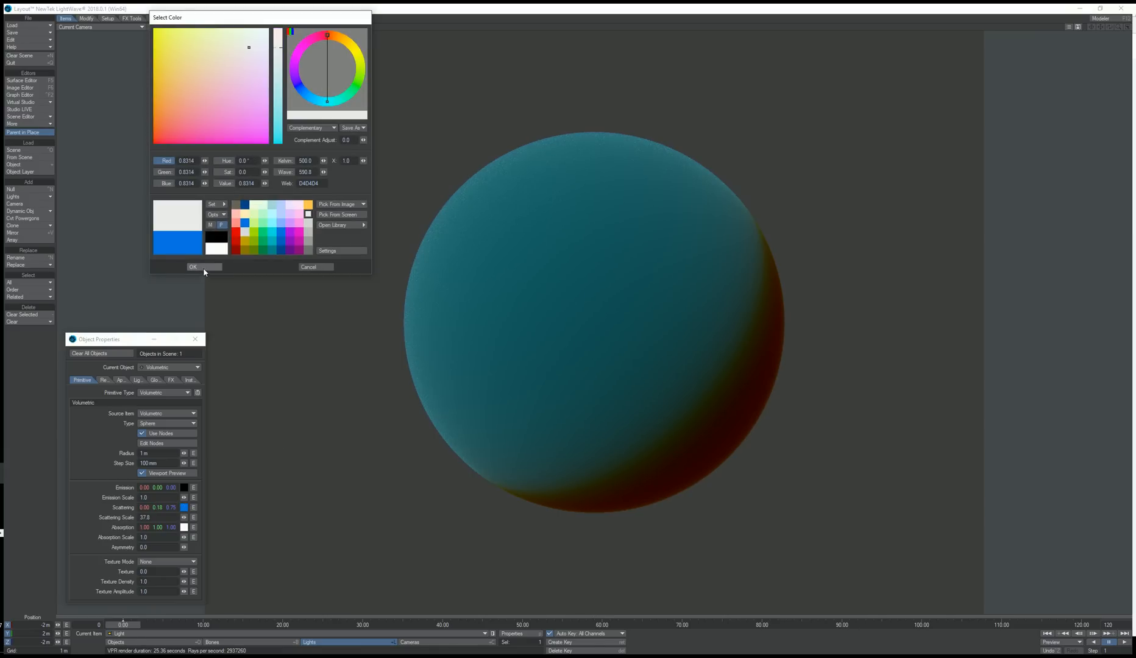
click(192, 267)
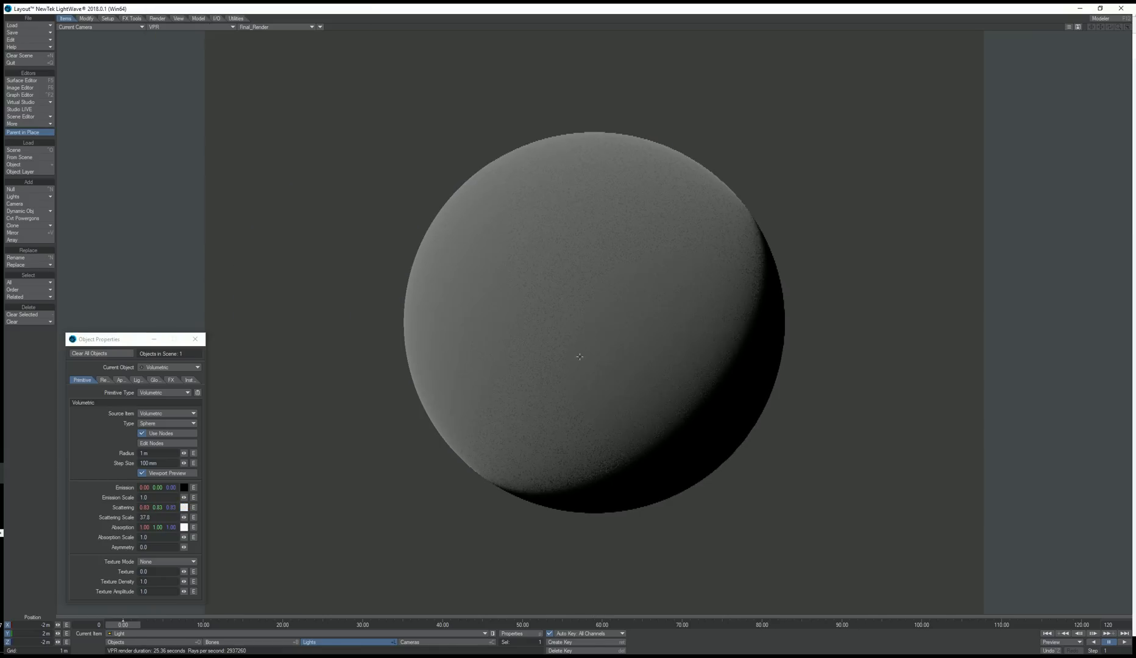
mouse_move(609, 283)
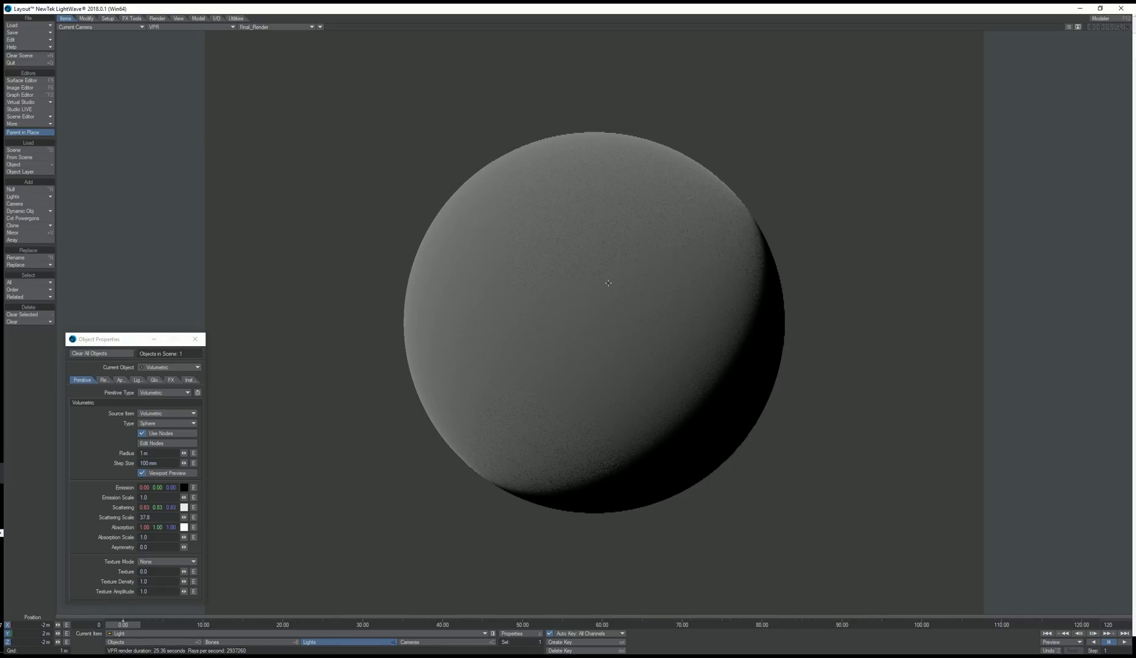
mouse_move(606, 263)
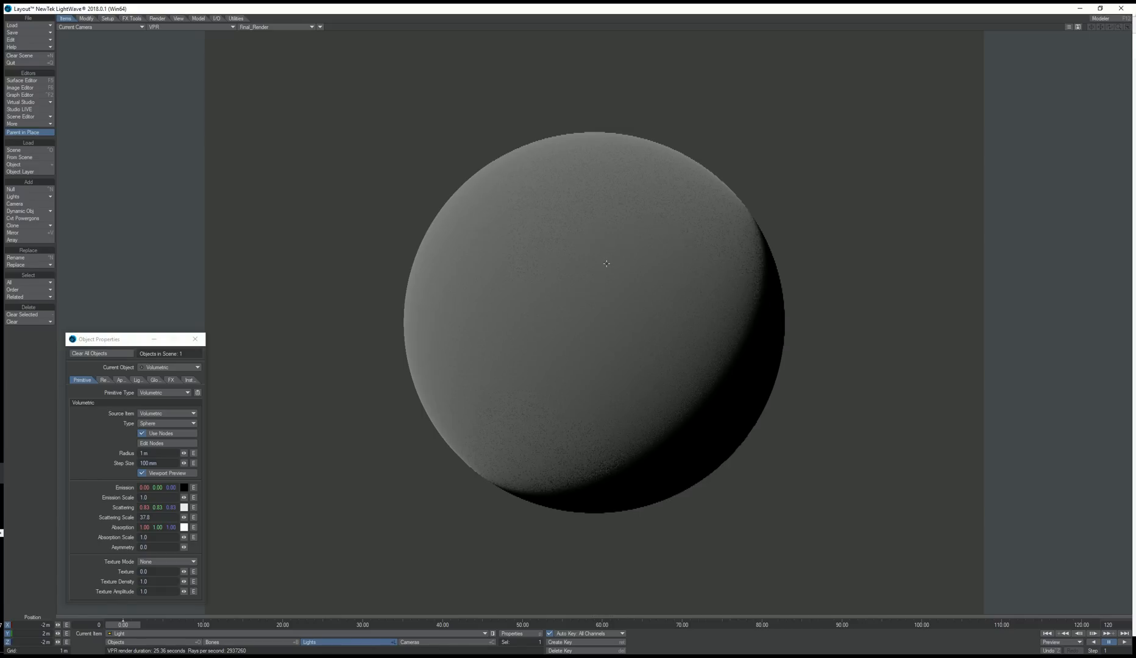
mouse_move(625, 427)
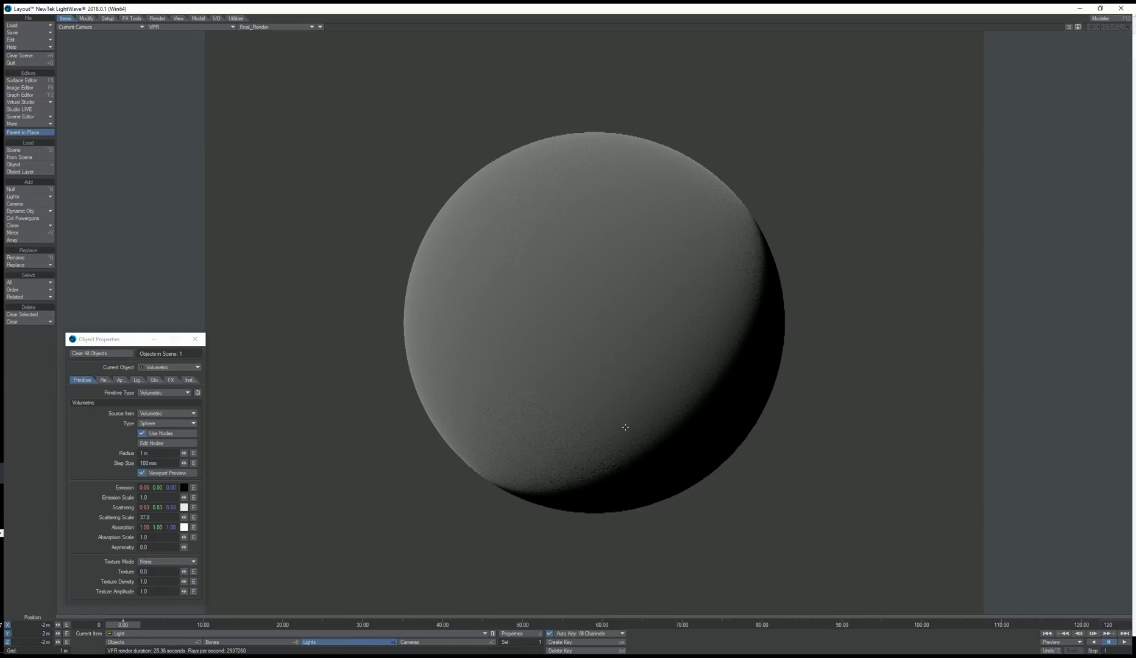
double_click(144, 517)
text(1)
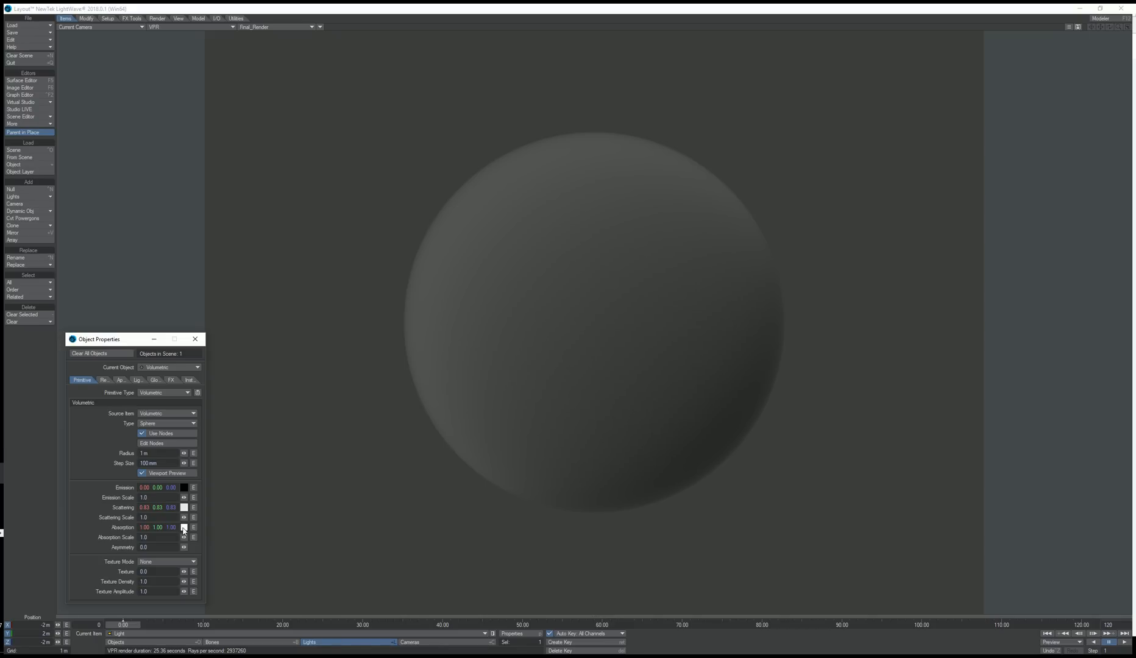
mouse_move(182, 522)
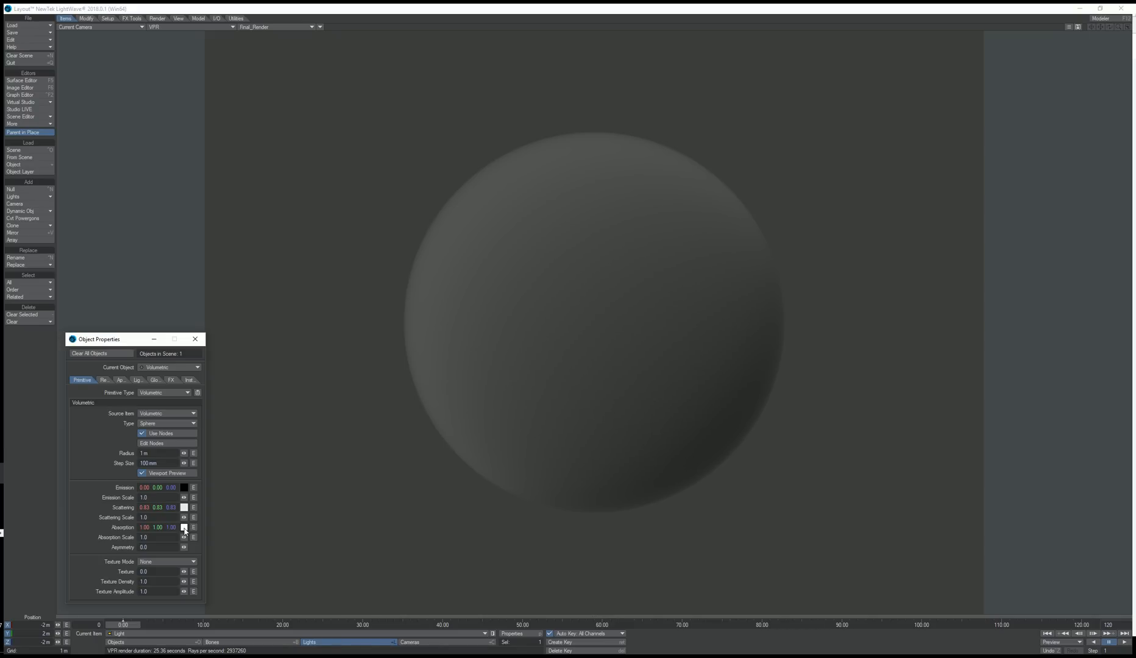
Step: Give the absorption a pale then stronger blue tint and adjust the scattering and absorption scales
click(183, 526)
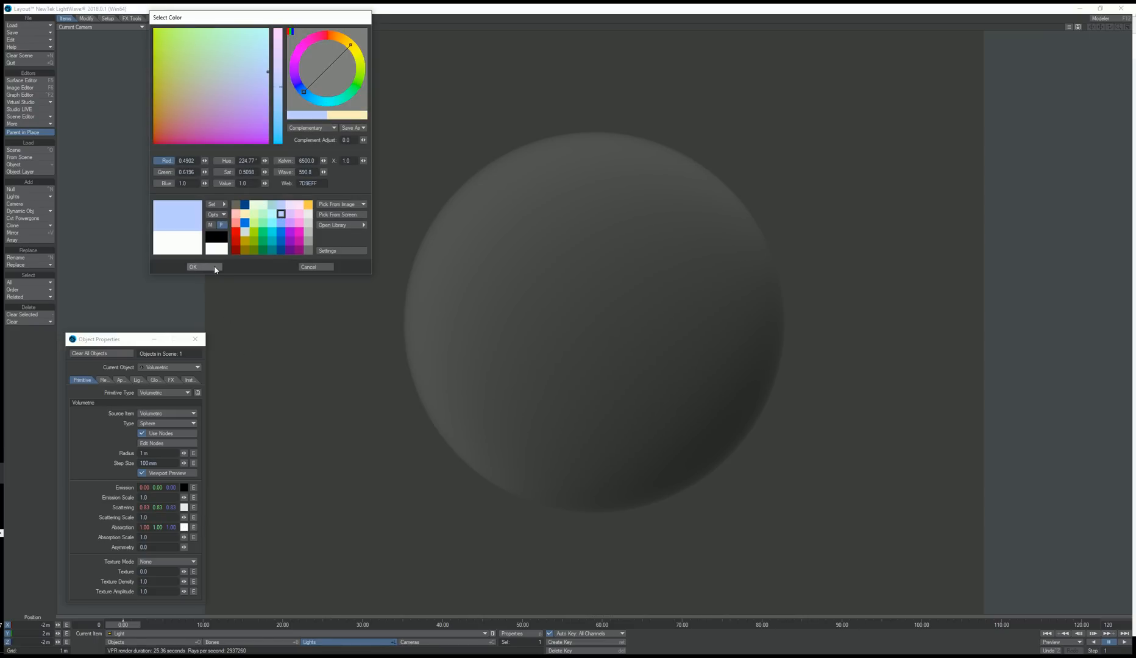
click(193, 267)
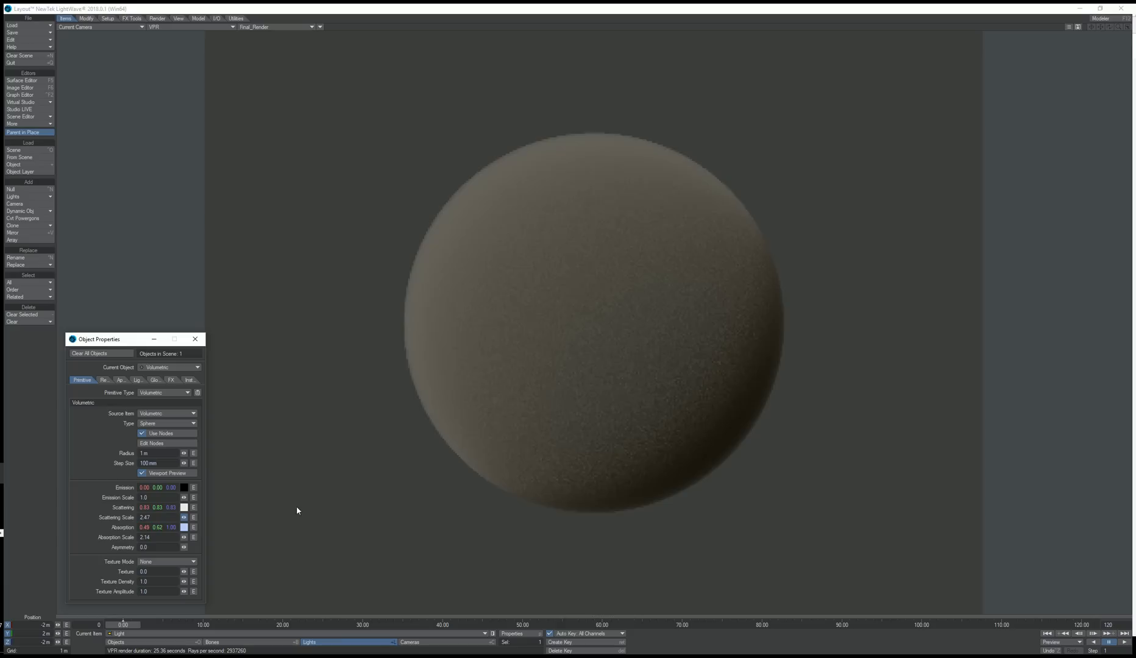
click(144, 517)
text(1.75)
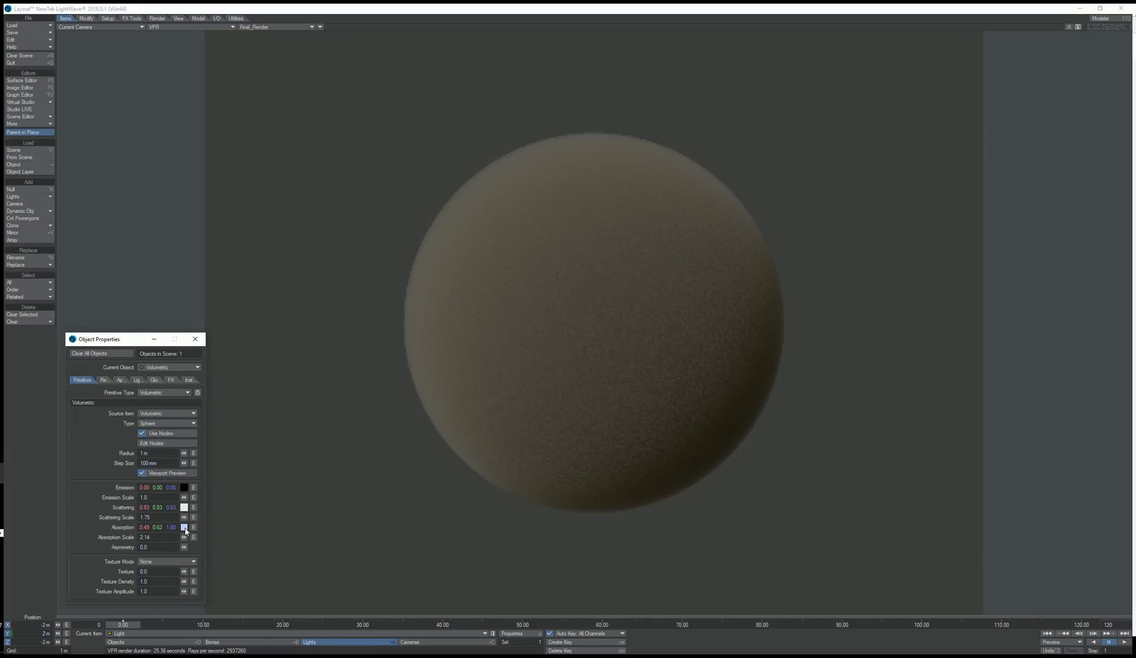
click(183, 527)
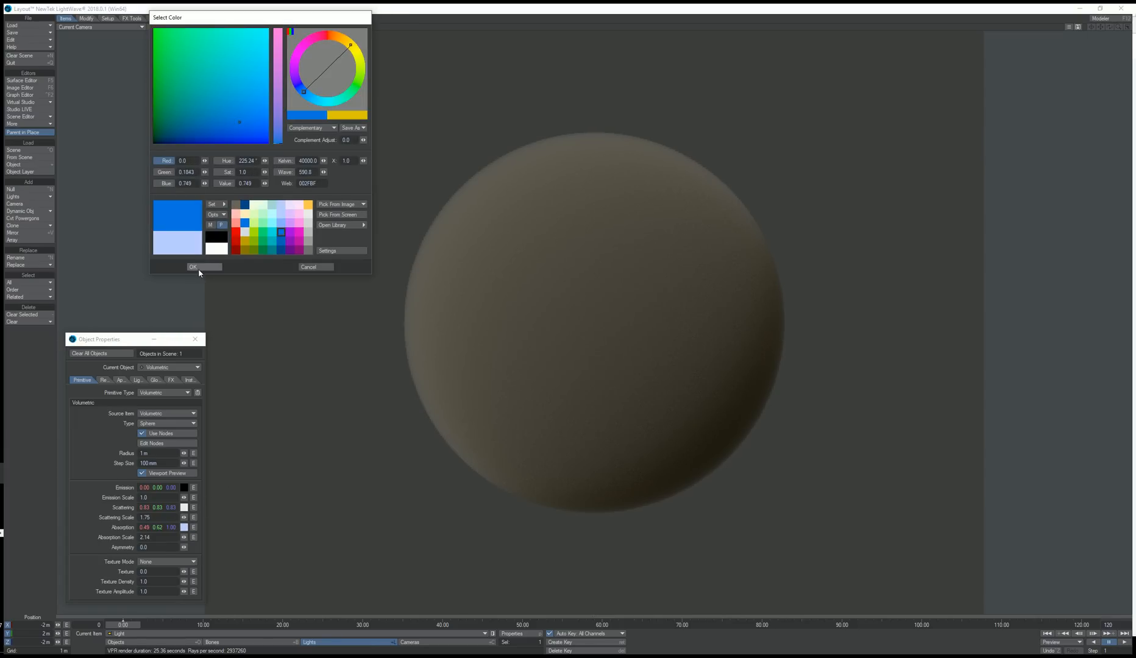
click(193, 267)
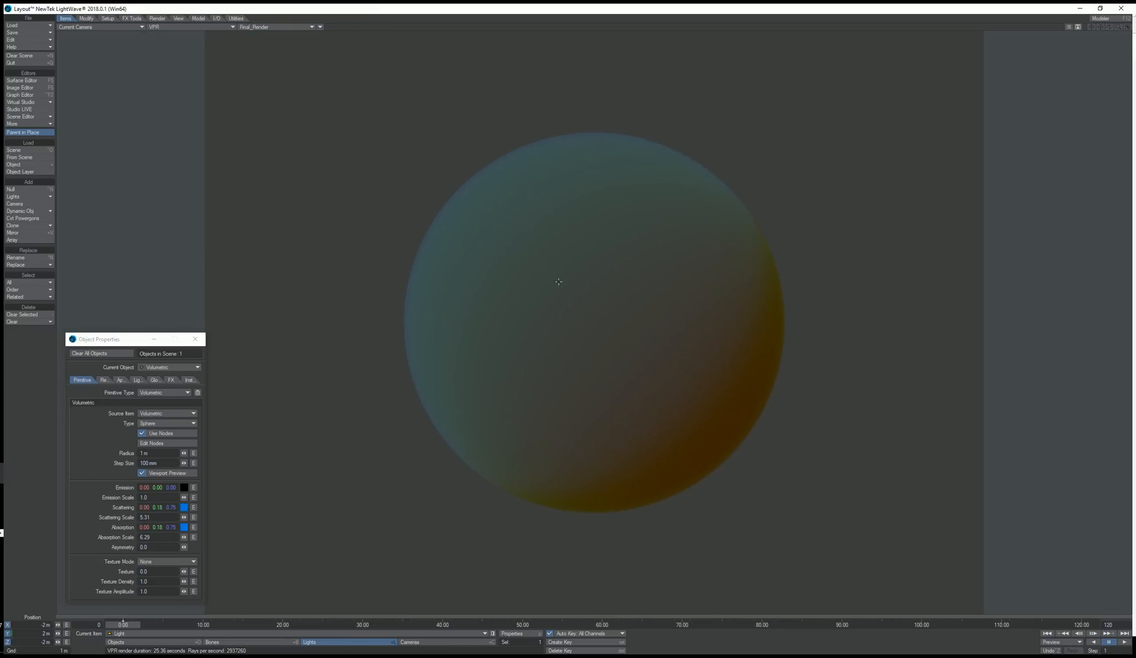
mouse_move(536, 288)
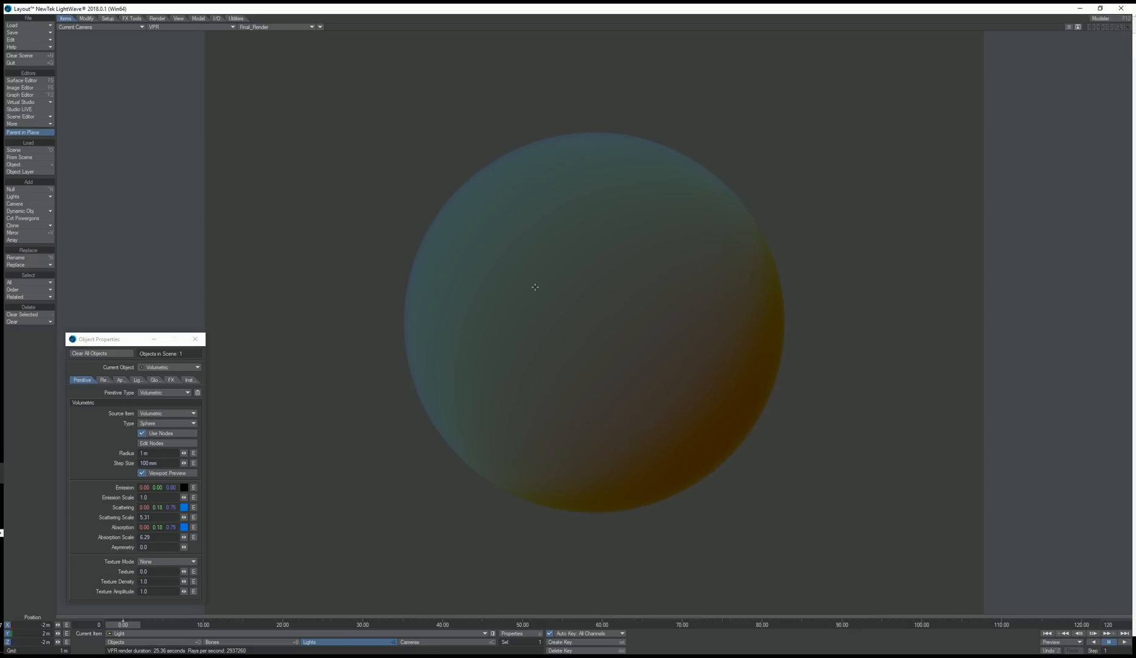
click(184, 517)
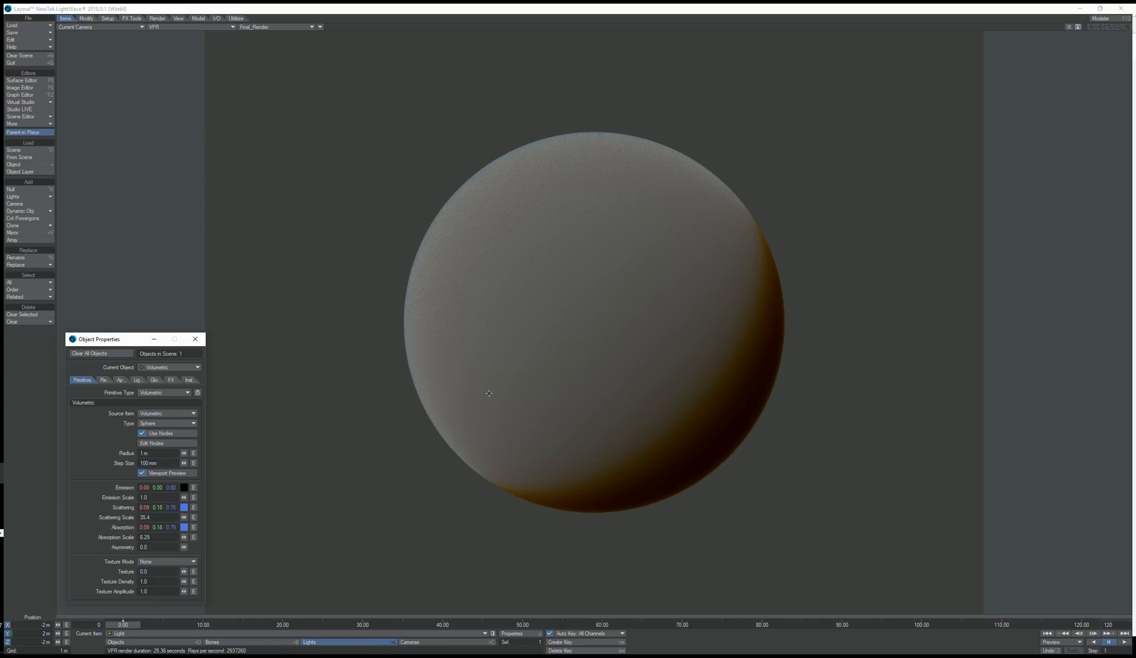
mouse_move(297, 446)
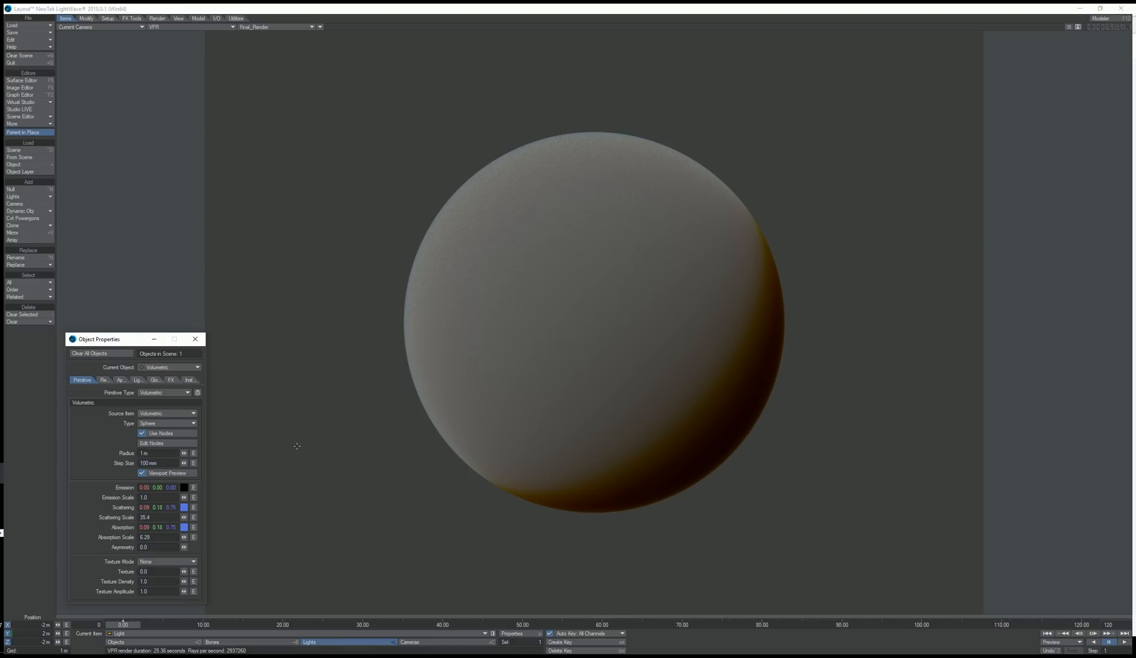
mouse_move(164, 526)
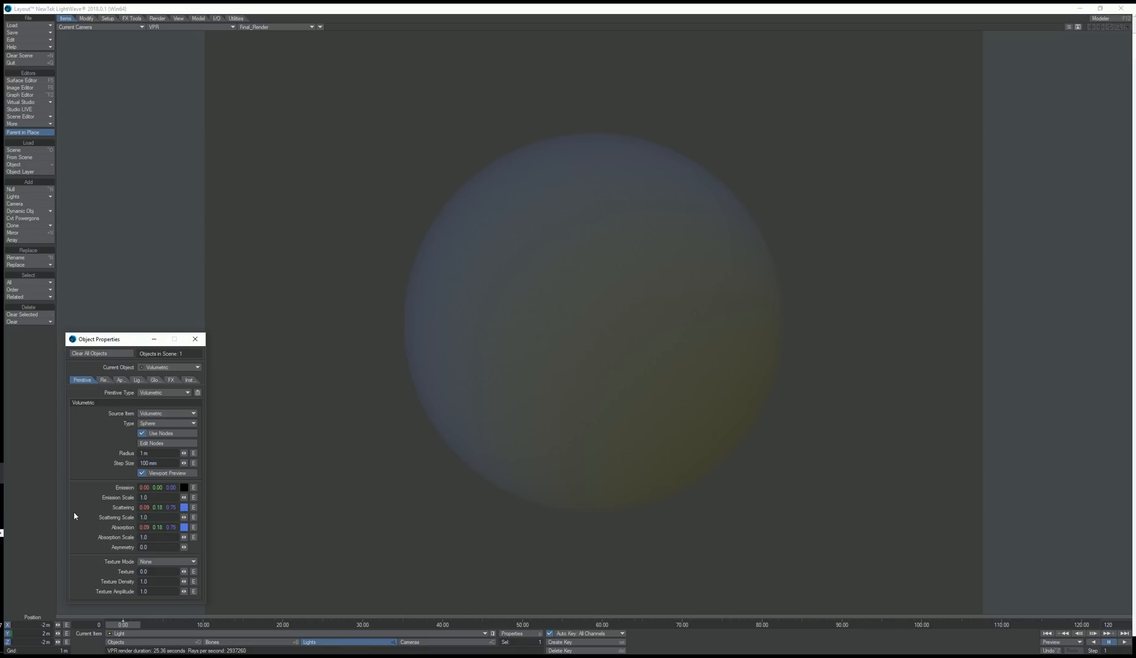
Step: Set the scattering colour to white so the sphere renders solid grey at scattering scale 10
click(182, 507)
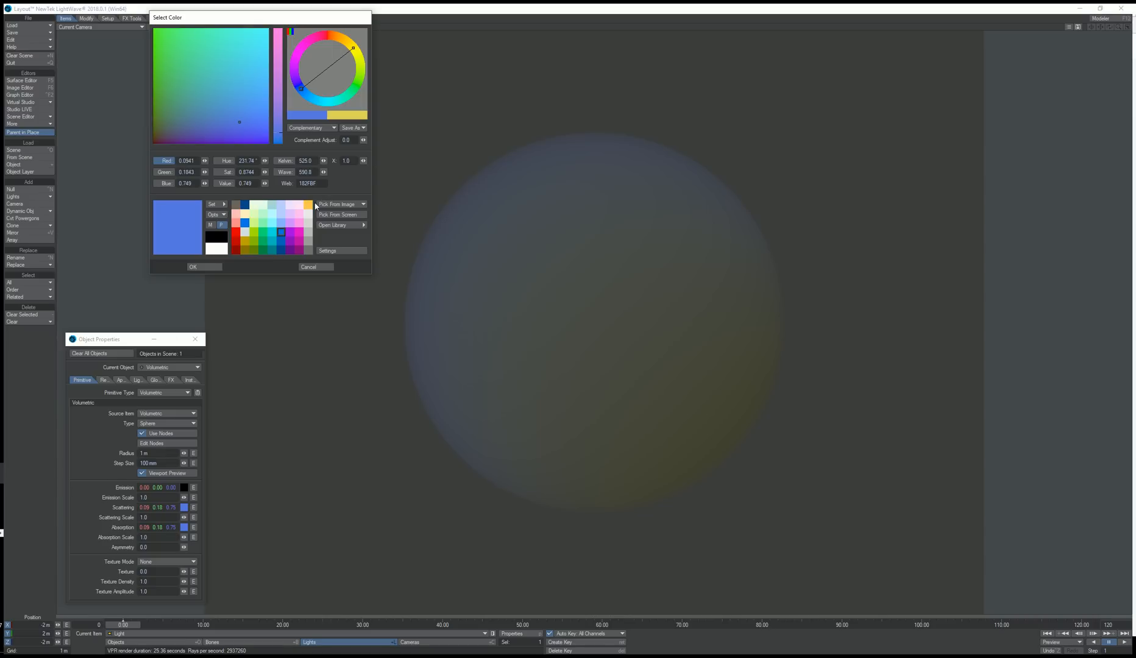
click(217, 246)
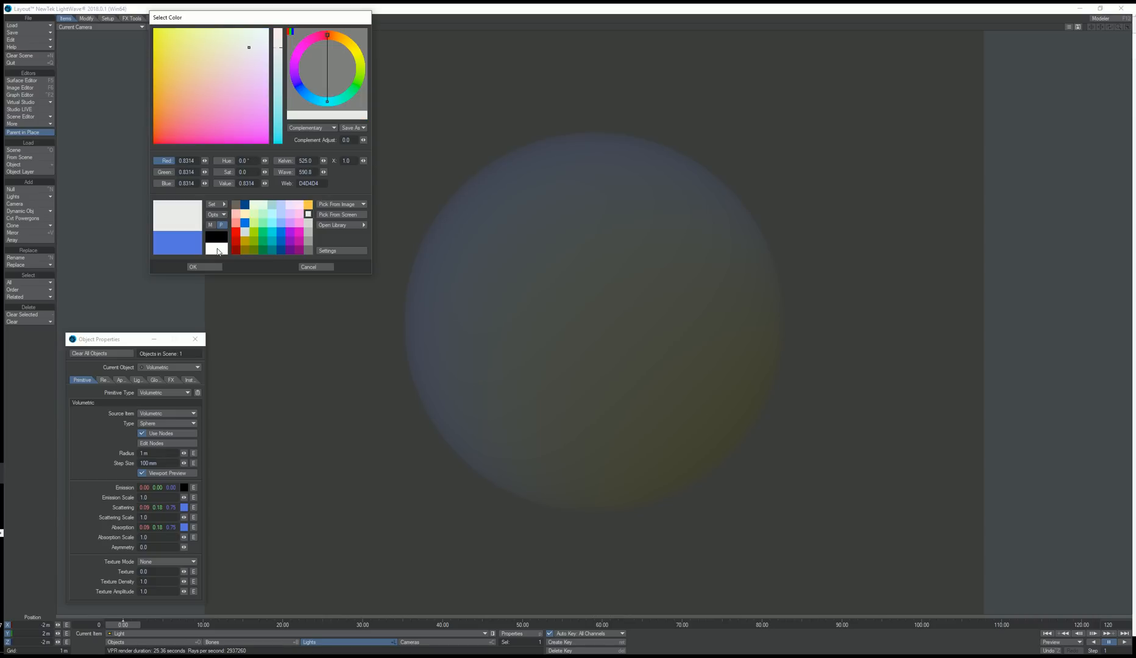
click(192, 267)
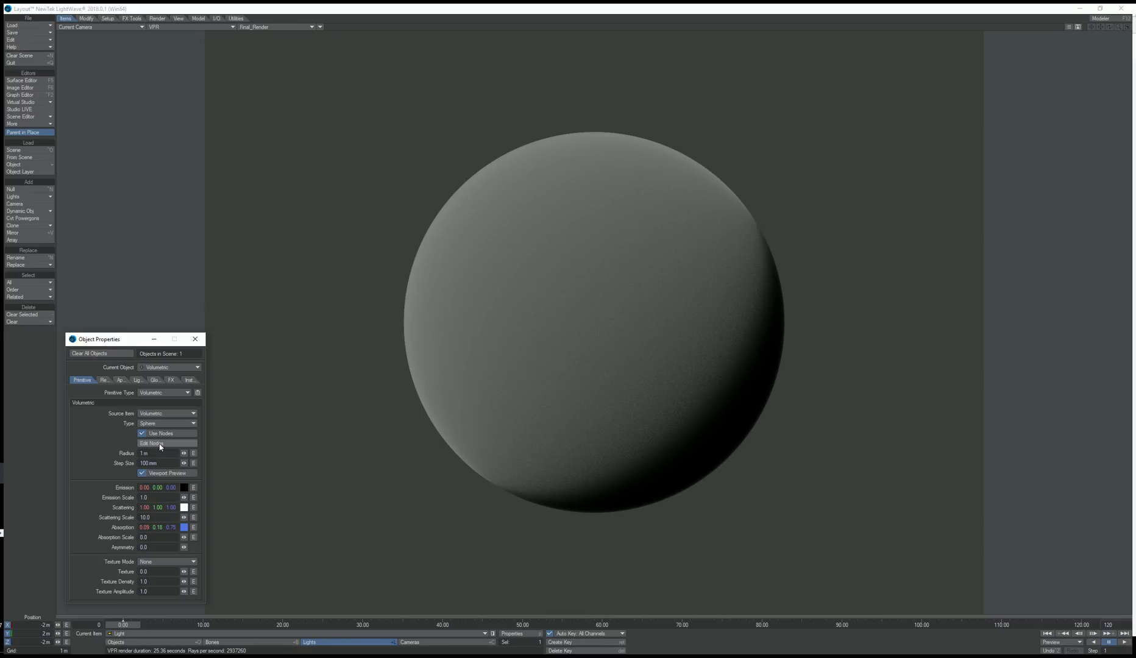
Step: Bring up the volumetric primitive's node network with Edit Nodes and look at the texture mode choices
click(153, 442)
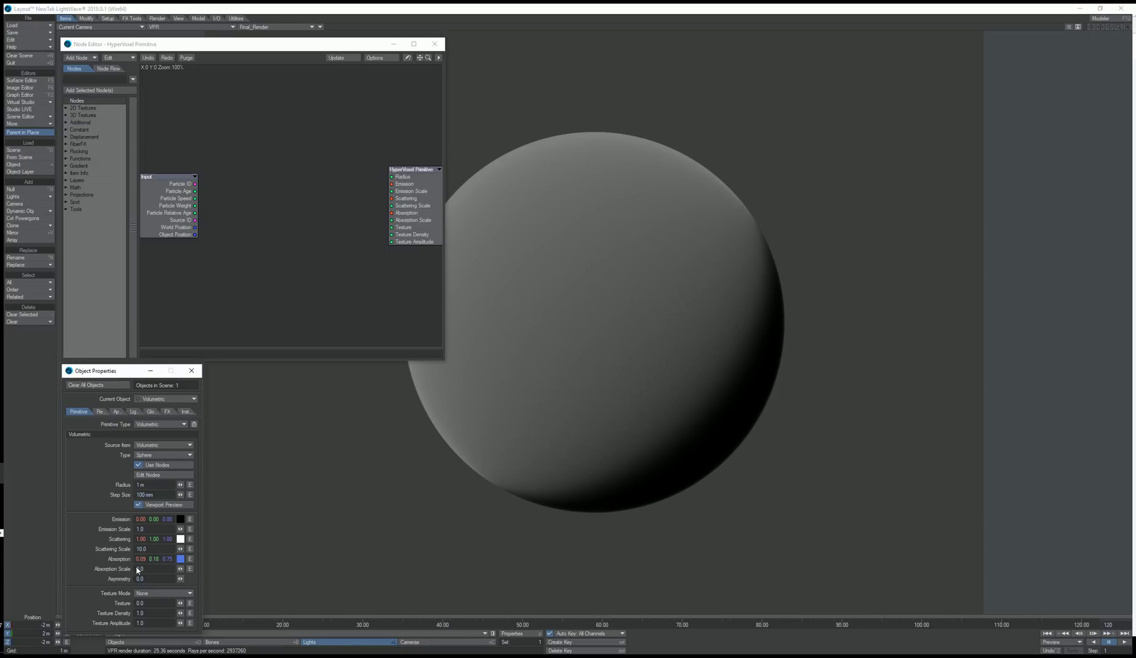
mouse_move(150, 595)
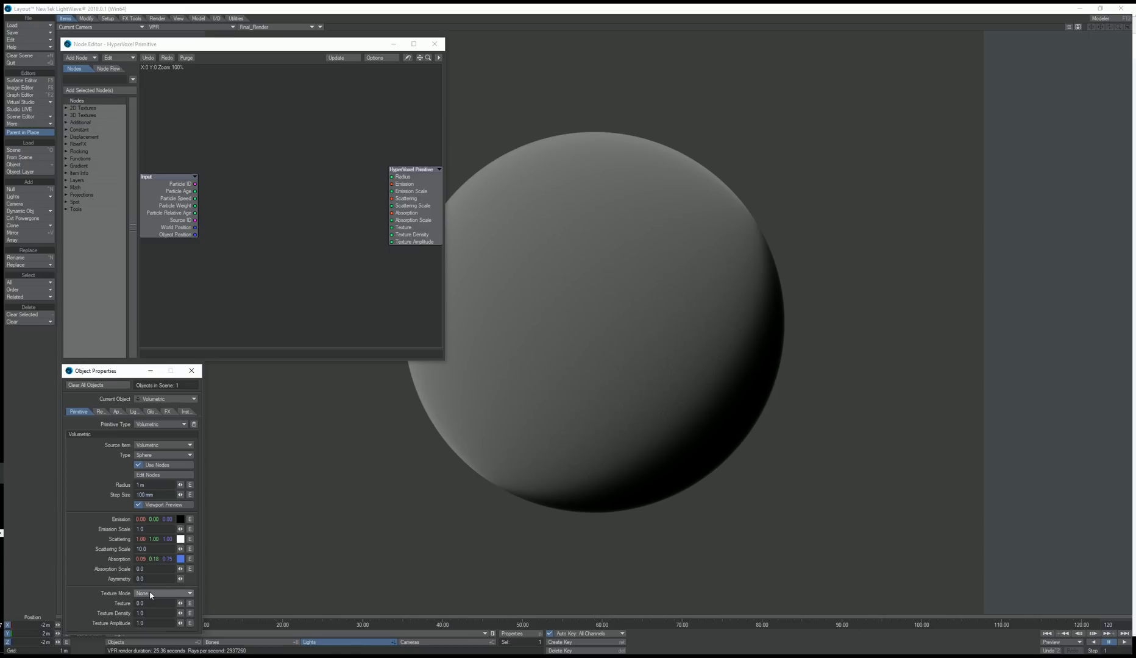
click(165, 592)
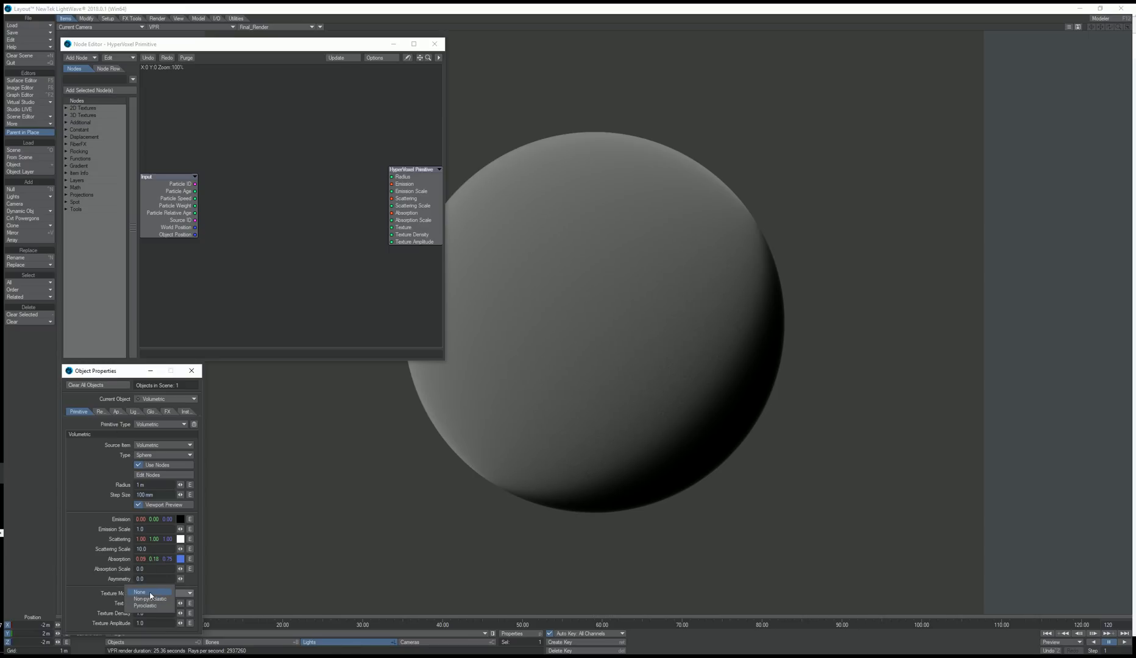
click(139, 592)
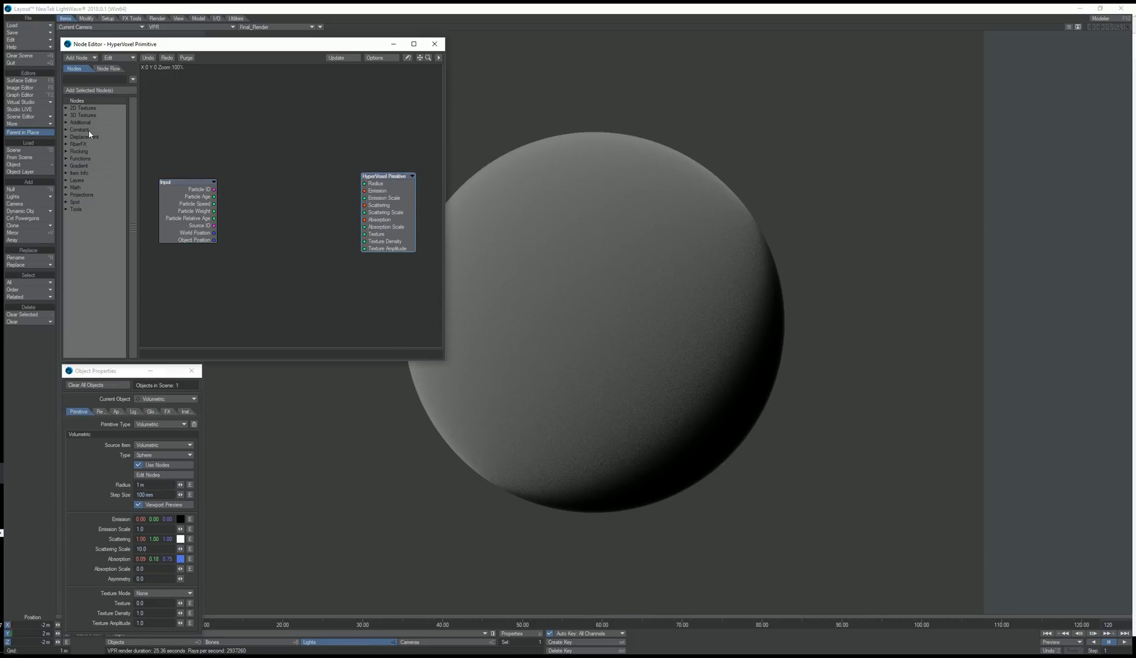
Step: Add a 3D Textures > Marble node and wire its Color into the primitive's Texture input
click(66, 116)
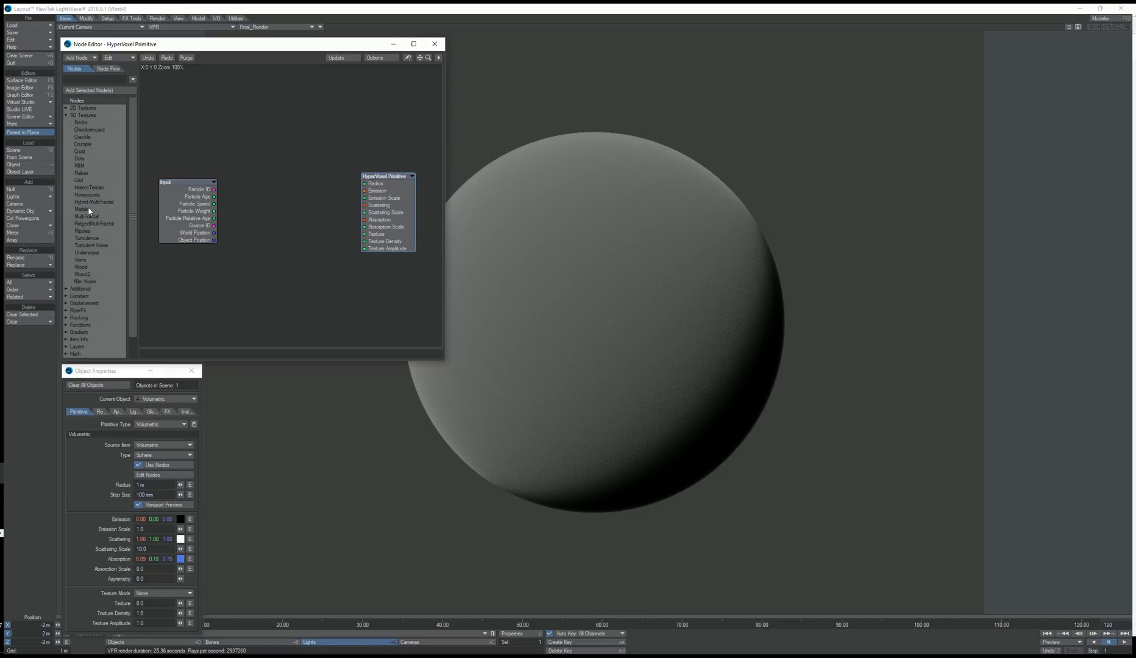
click(82, 210)
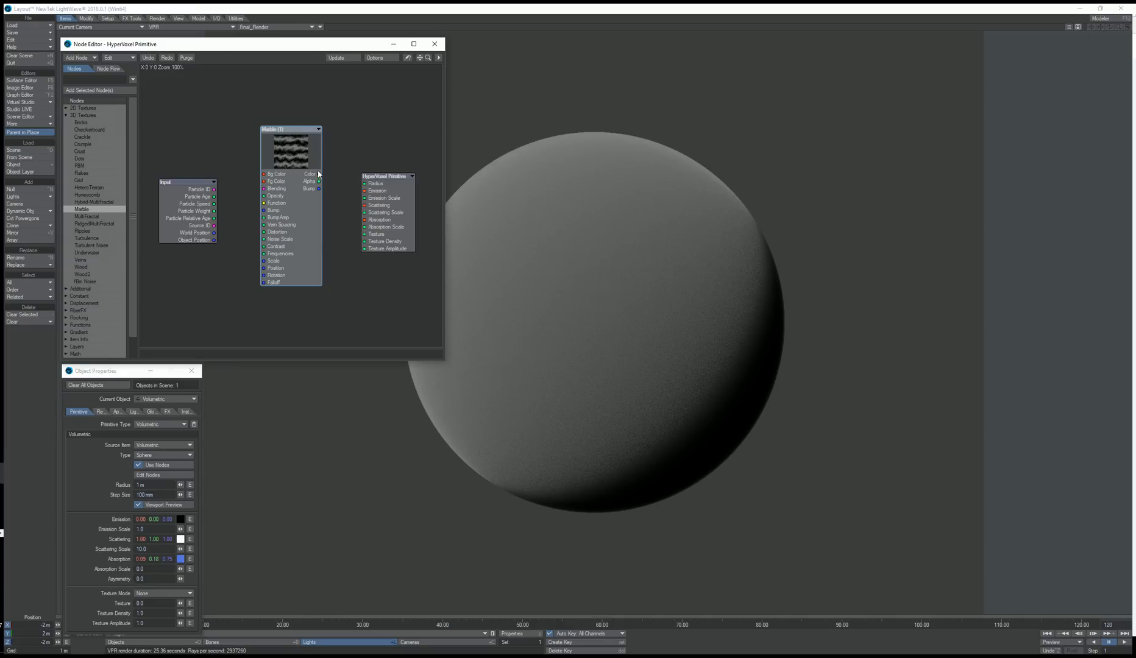
drag(317, 174, 363, 205)
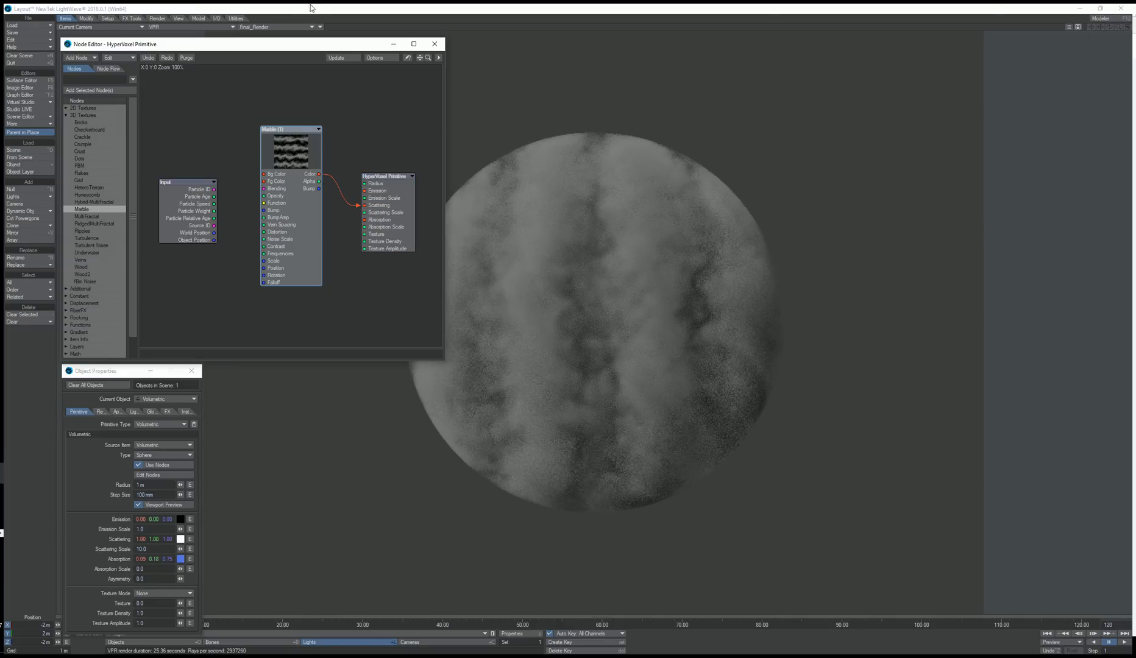
Step: Switch the viewport to Perspective and set Texture Mode to Non-pyroclastic
click(116, 18)
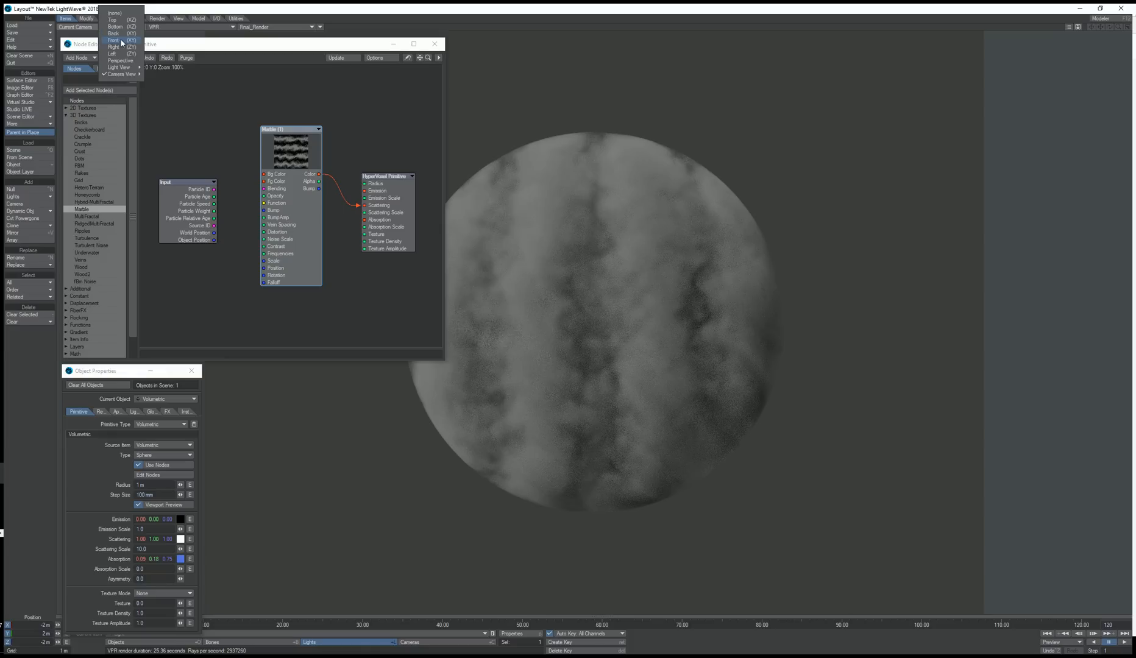
click(118, 46)
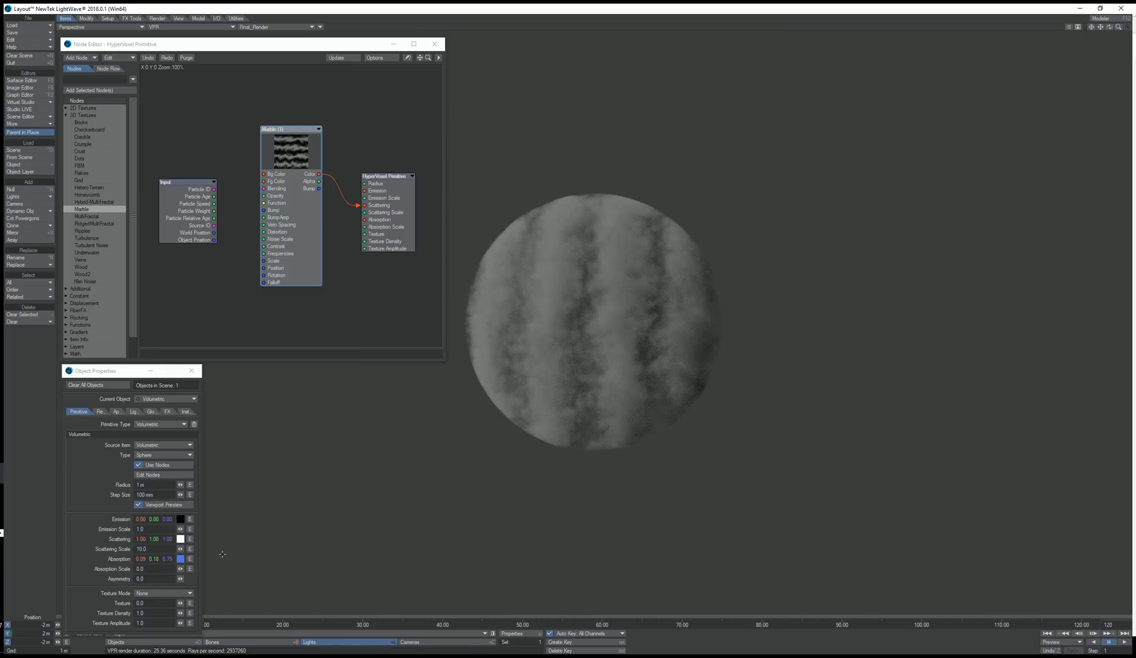
click(163, 592)
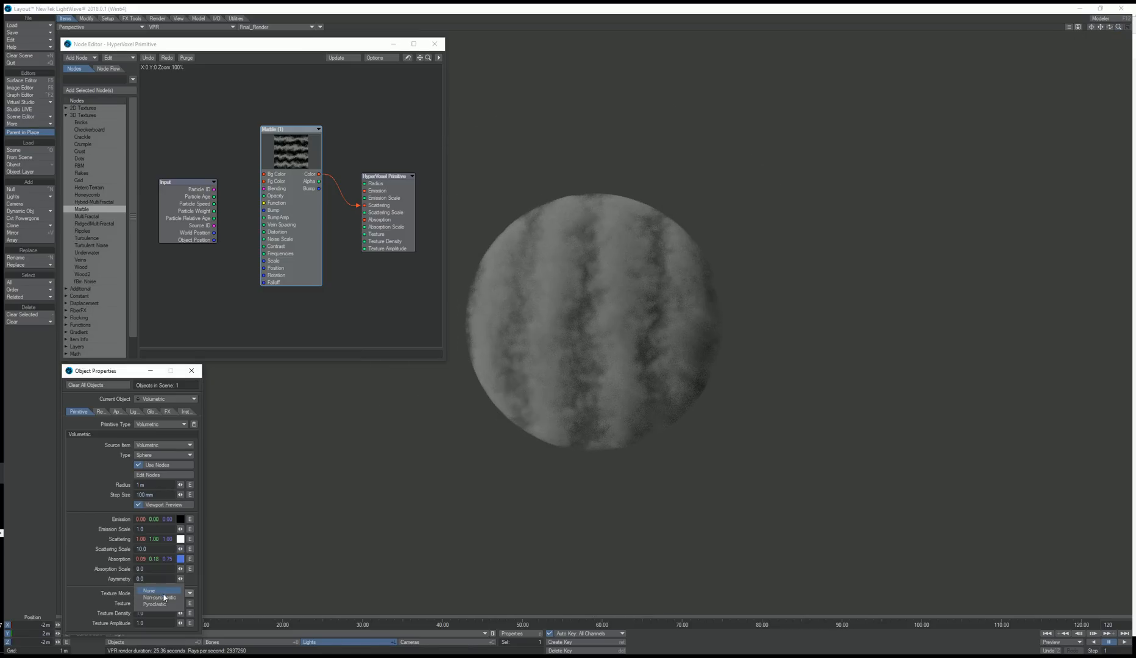
click(158, 598)
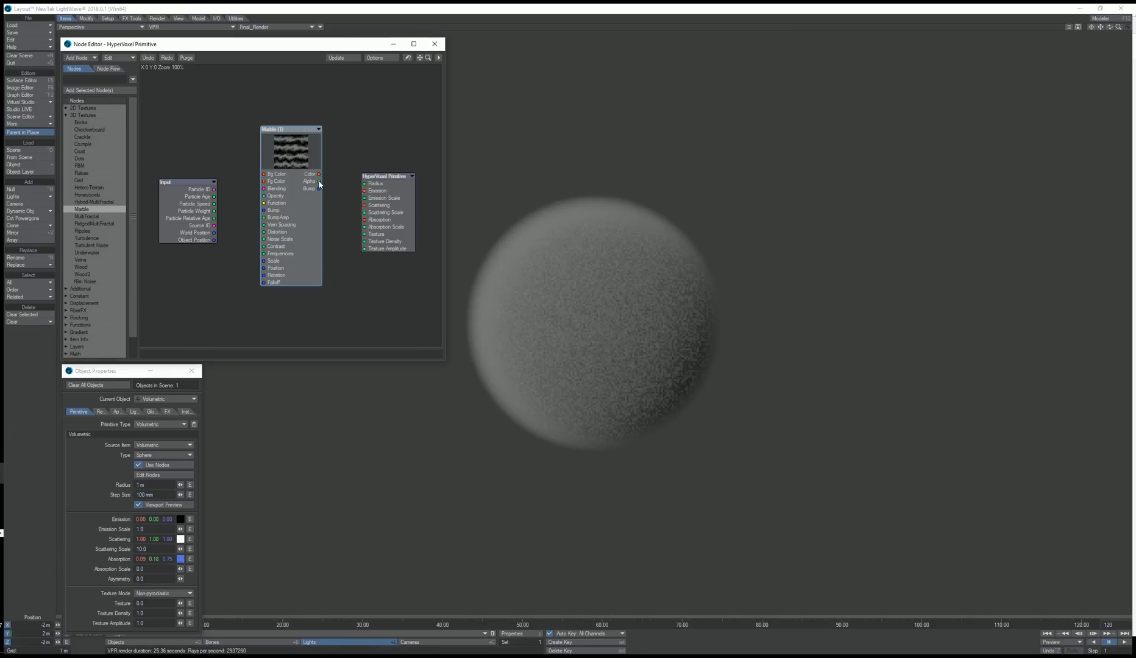
Step: Rewire the Marble colour into the texture input and stretch the pattern scale to 2 × 4 × 2 m
drag(319, 188, 362, 233)
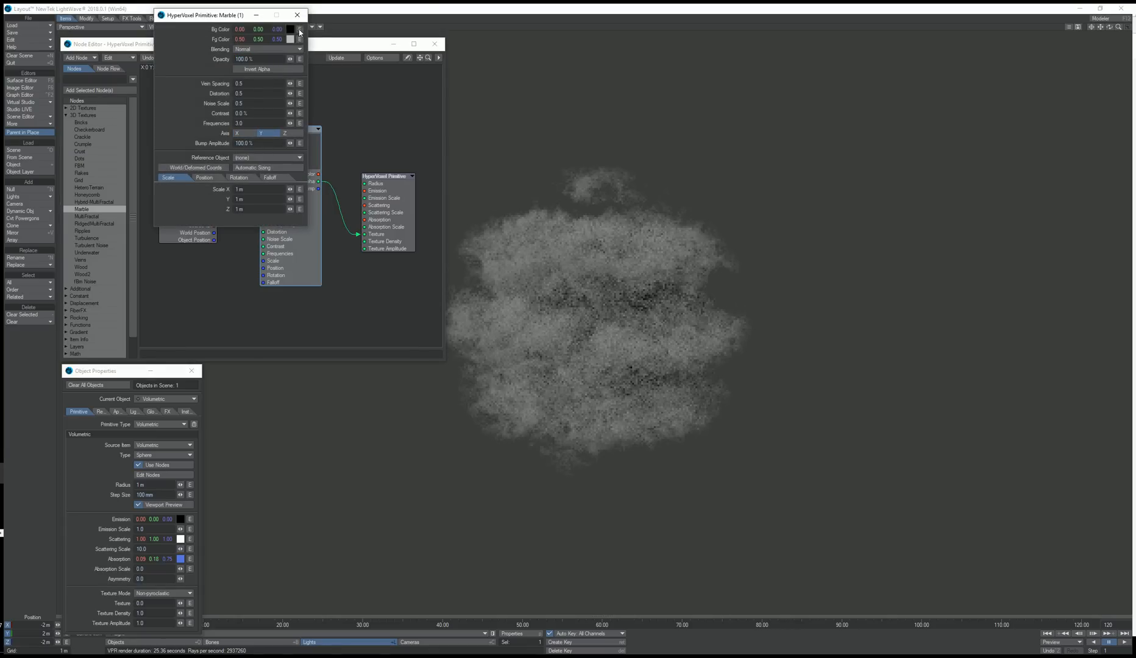
click(296, 15)
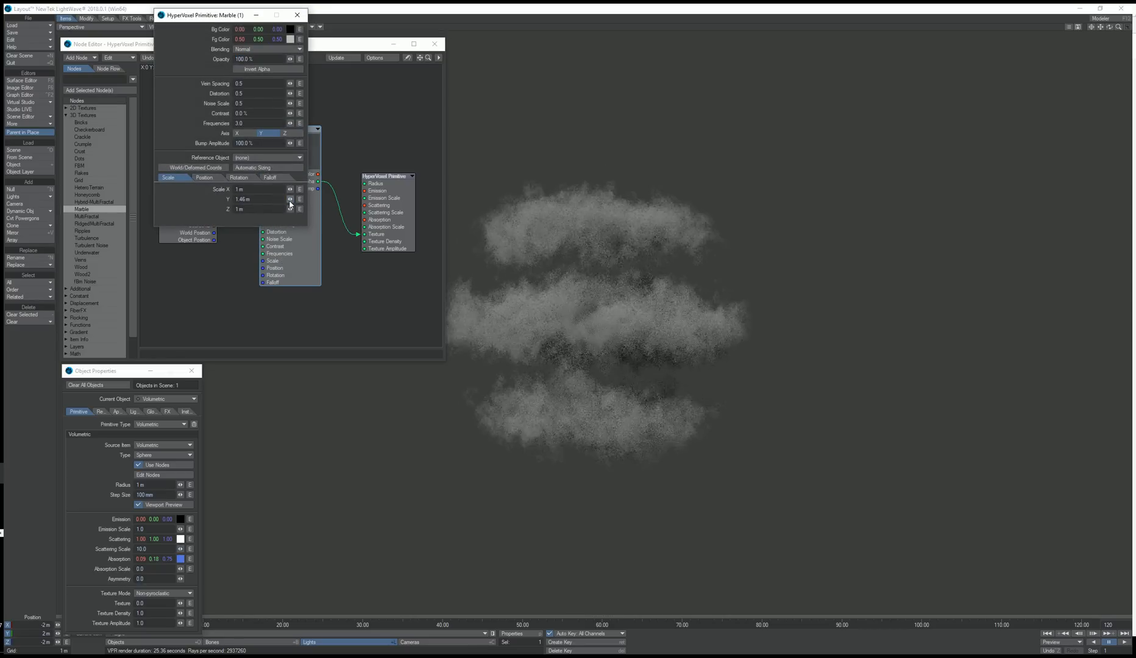
drag(254, 200, 258, 182)
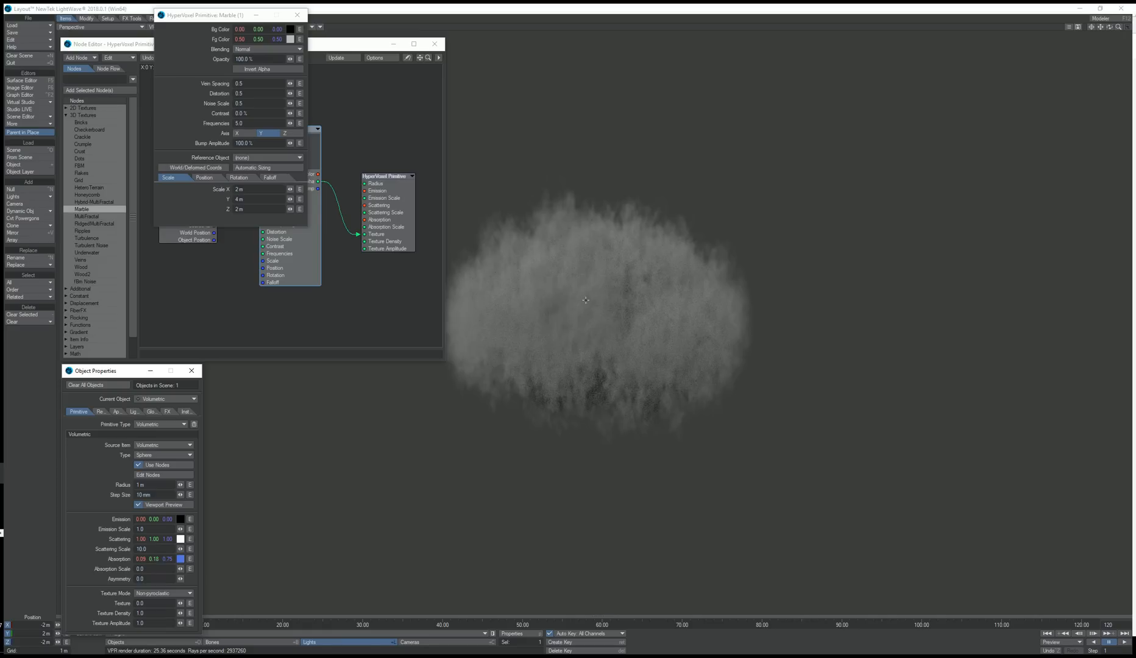
mouse_move(588, 293)
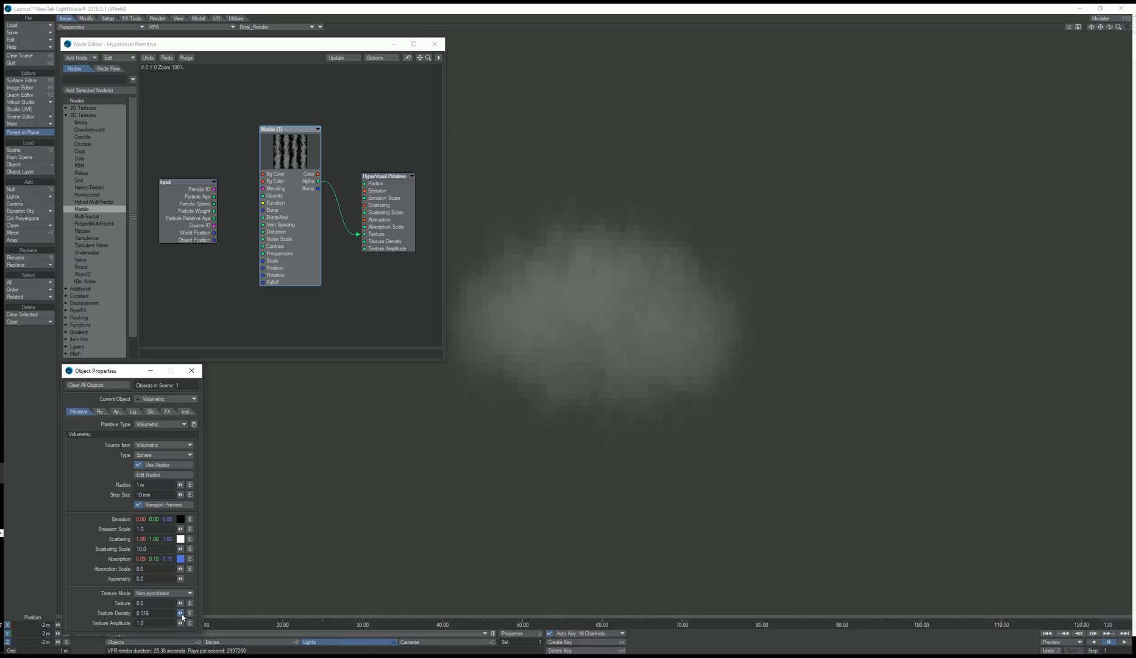
Step: Tweak Texture Density back to 1.0 and raise Texture Amplitude for a fluffier cloud puff
click(180, 613)
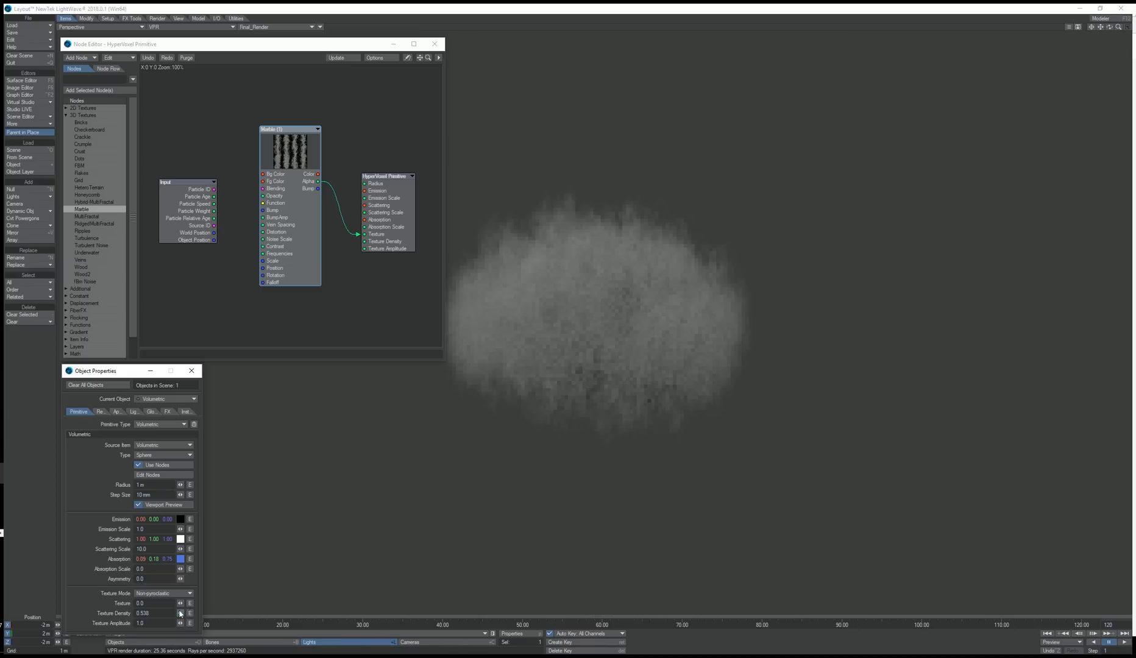
click(180, 613)
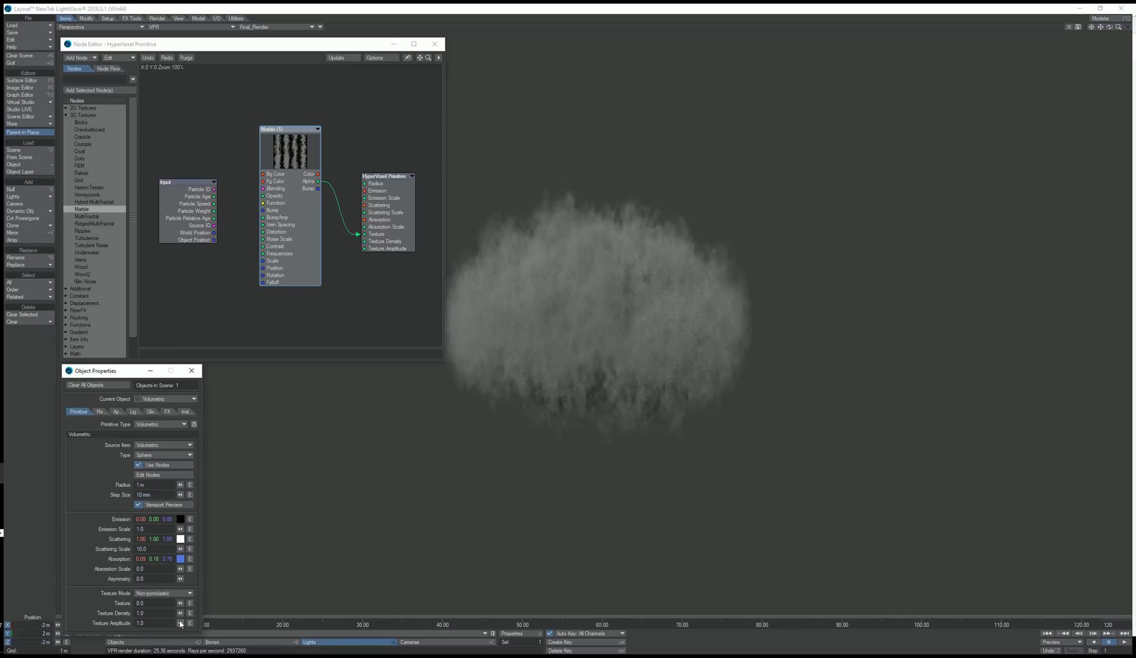
click(179, 623)
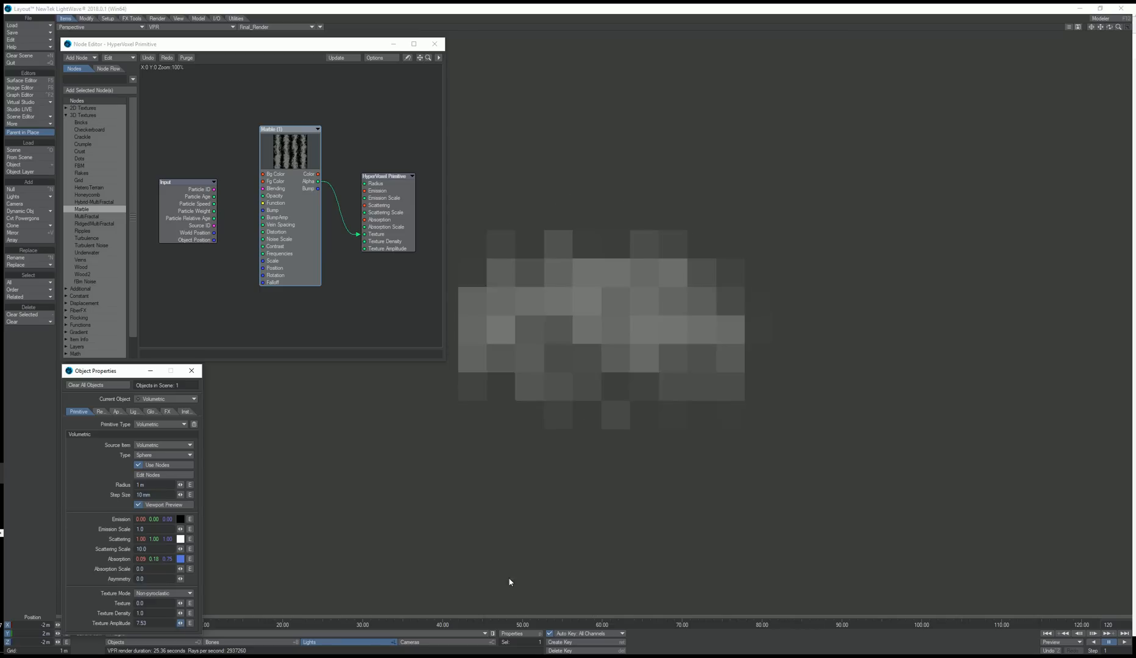
click(181, 623)
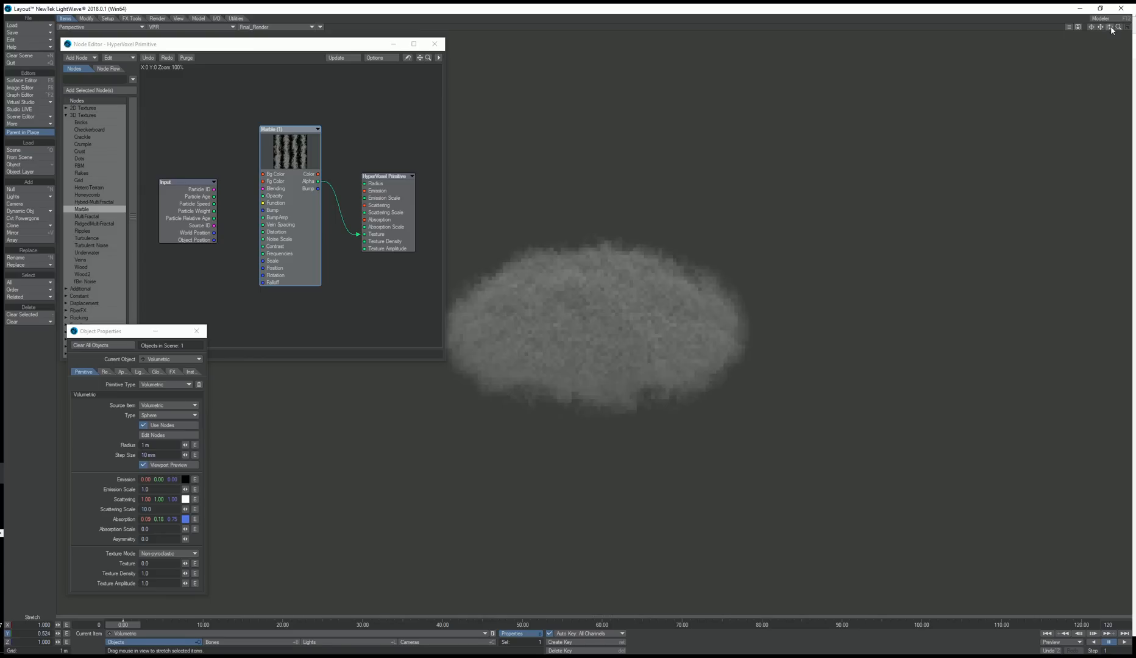
Step: Collapse the 3D texture list and add a Gradient node with its settings open
click(195, 331)
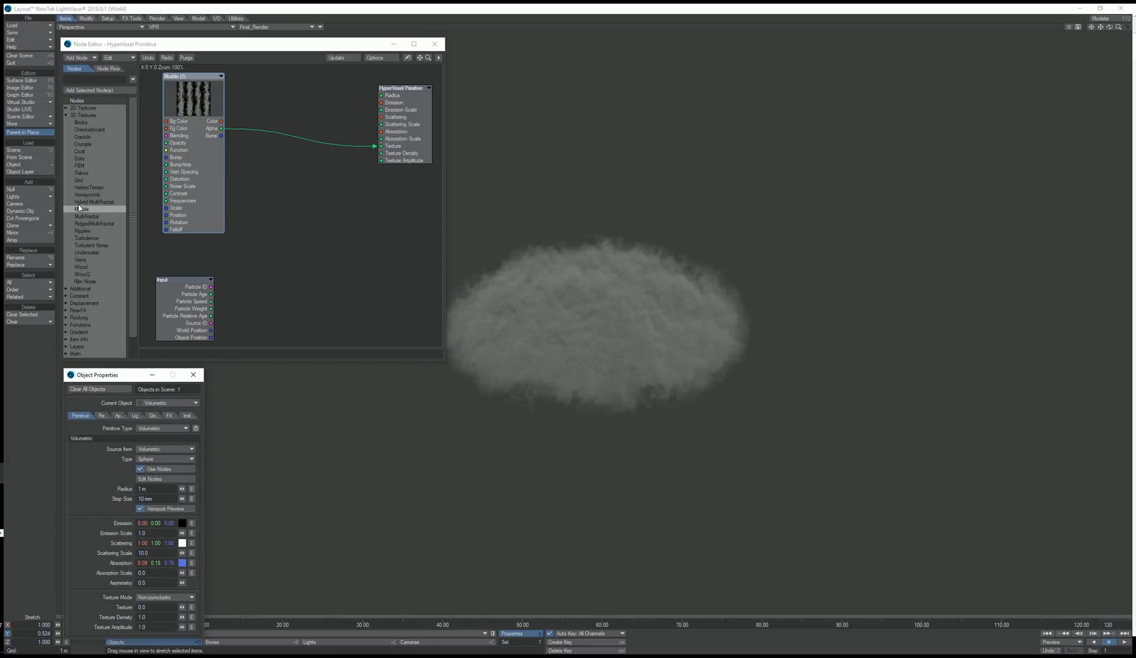
click(75, 116)
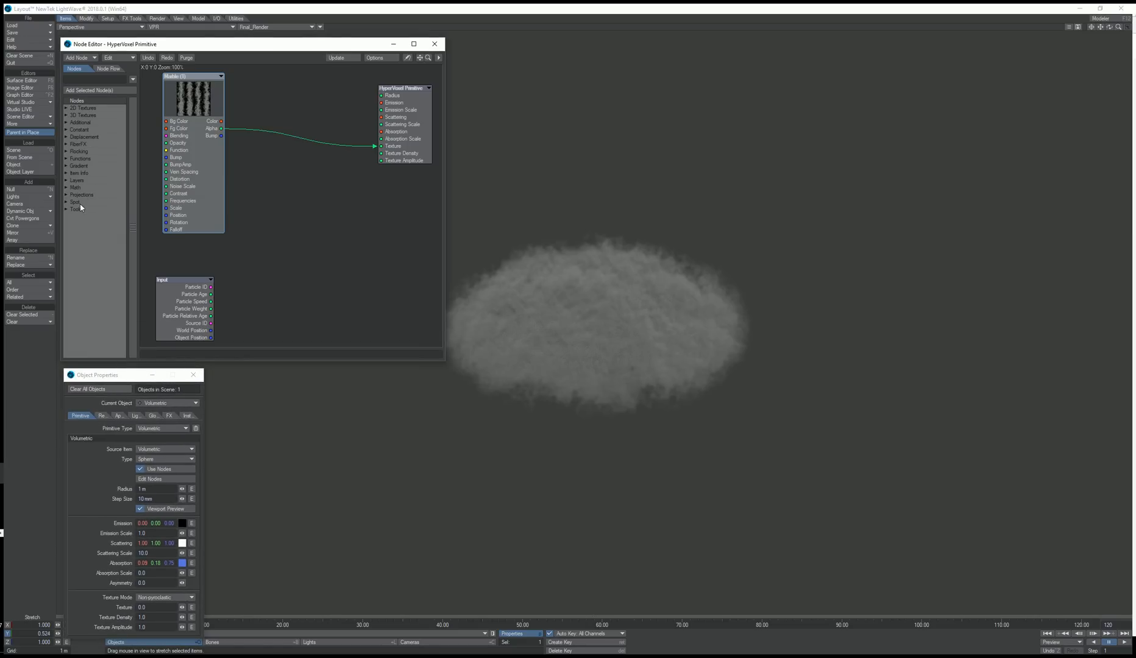
mouse_move(95, 205)
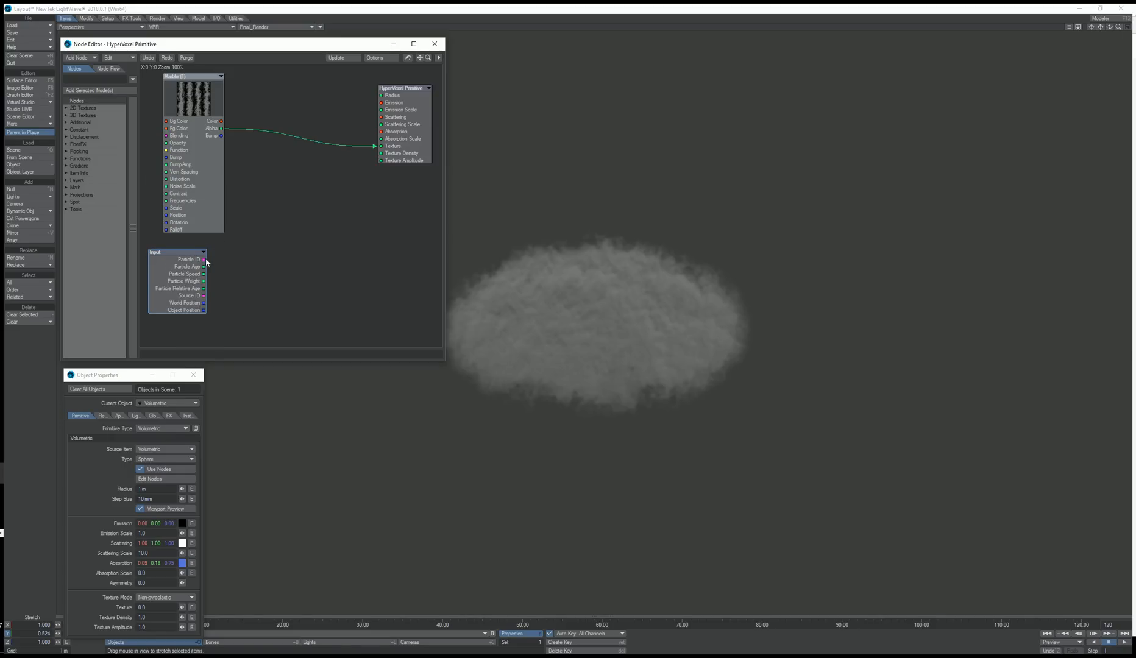
mouse_move(233, 269)
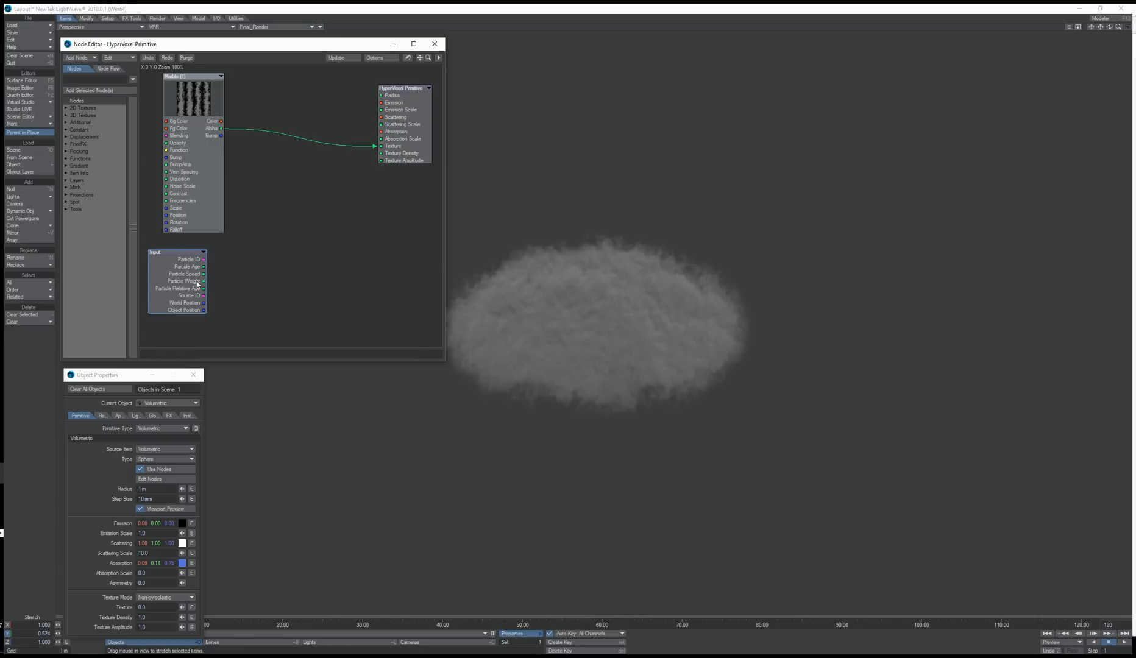
mouse_move(201, 297)
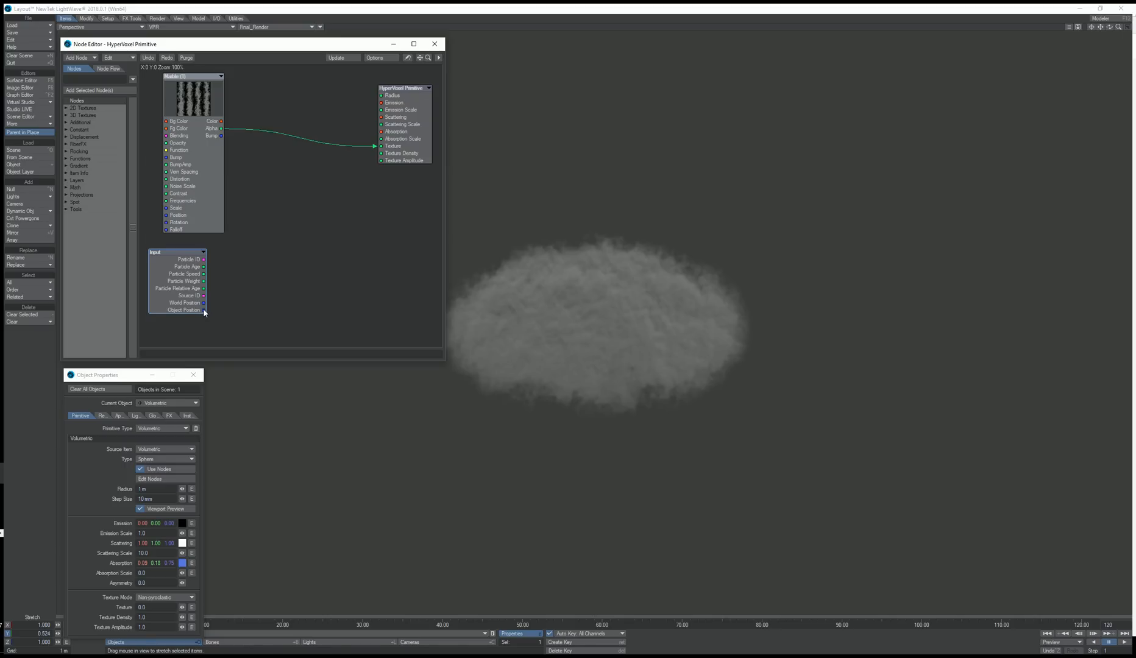
mouse_move(267, 350)
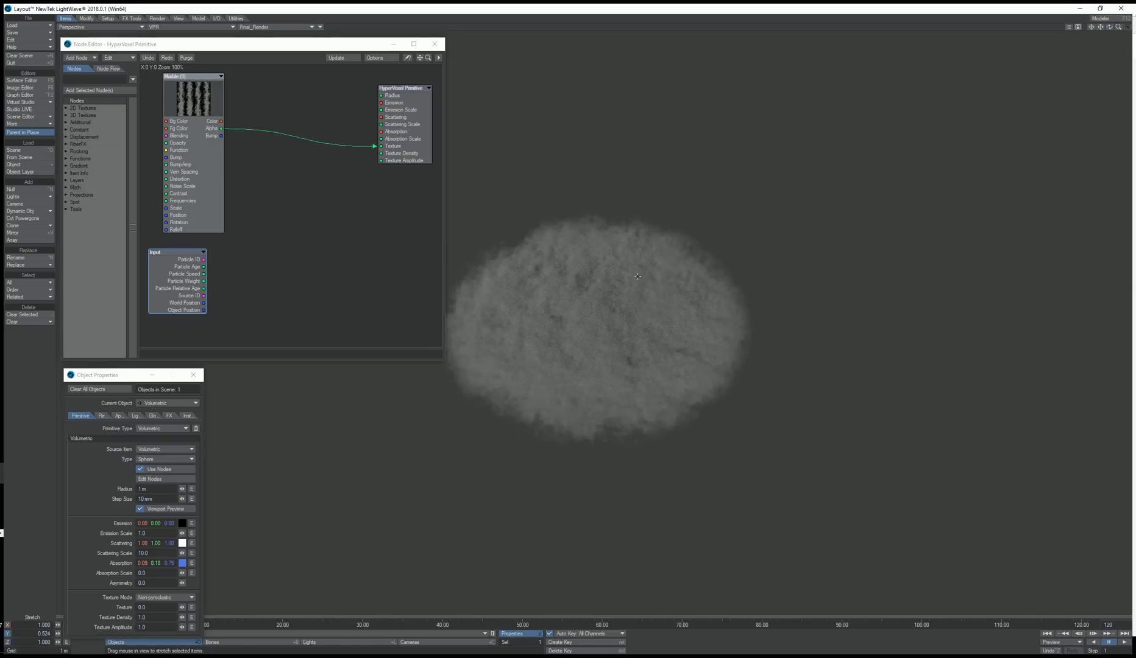
mouse_move(226, 301)
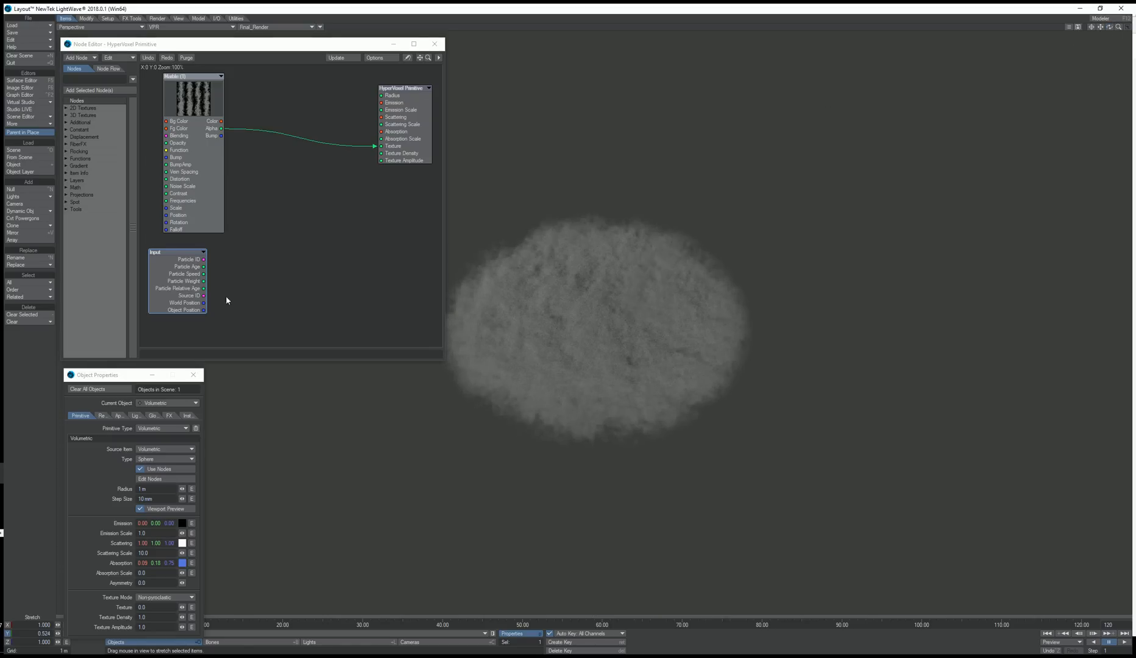
click(67, 166)
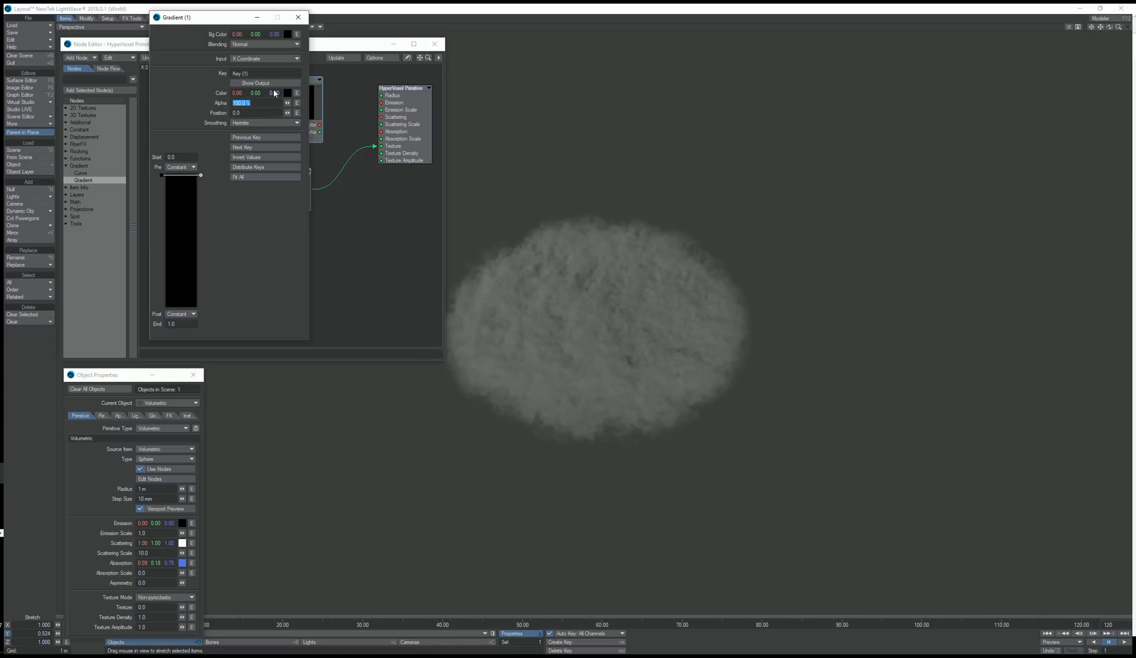
Step: Add a Gradient node, lower one of its keys and tidy the node layout
click(287, 93)
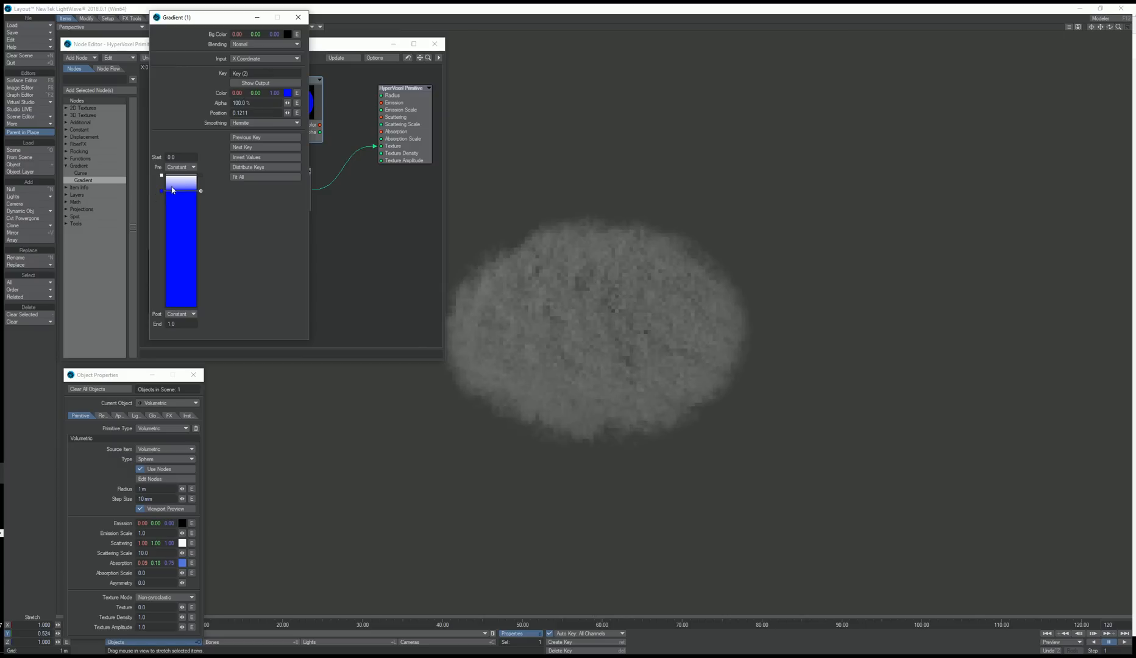
drag(171, 191, 172, 216)
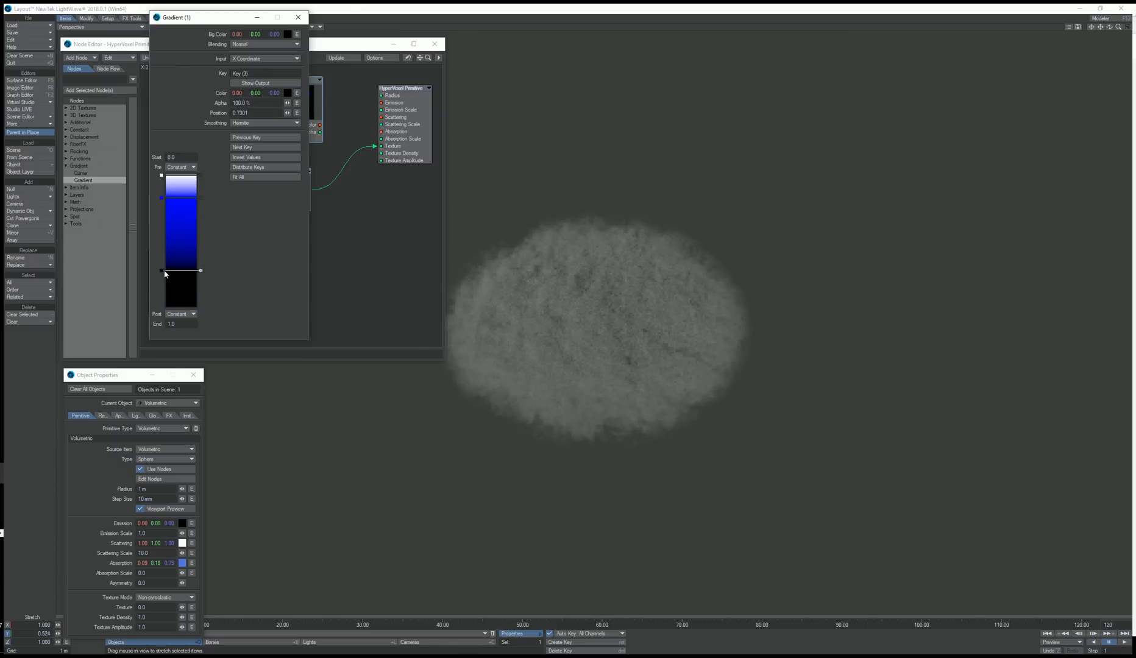
click(297, 17)
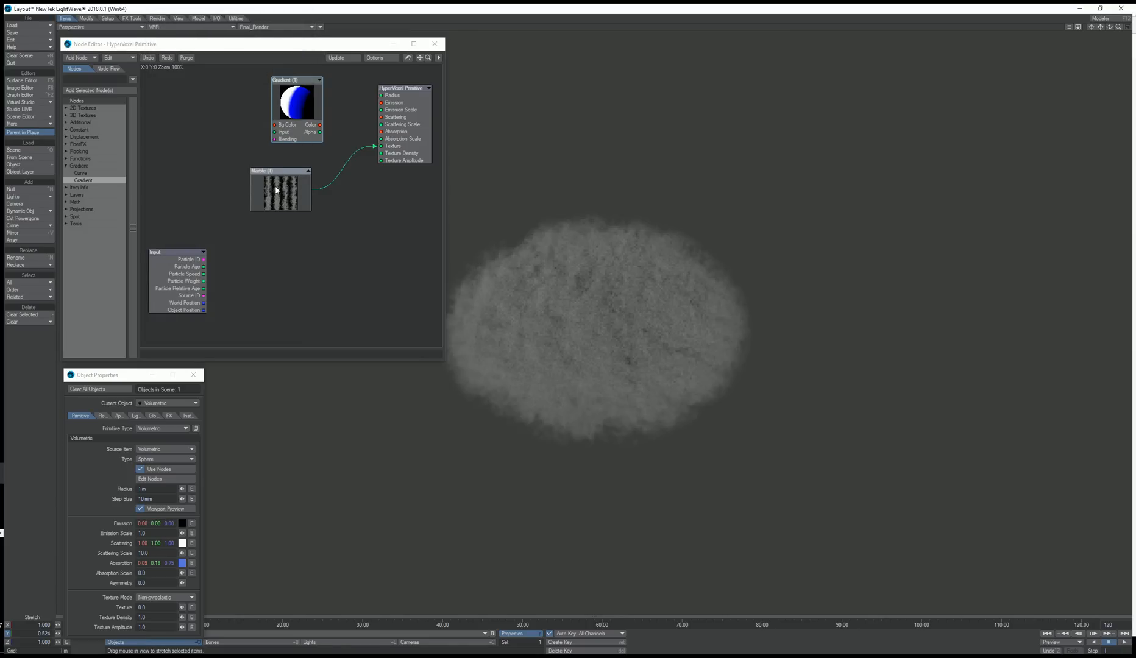
drag(178, 253, 175, 101)
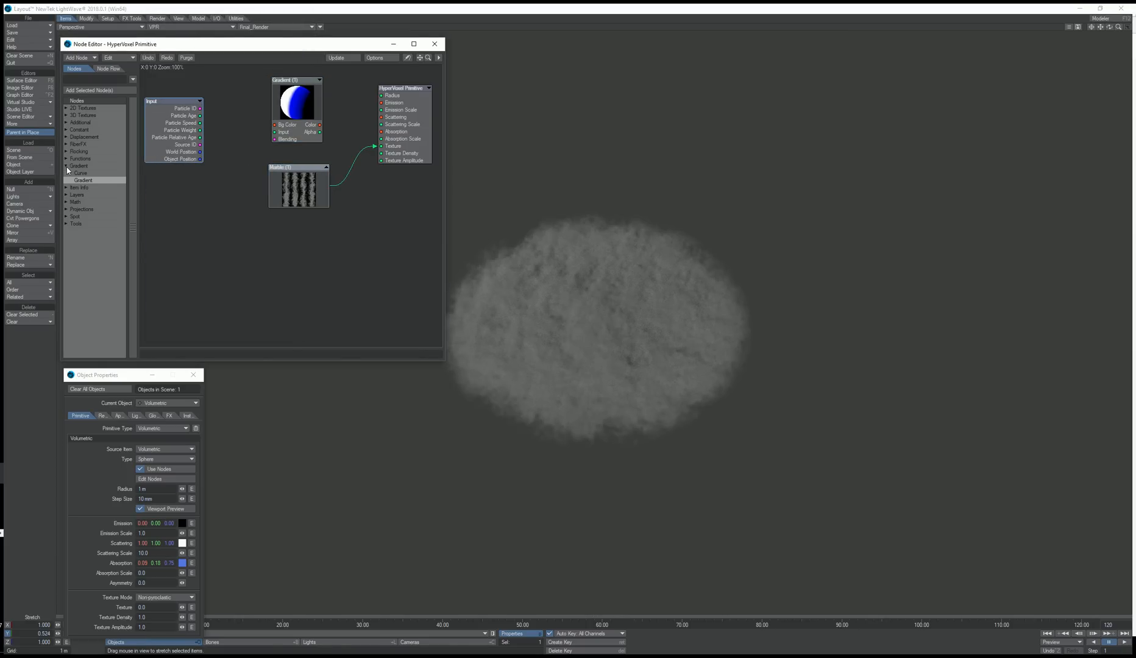
Step: Add a Math > Vector > Length node feeding Object Position distance into the Gradient driving Emission
click(67, 165)
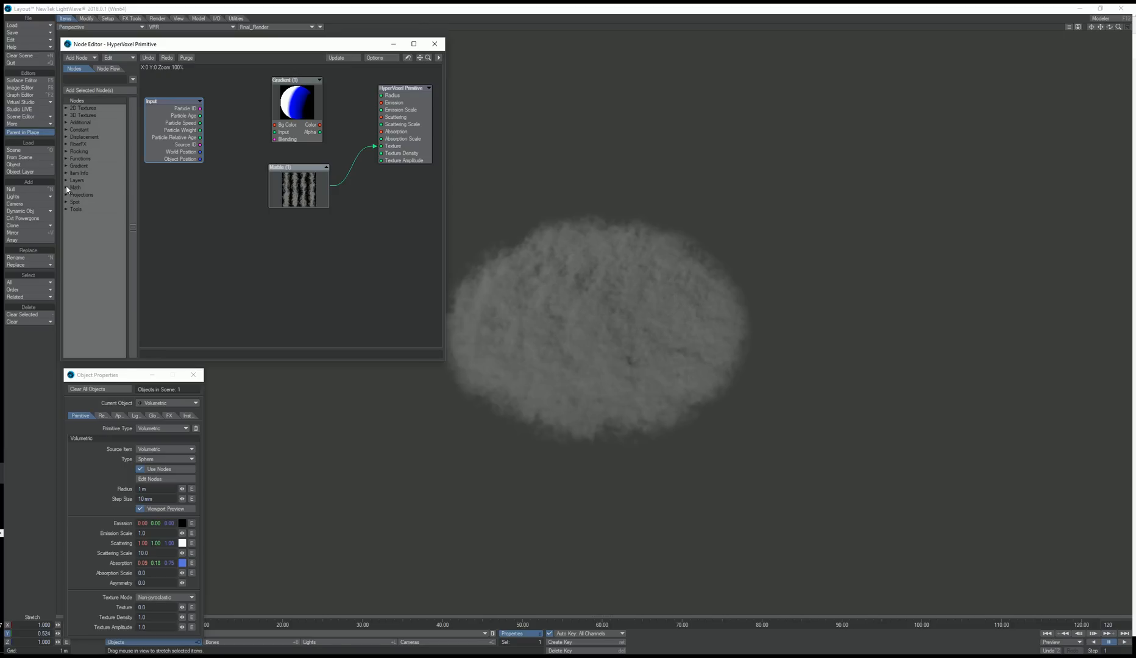
click(67, 187)
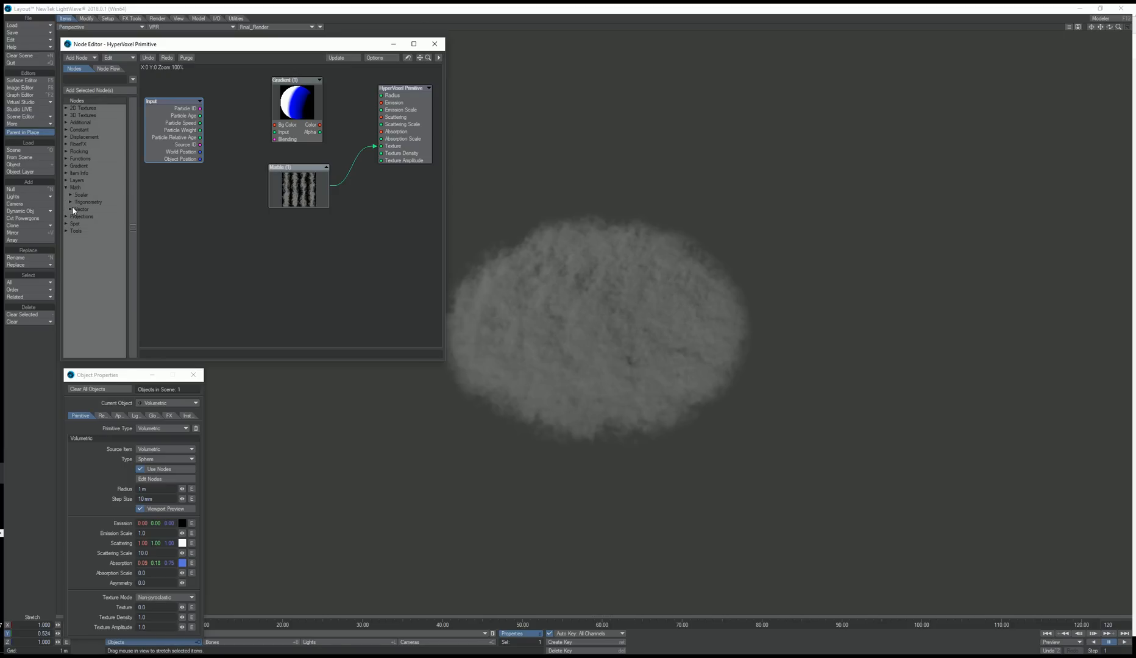
click(82, 208)
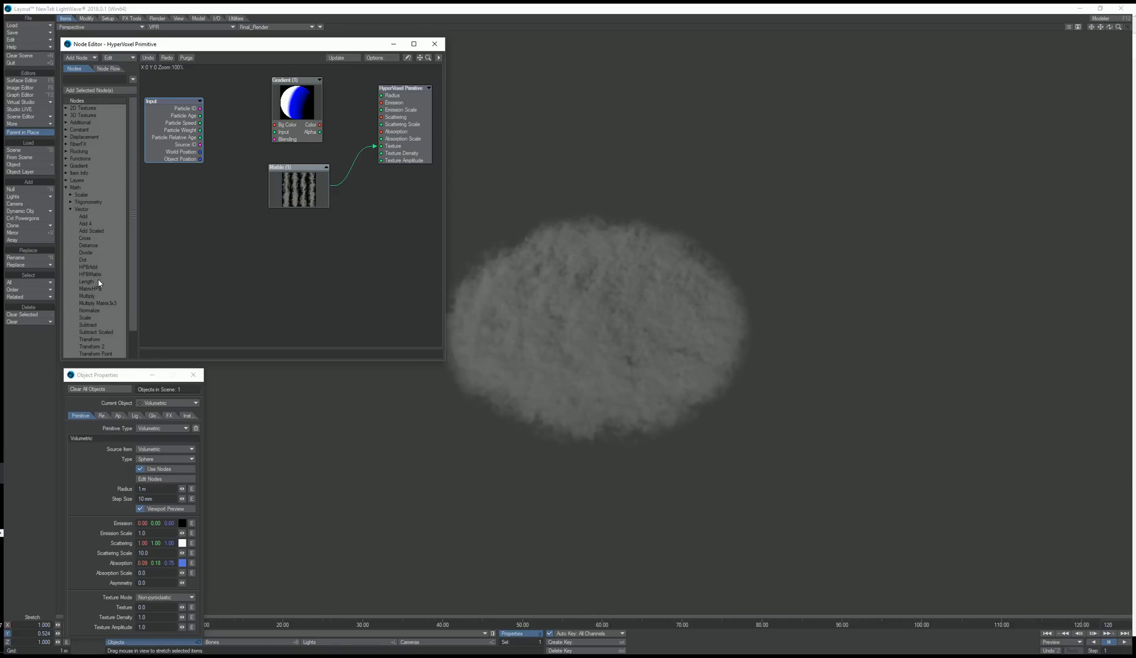
click(86, 282)
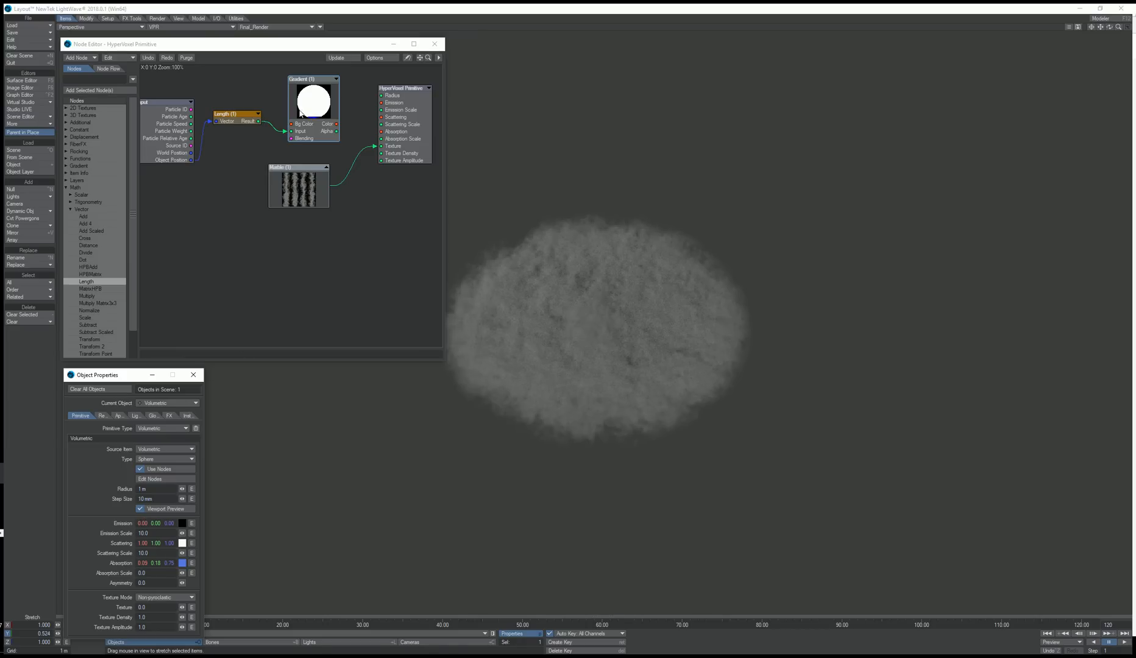
double_click(313, 100)
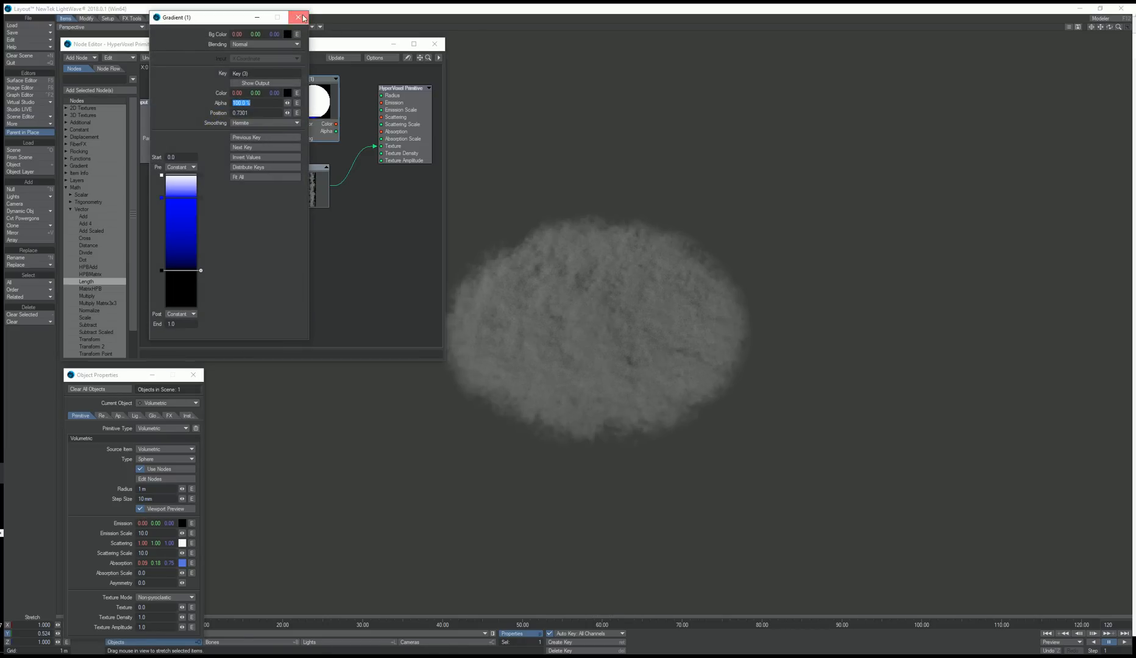
click(298, 17)
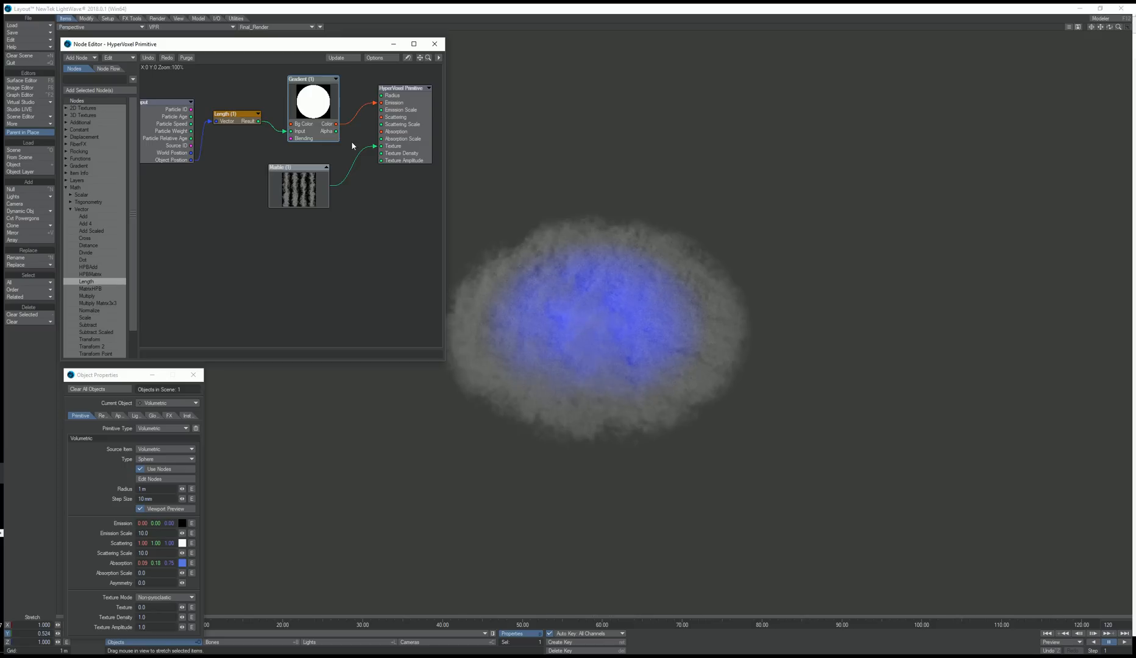
Step: Reposition the gradient's bottom, blue top and middle keys and make the top key yellow
double_click(314, 101)
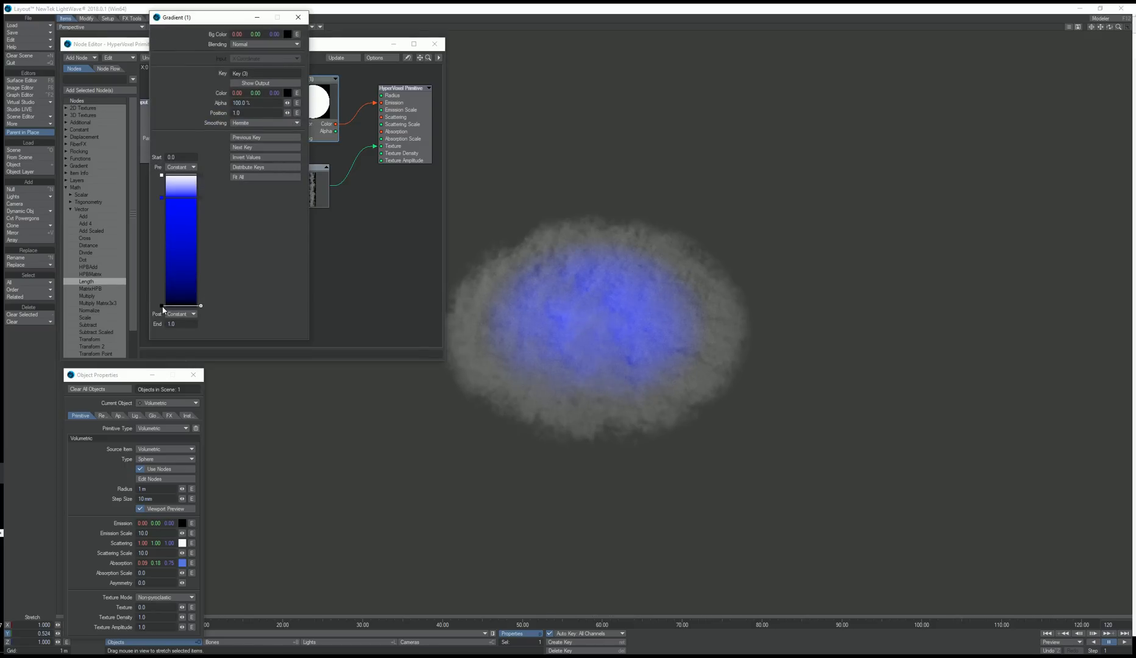
drag(162, 305, 162, 201)
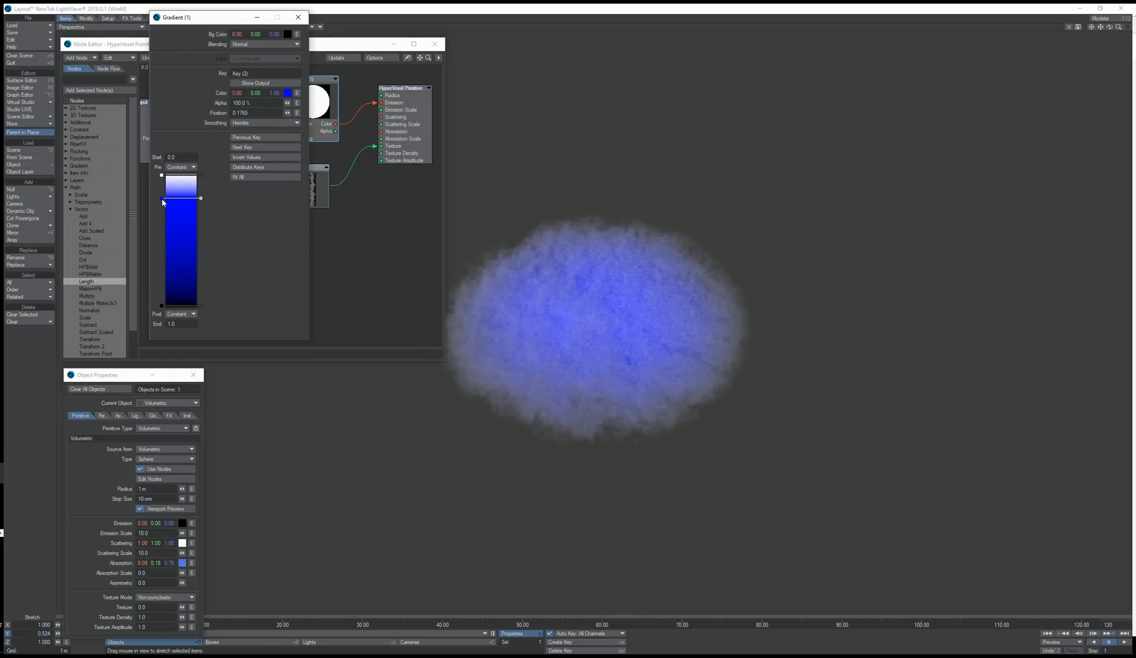
drag(162, 197, 167, 243)
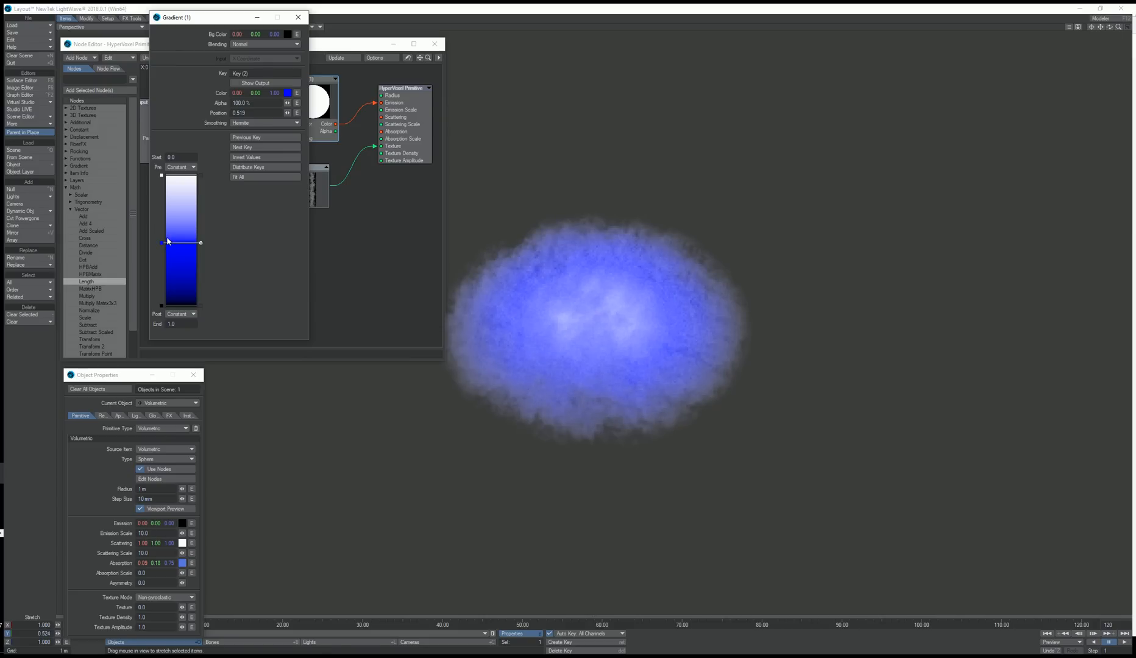
drag(162, 243, 163, 235)
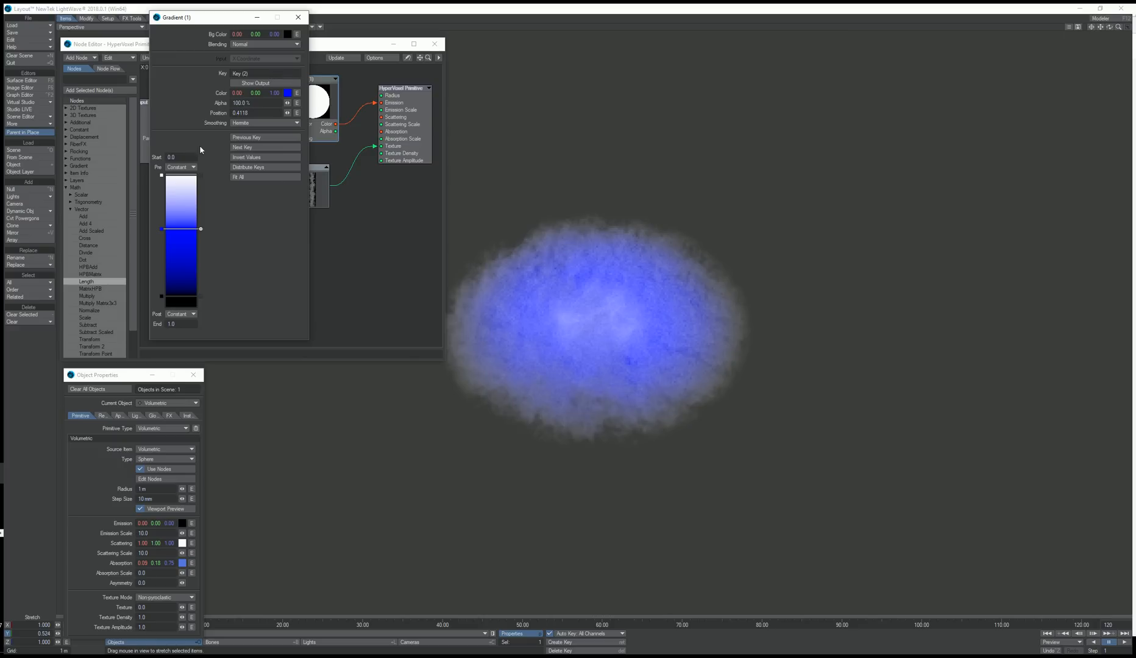
drag(161, 228, 161, 246)
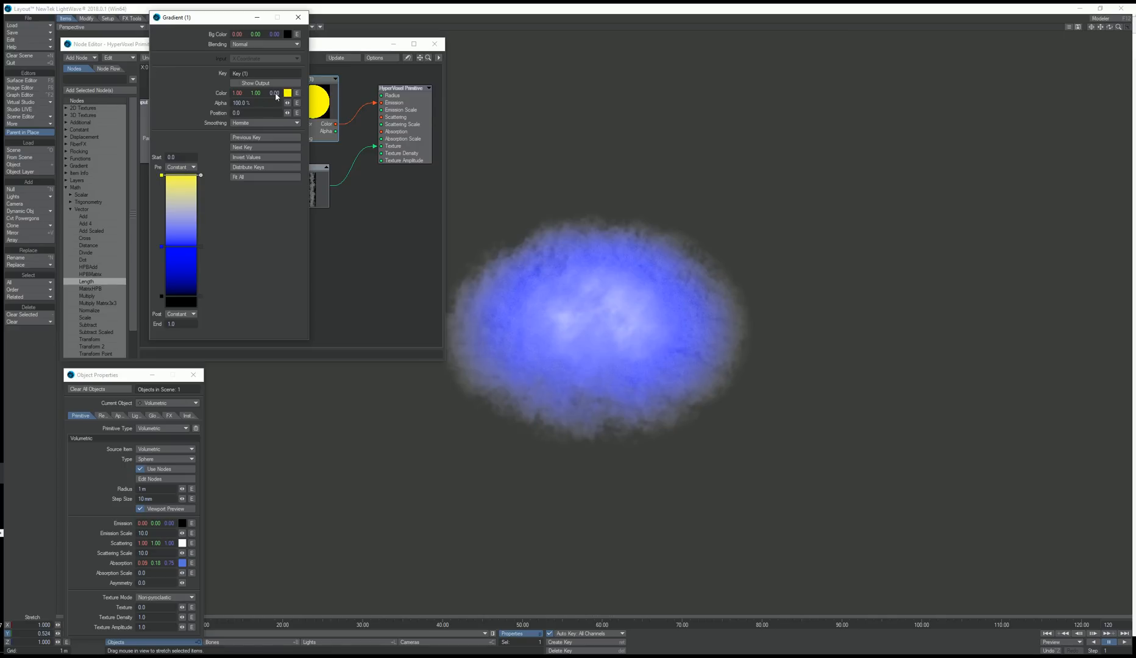
click(298, 17)
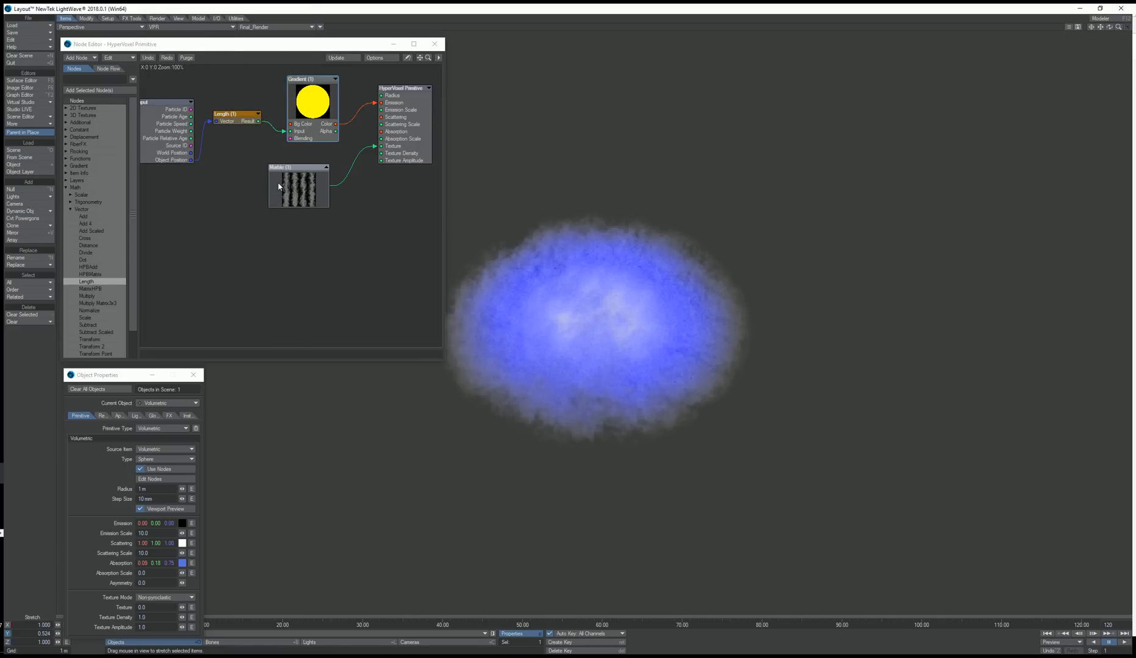
Step: Raise the volumetric's Emission Scale, adjust Scattering Scale and tighten a gradient key for a soft core
drag(298, 167, 308, 161)
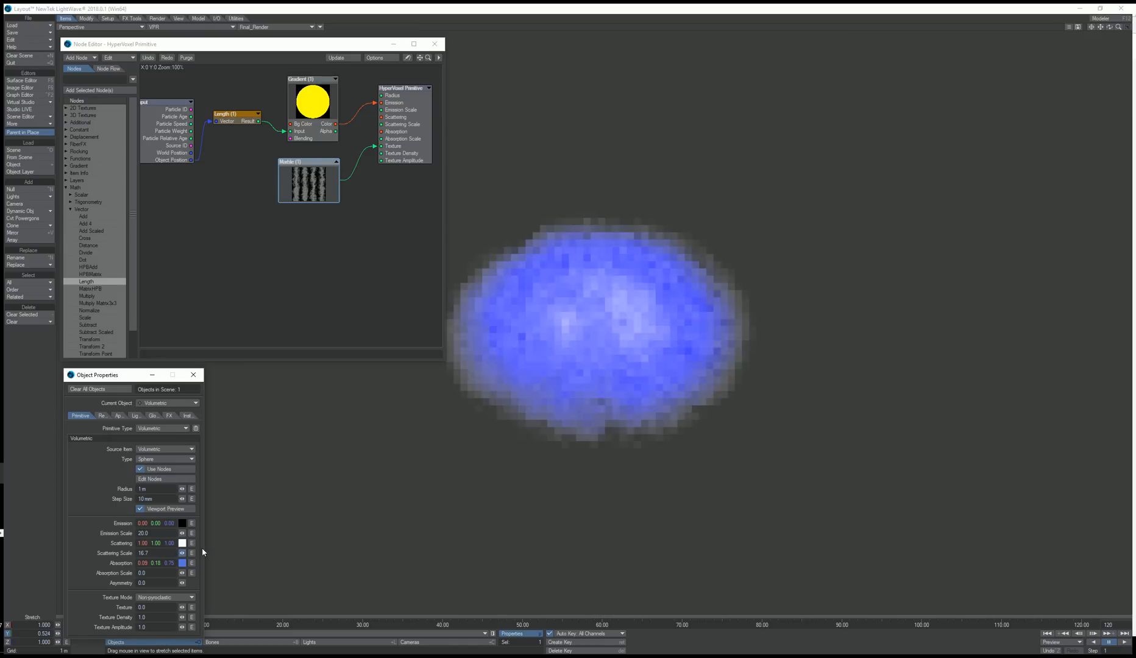
click(181, 551)
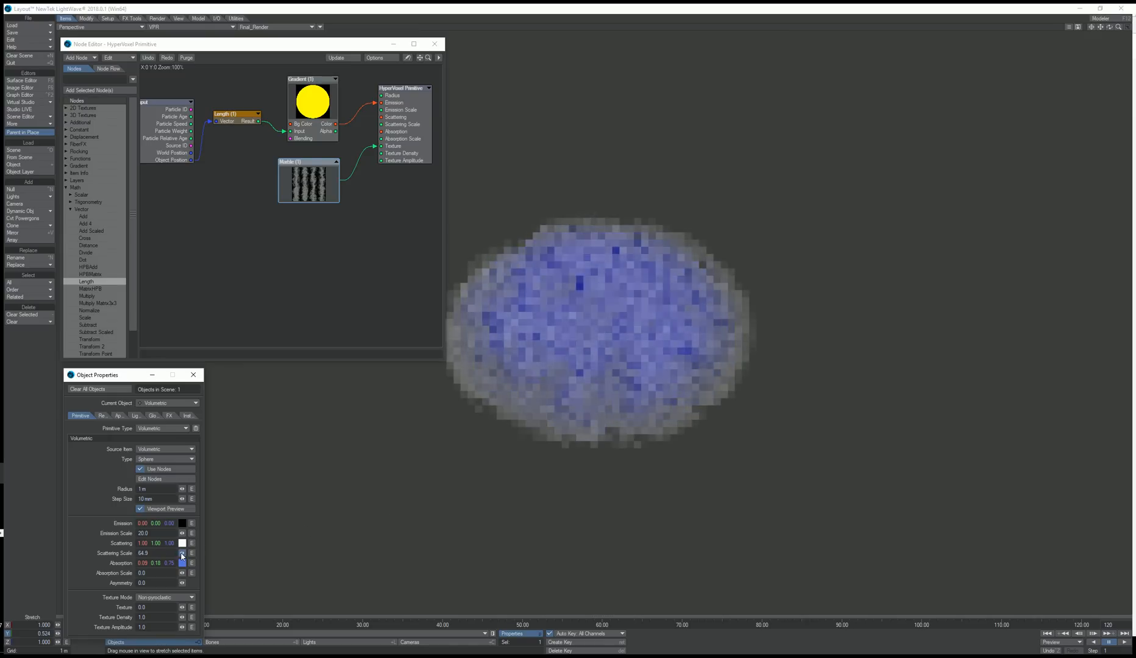
click(183, 553)
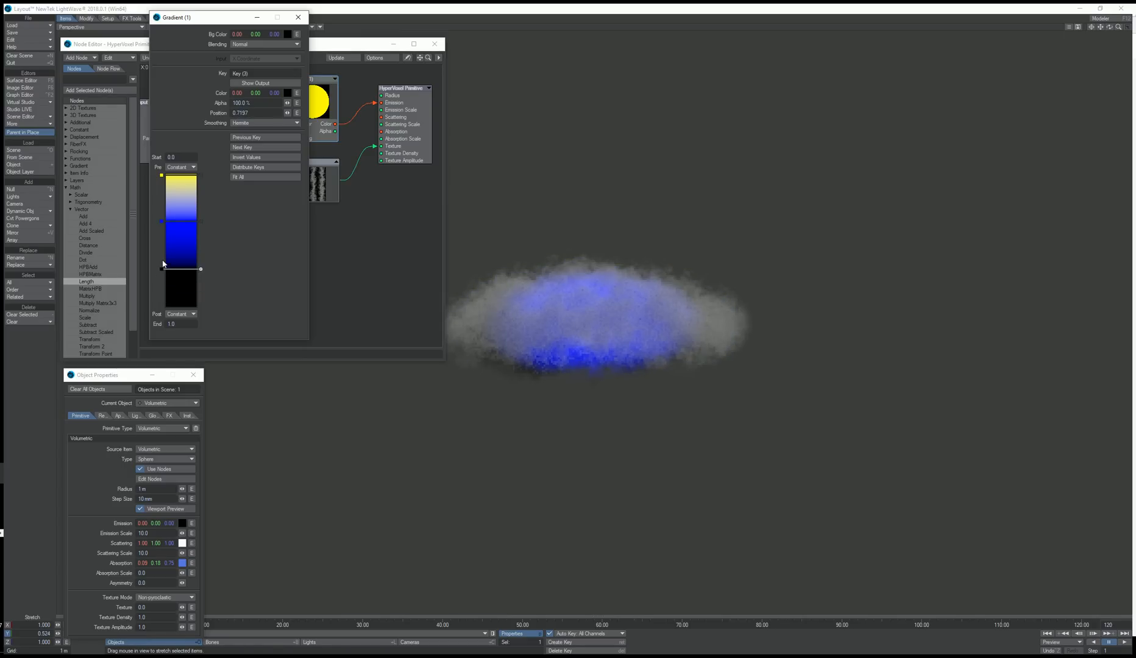
drag(162, 268, 163, 256)
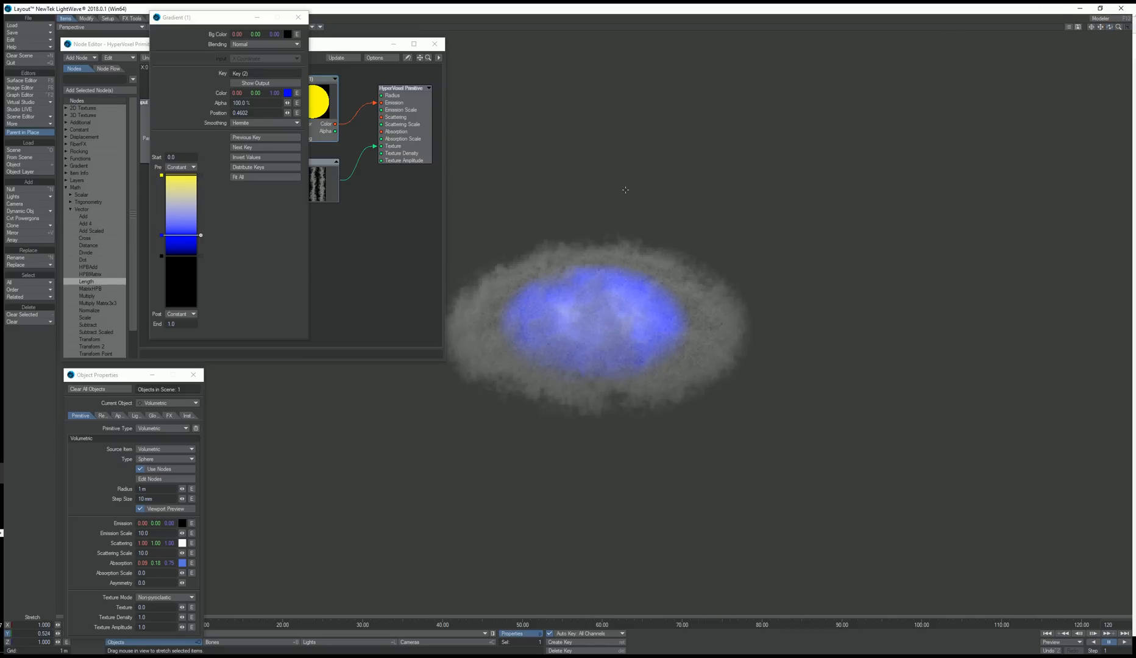
click(298, 17)
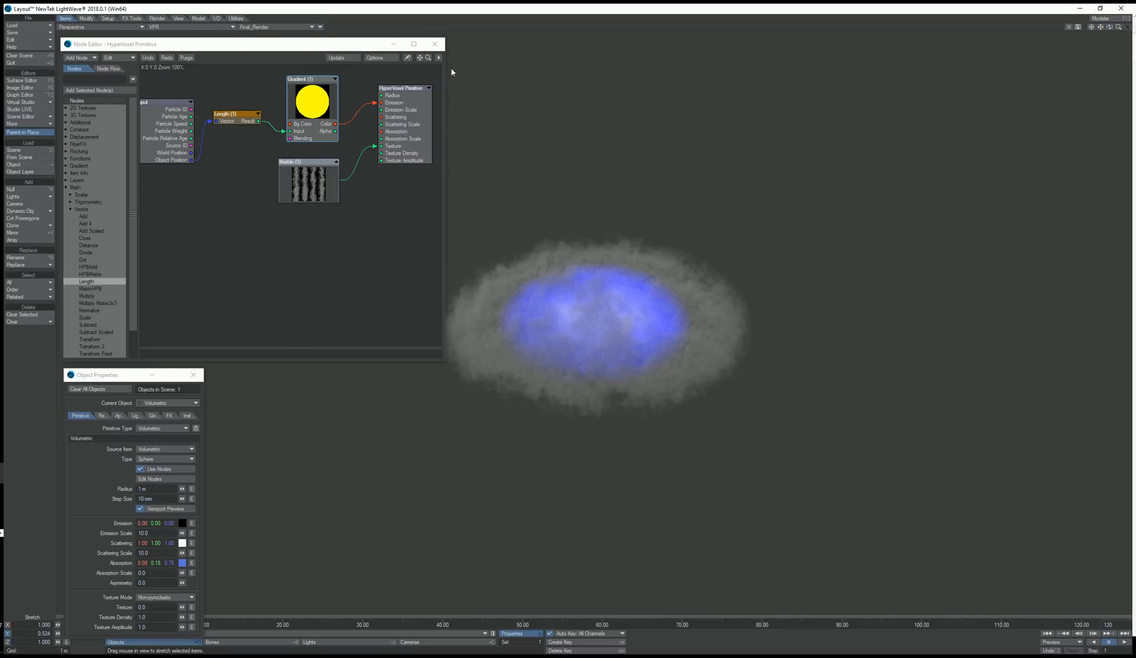
Step: Add an Emitter under Object Properties > FX so the volumetric attaches to particles
click(436, 44)
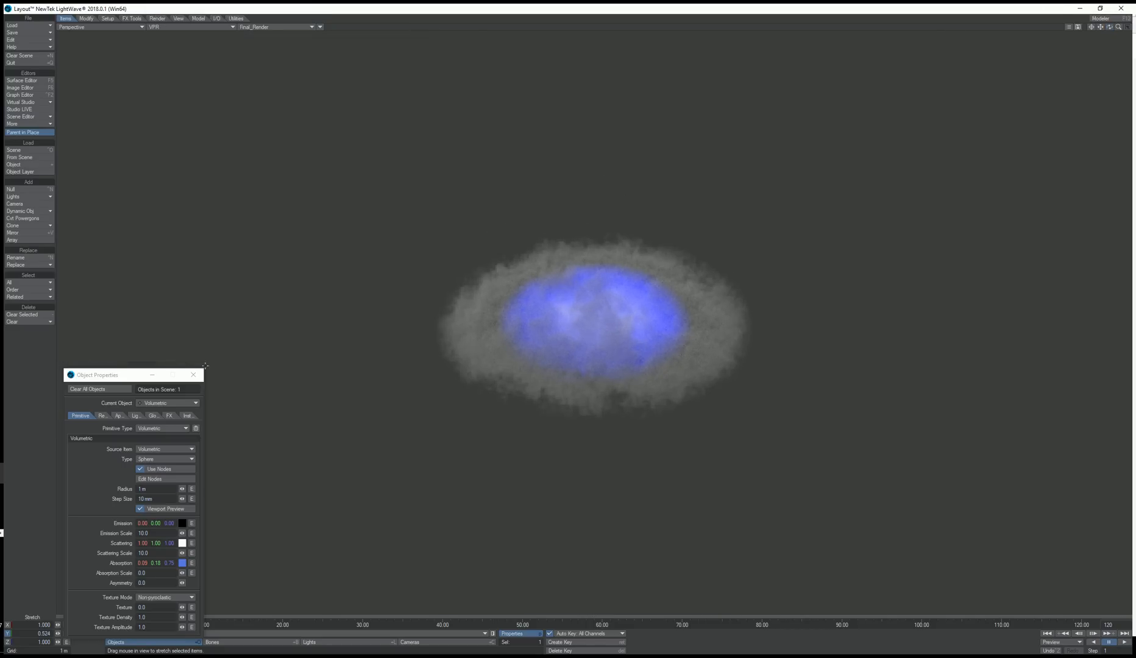
click(193, 374)
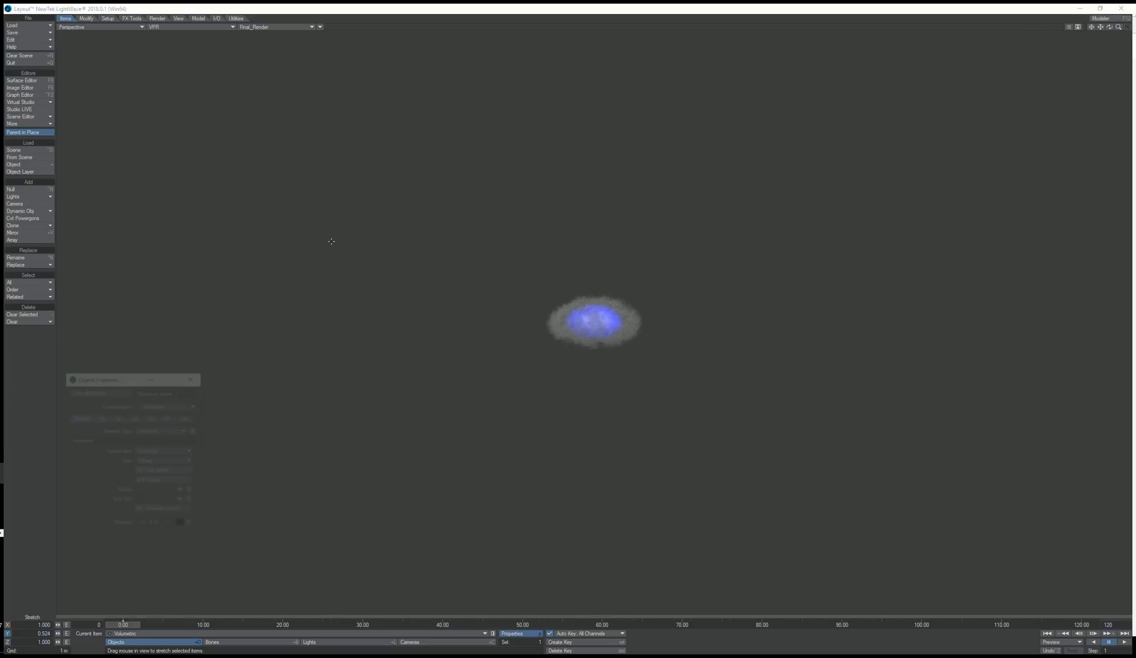
click(167, 416)
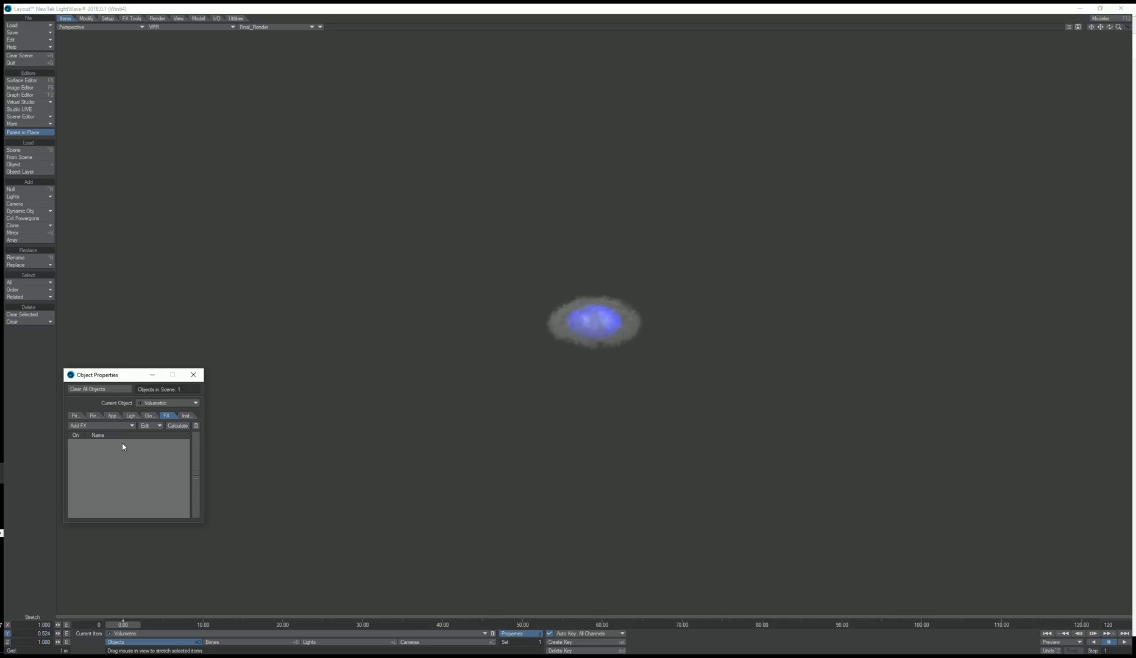
click(101, 426)
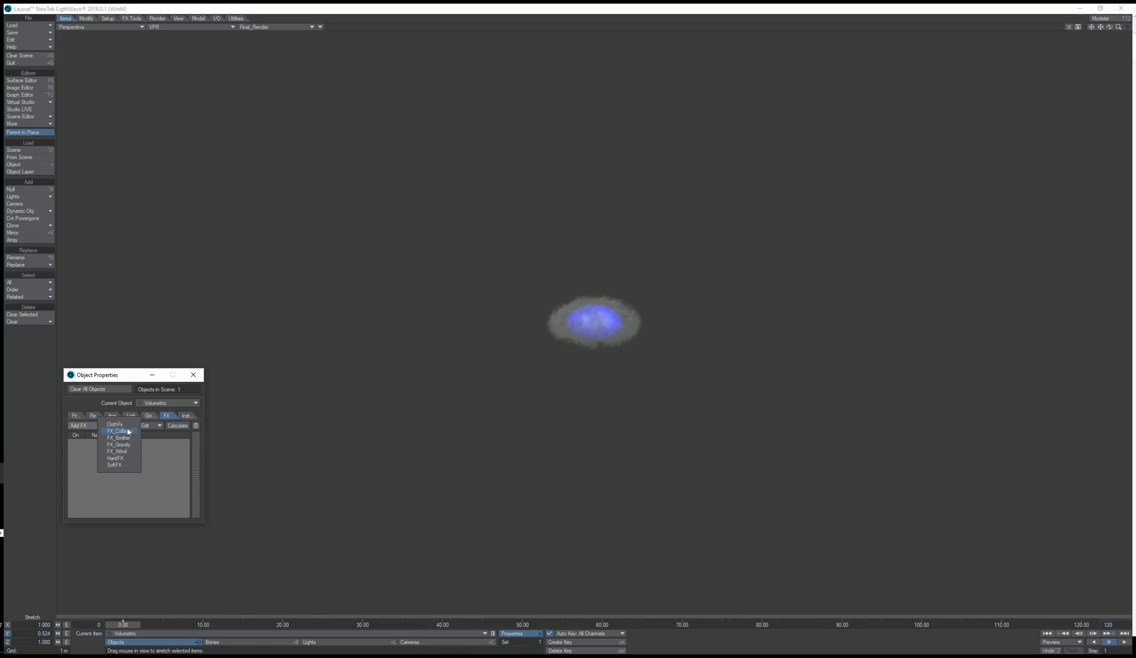
click(119, 438)
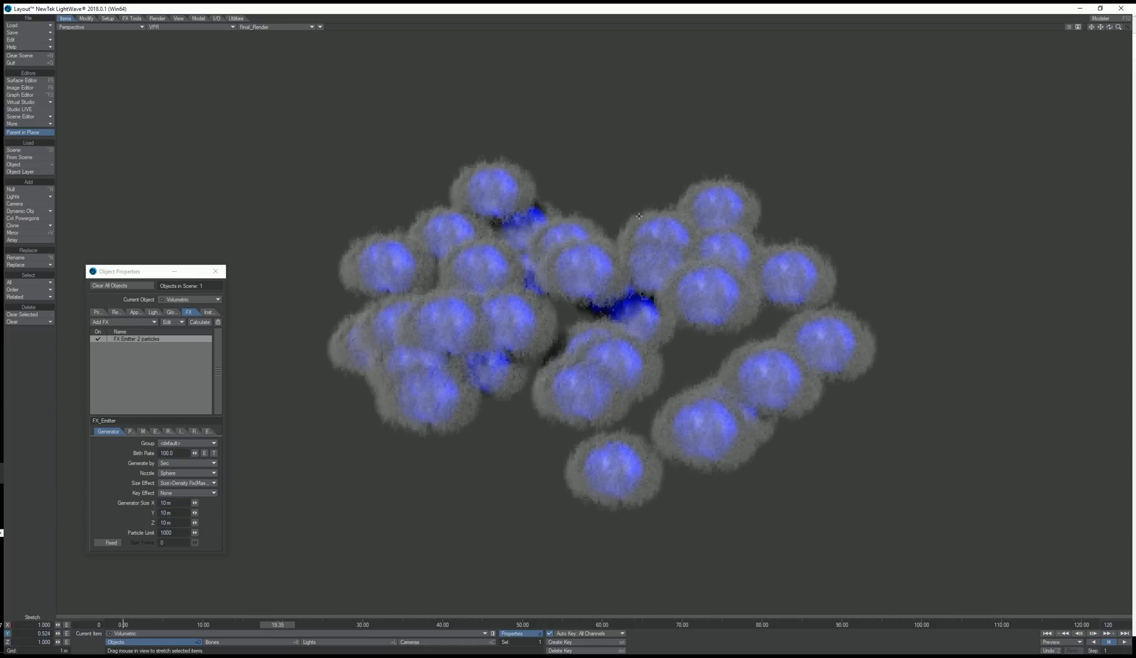
mouse_move(936, 129)
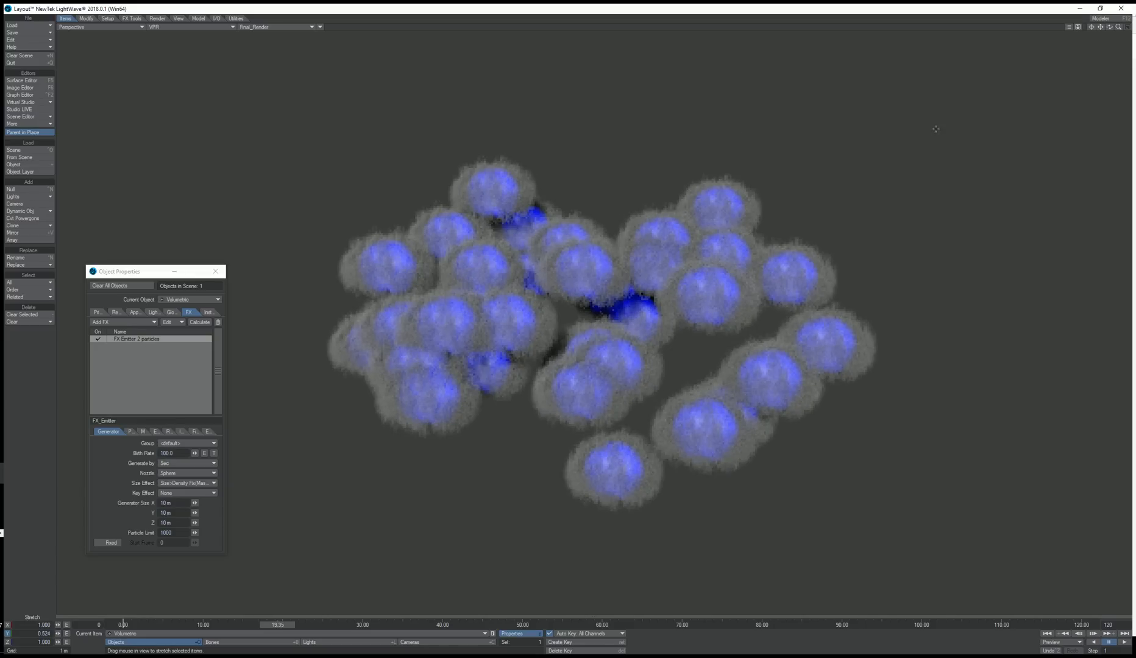